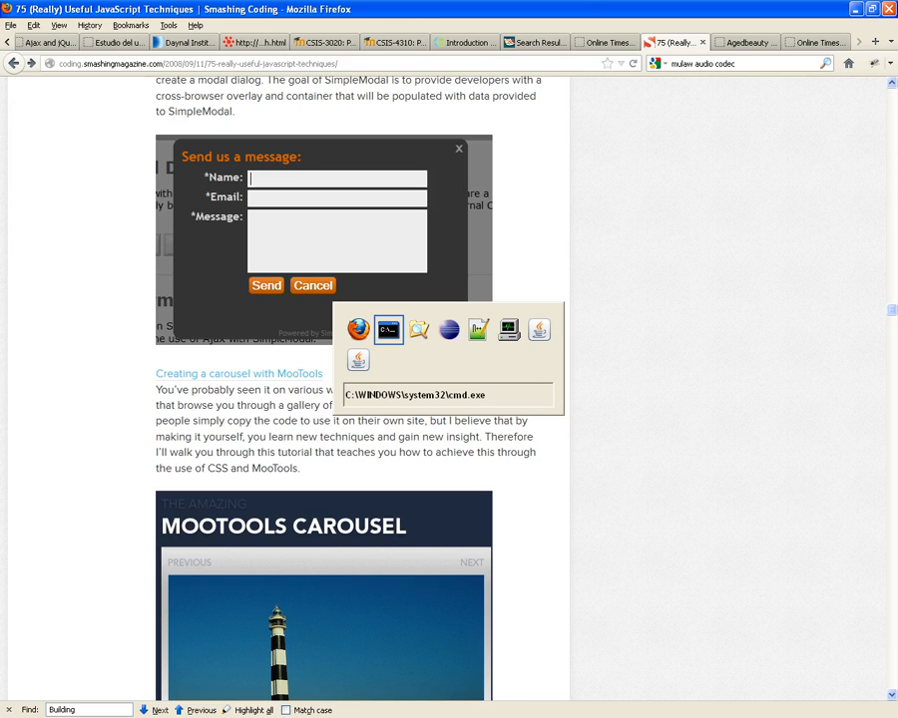
# Scroll through the Ask the CSS Guy row-locking checkbox post and back up
pyautogui.scroll(3)
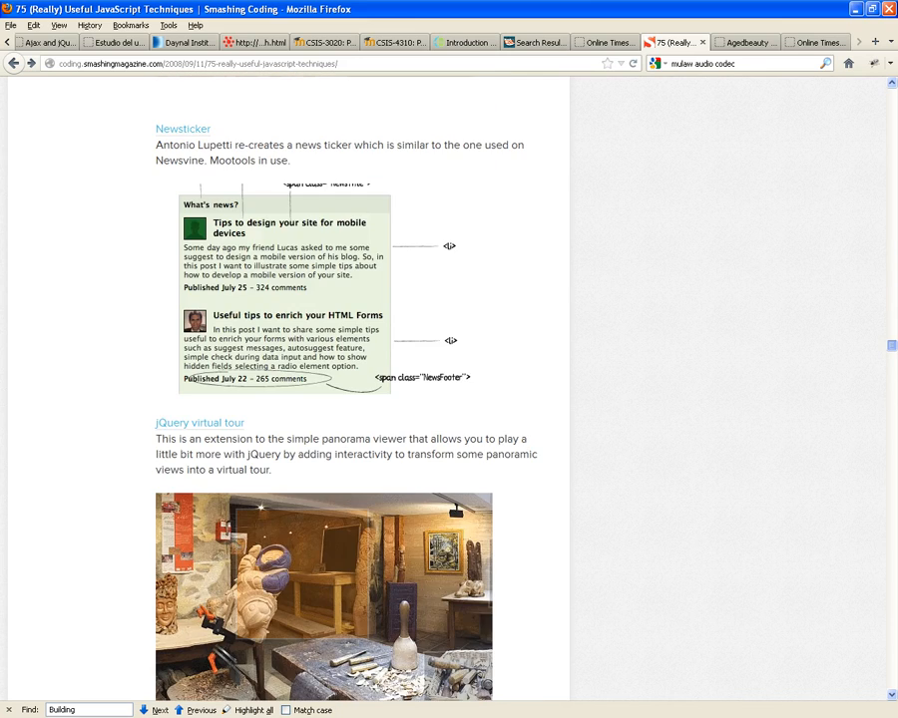
pyautogui.scroll(-3)
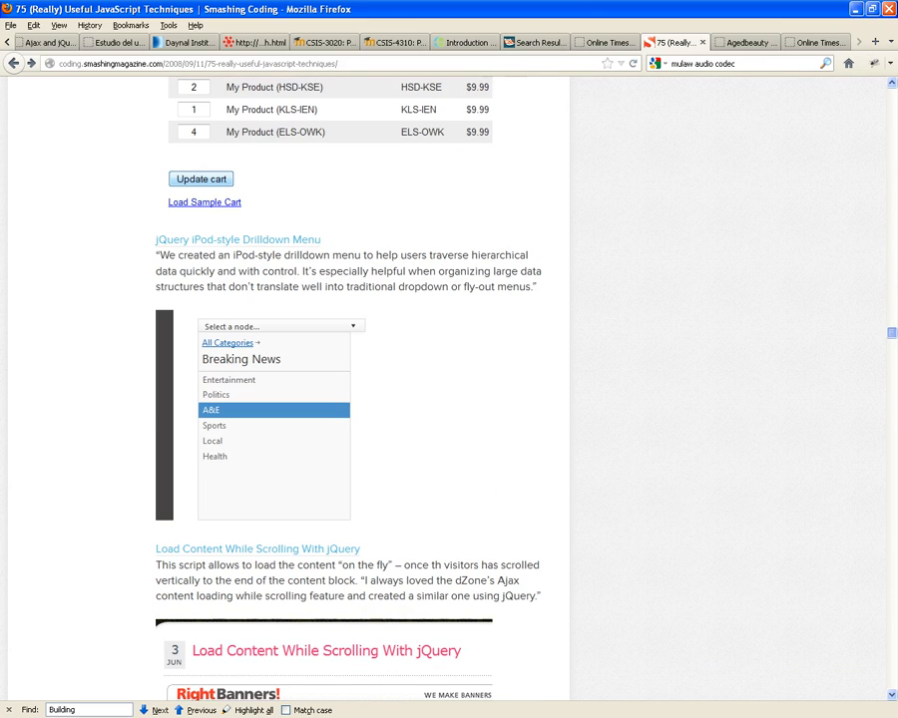
pyautogui.scroll(-3)
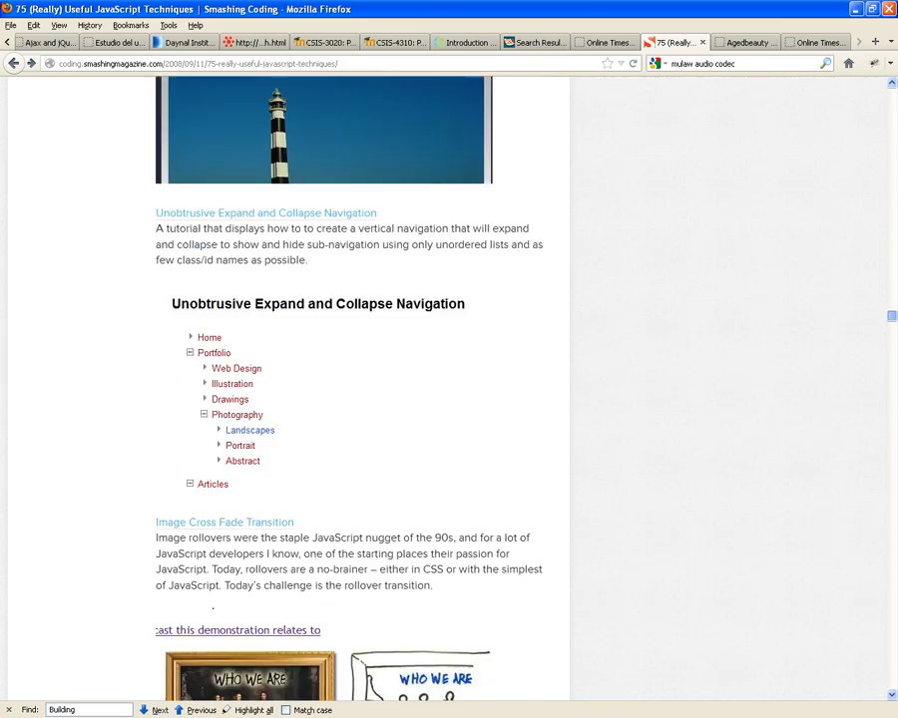
pyautogui.scroll(-3)
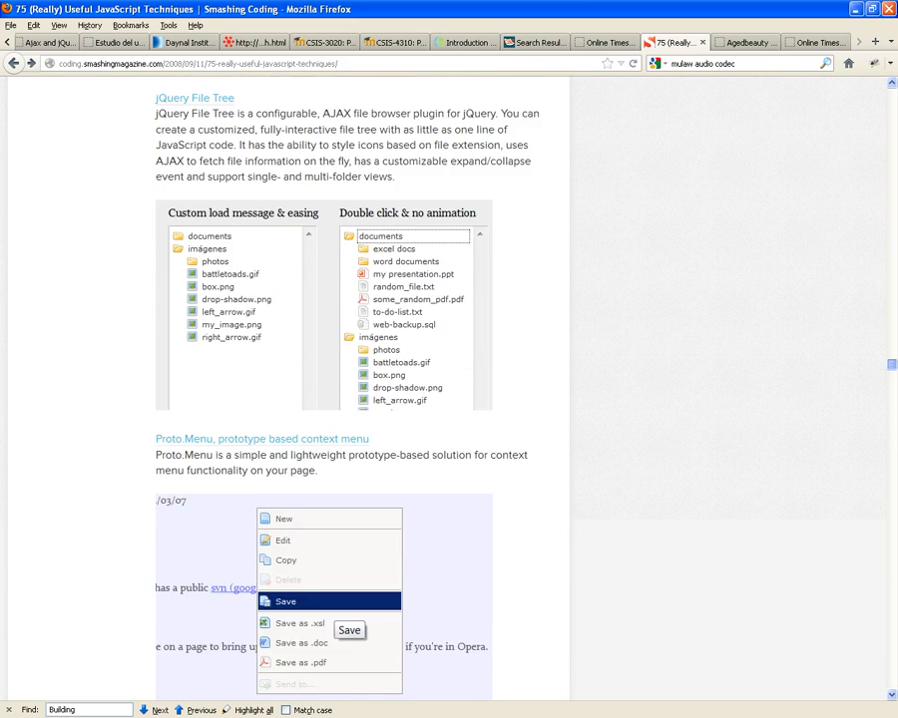
pyautogui.scroll(3)
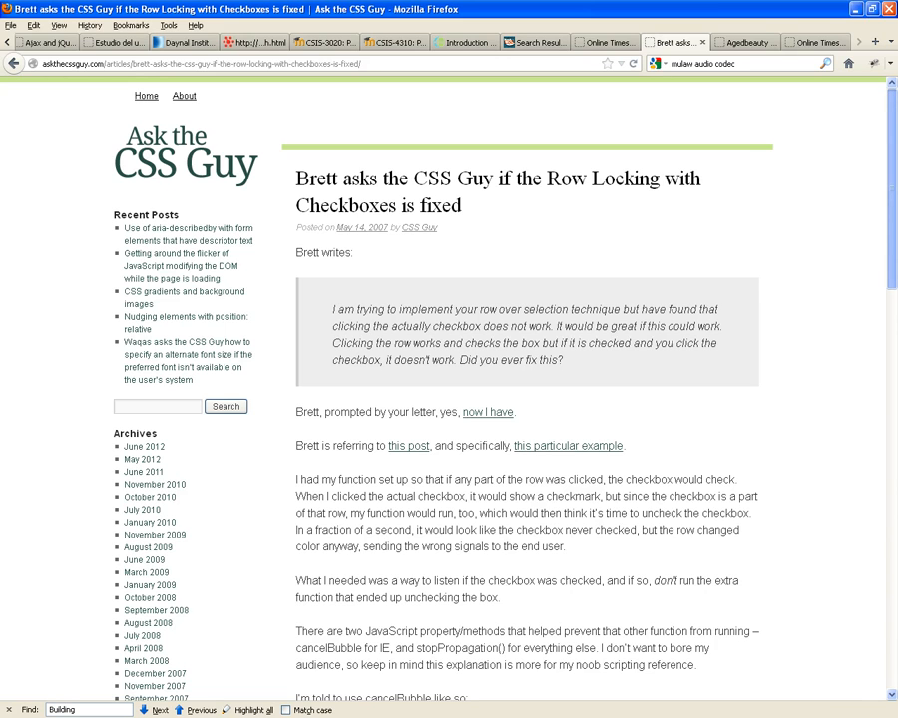
pyautogui.scroll(-3)
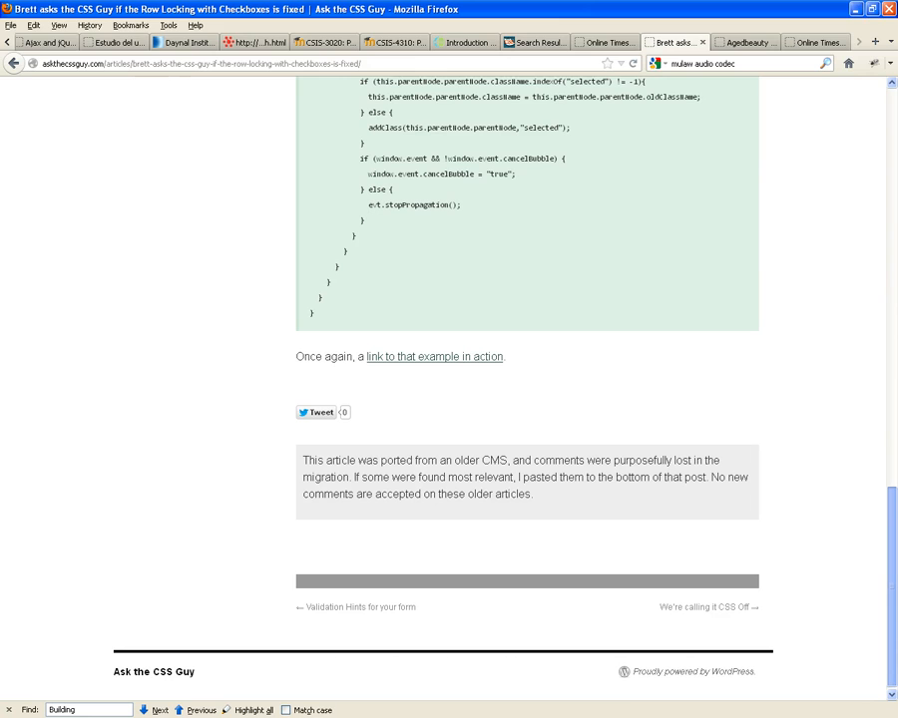
pyautogui.scroll(3)
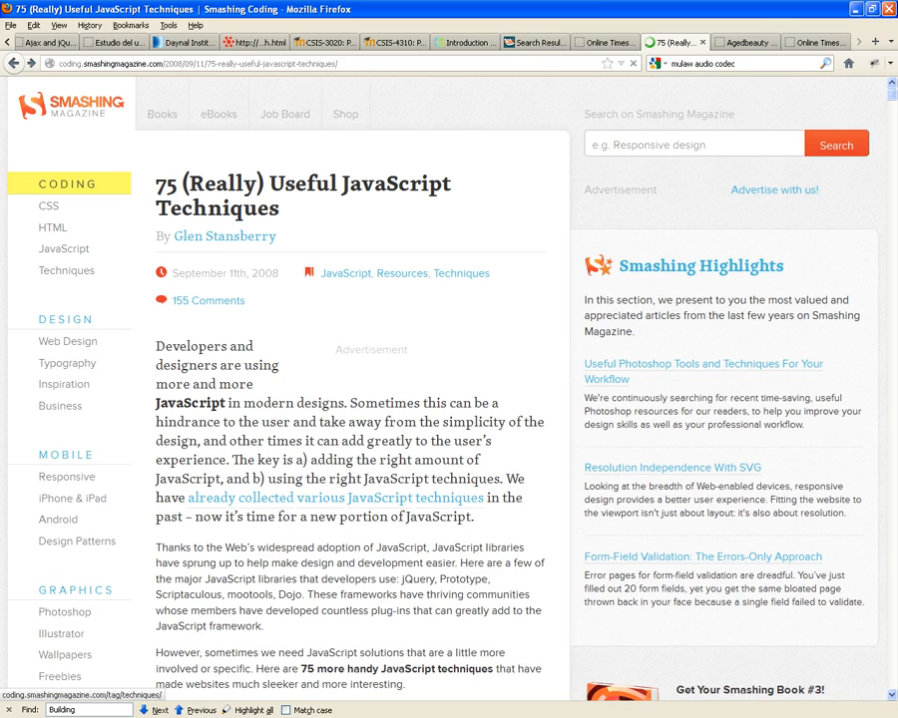
# Scroll the JavaScript techniques article down to the Calendar and Starbox entries
pyautogui.scroll(-3)
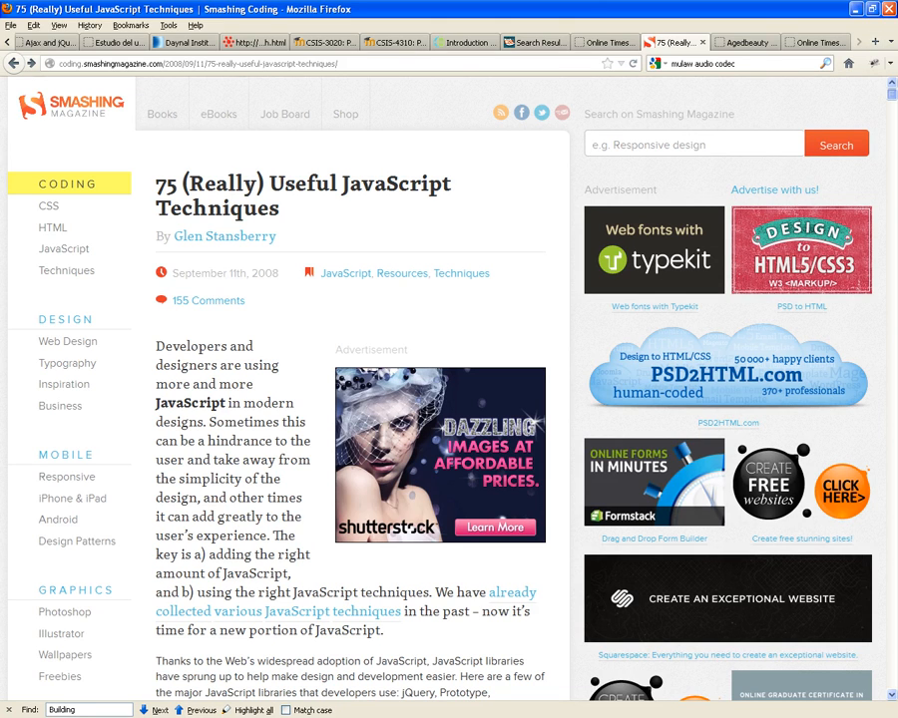
pyautogui.scroll(-3)
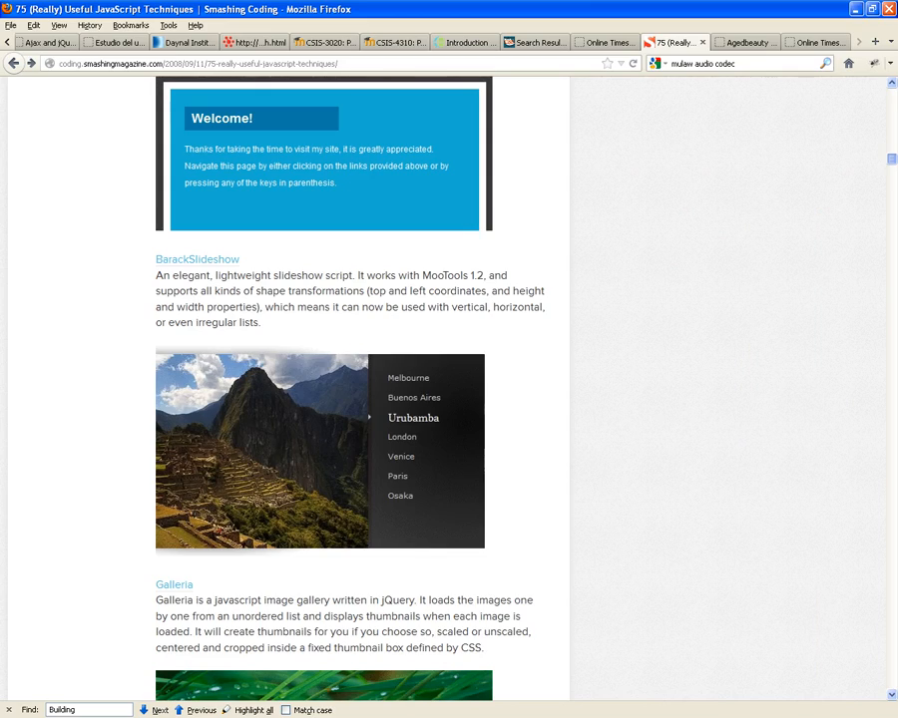
pyautogui.scroll(-3)
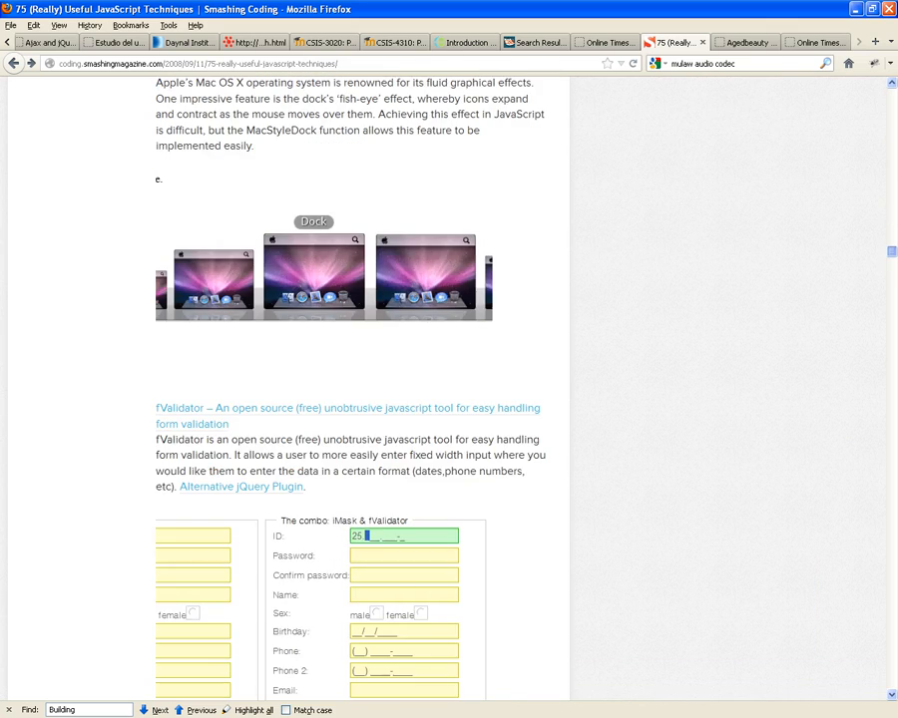
pyautogui.scroll(3)
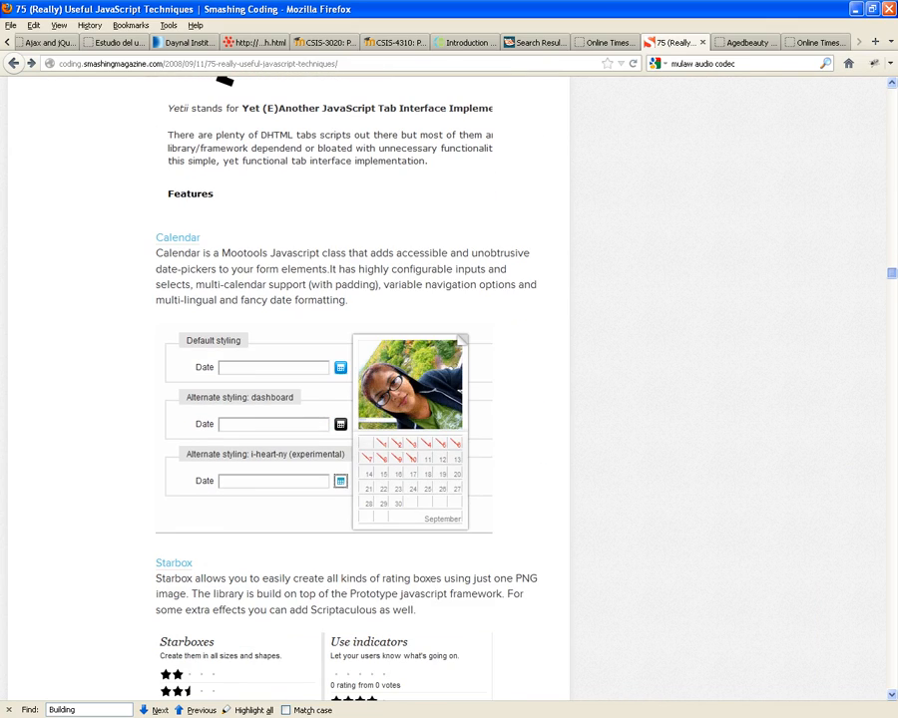
pyautogui.scroll(-3)
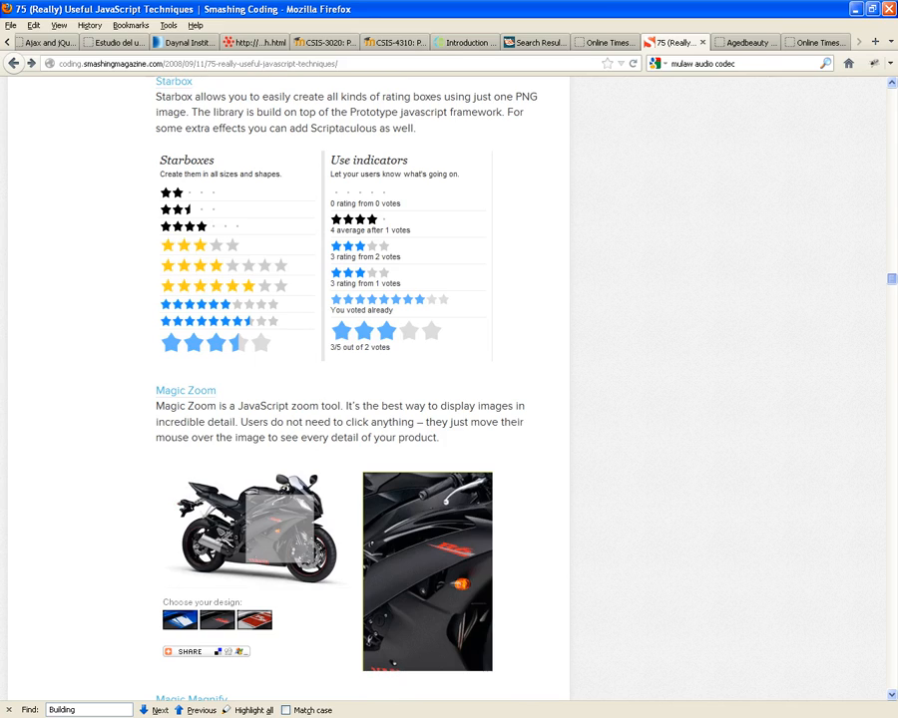
pyautogui.scroll(3)
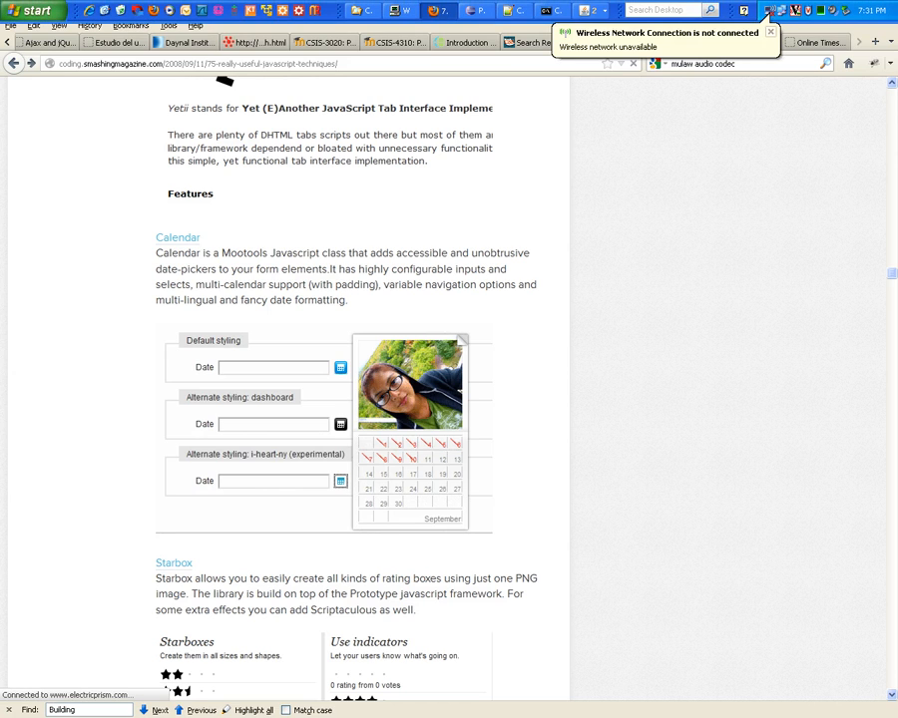
pyautogui.moveTo(14, 62)
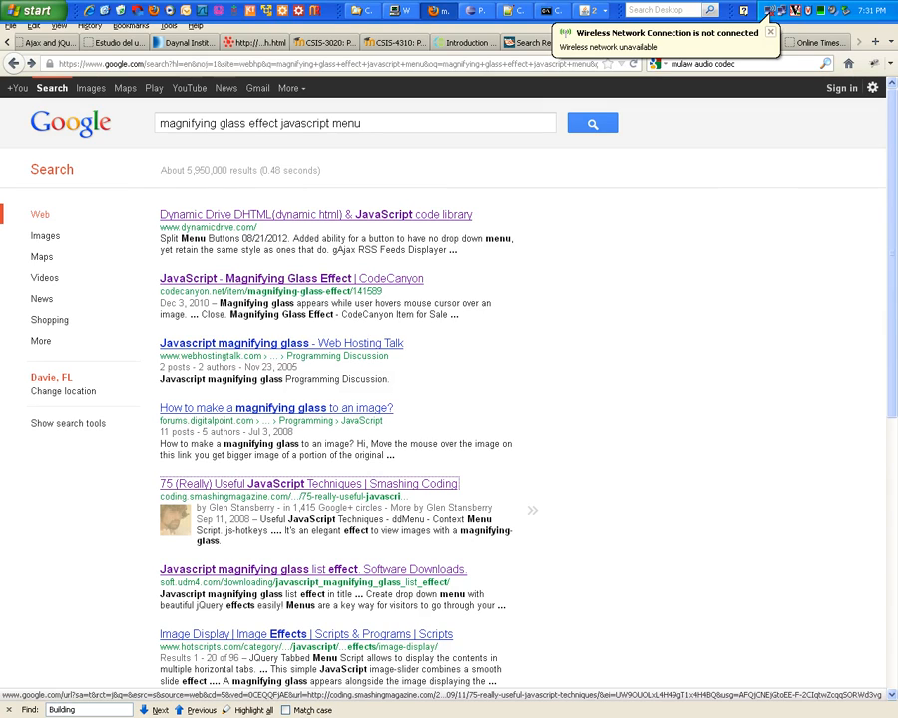
# Open the '75 (Really) Useful JavaScript Techniques' result from the magnifying glass search
pyautogui.click(307, 484)
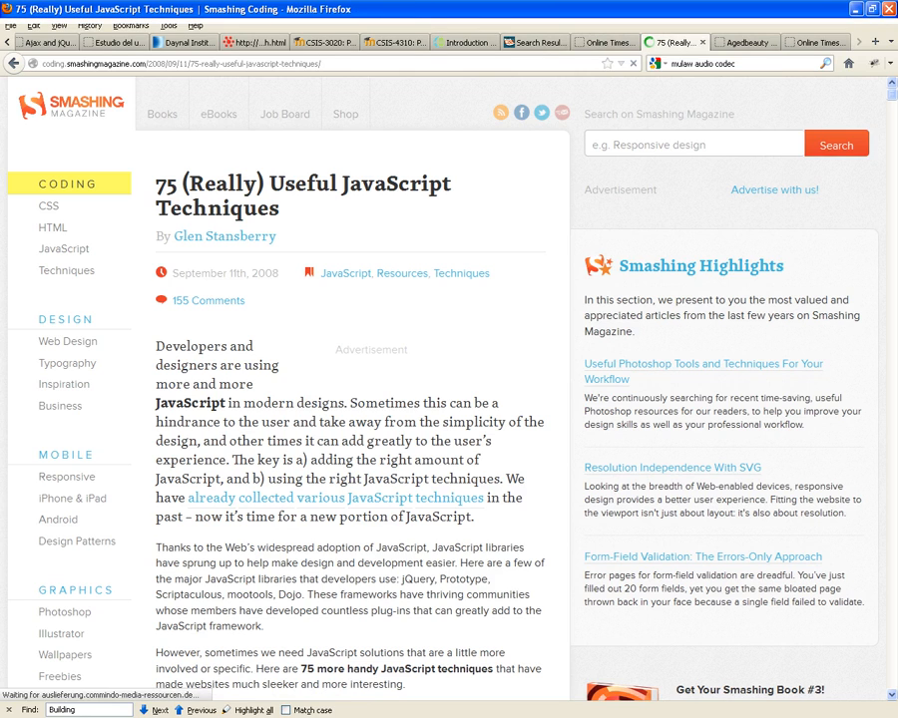
pyautogui.scroll(-3)
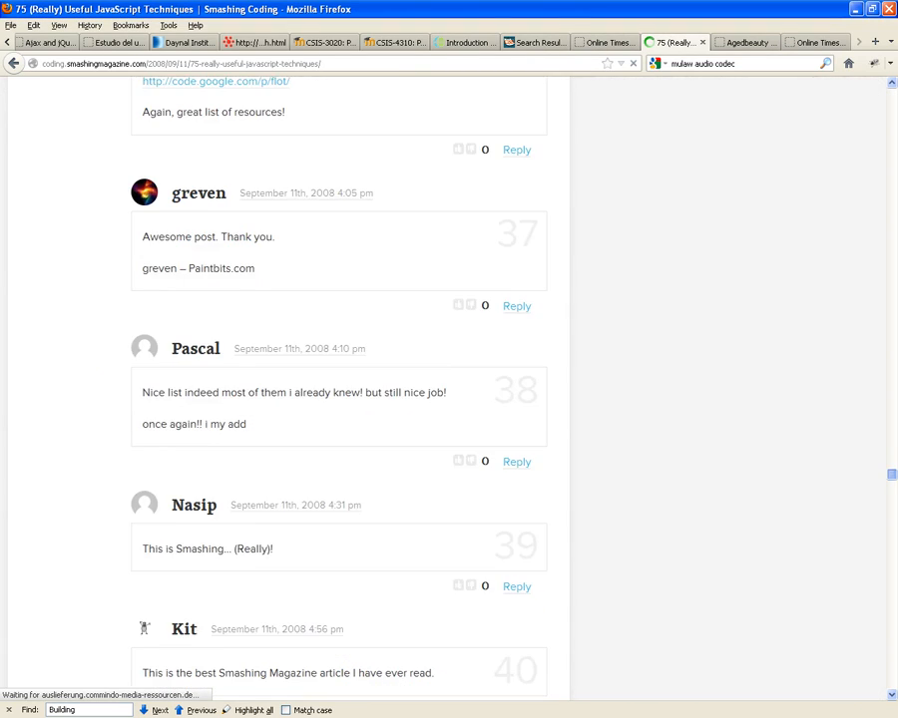
pyautogui.scroll(3)
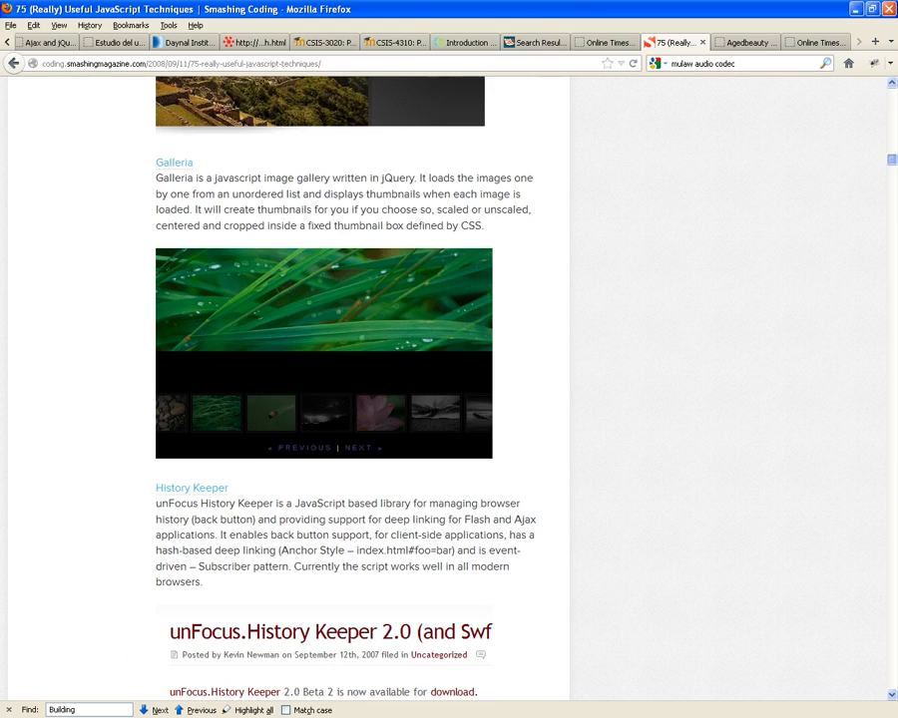
pyautogui.scroll(-3)
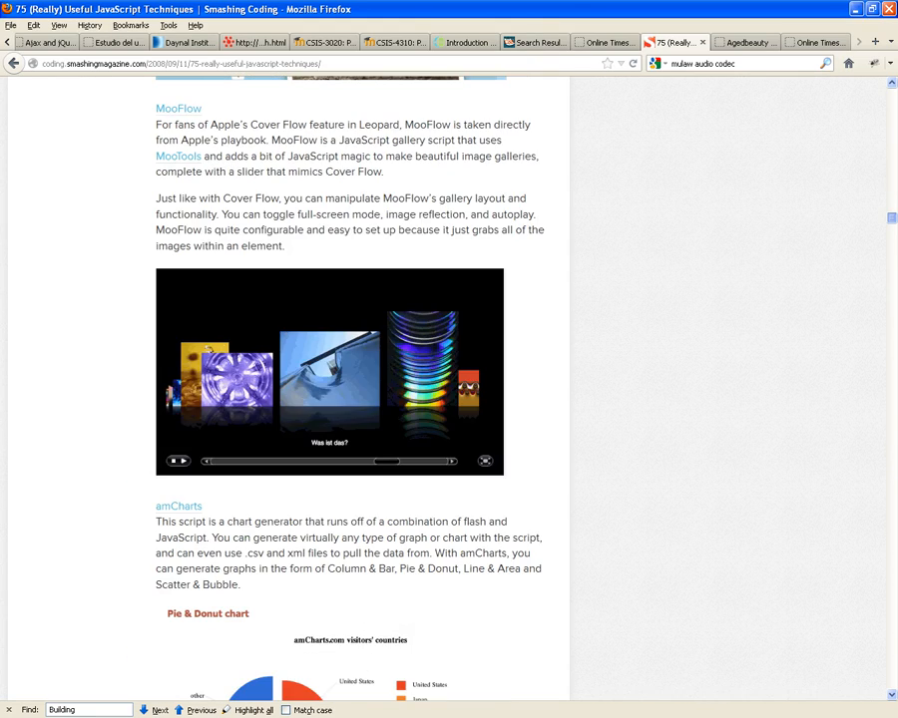
pyautogui.scroll(-3)
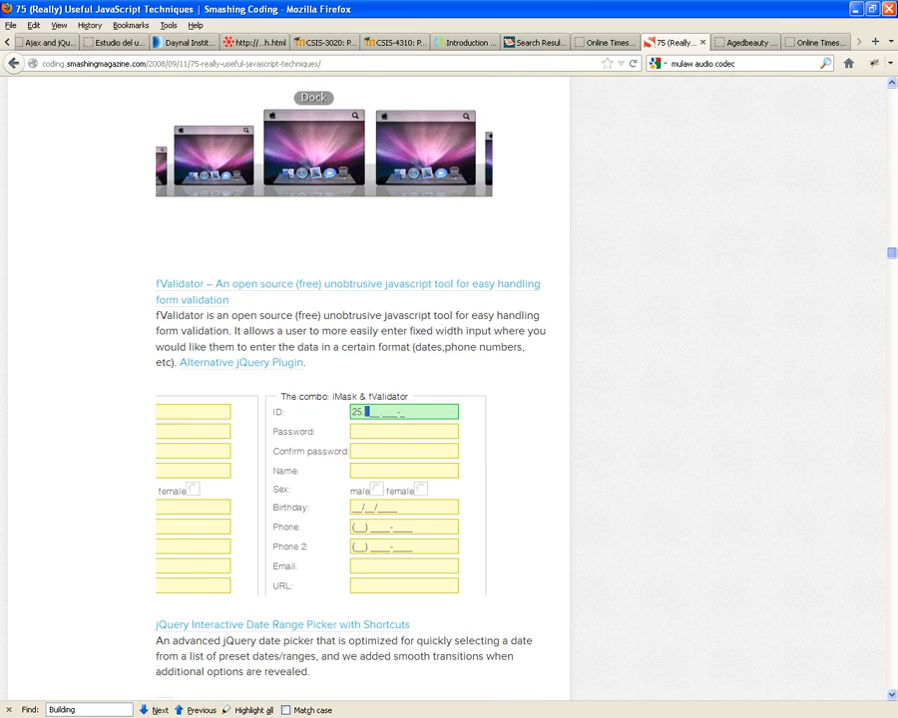
pyautogui.scroll(-3)
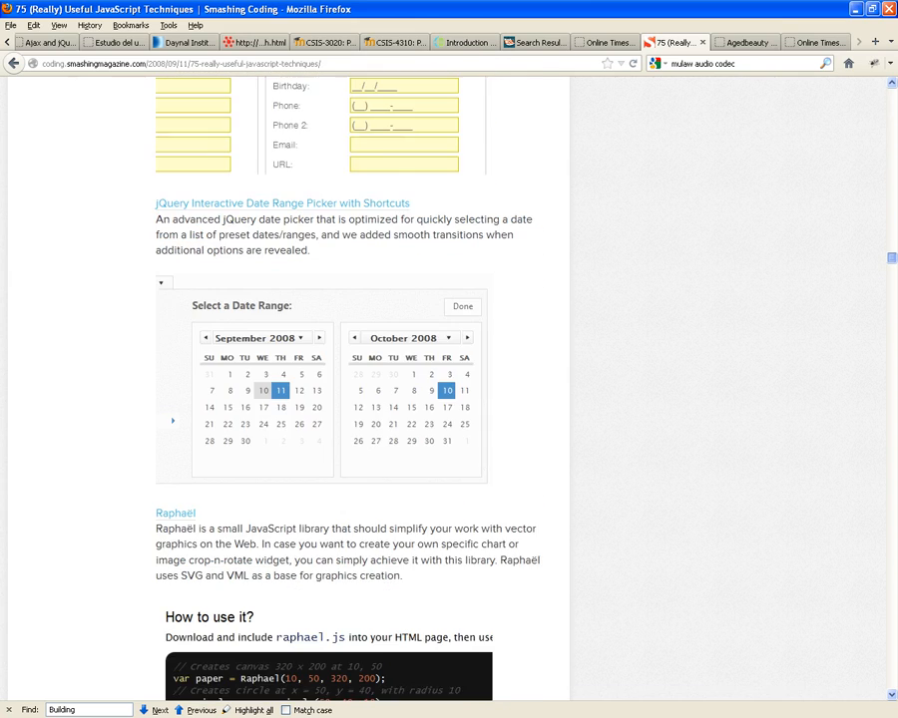
pyautogui.scroll(-3)
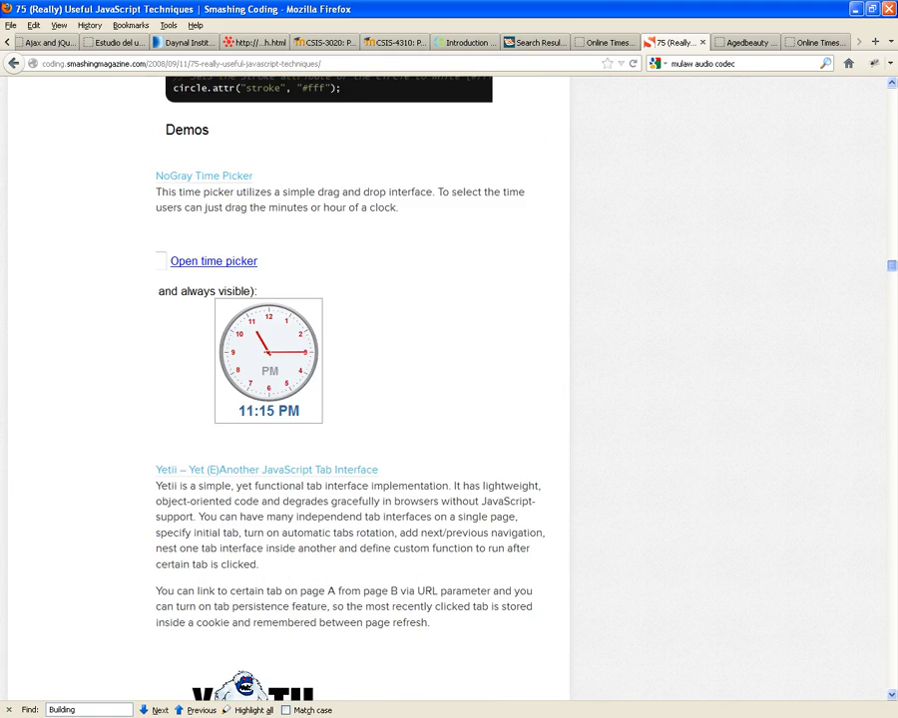
pyautogui.scroll(-3)
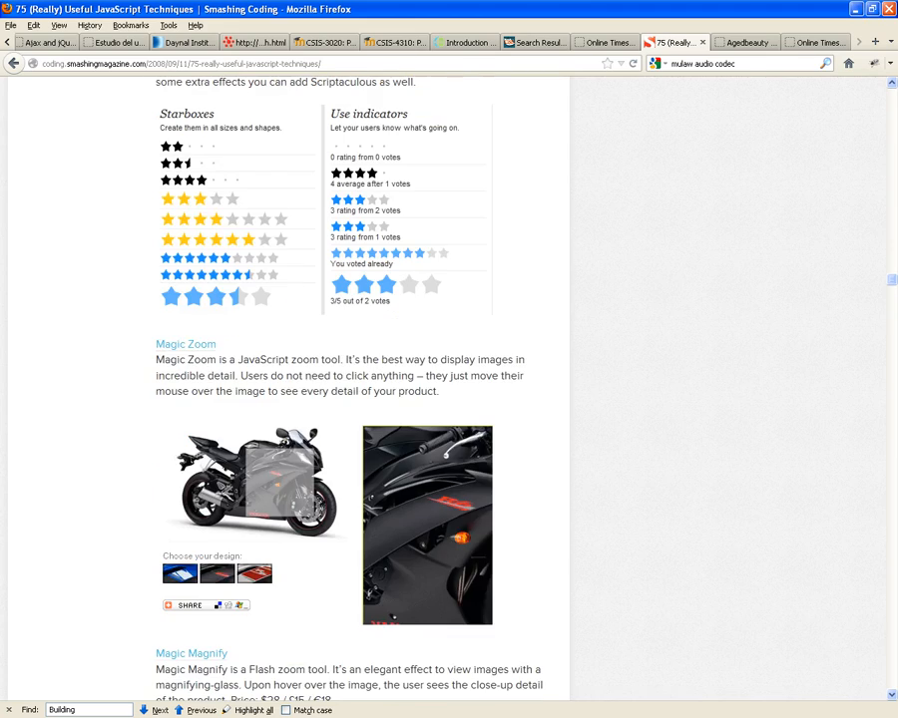
pyautogui.scroll(-3)
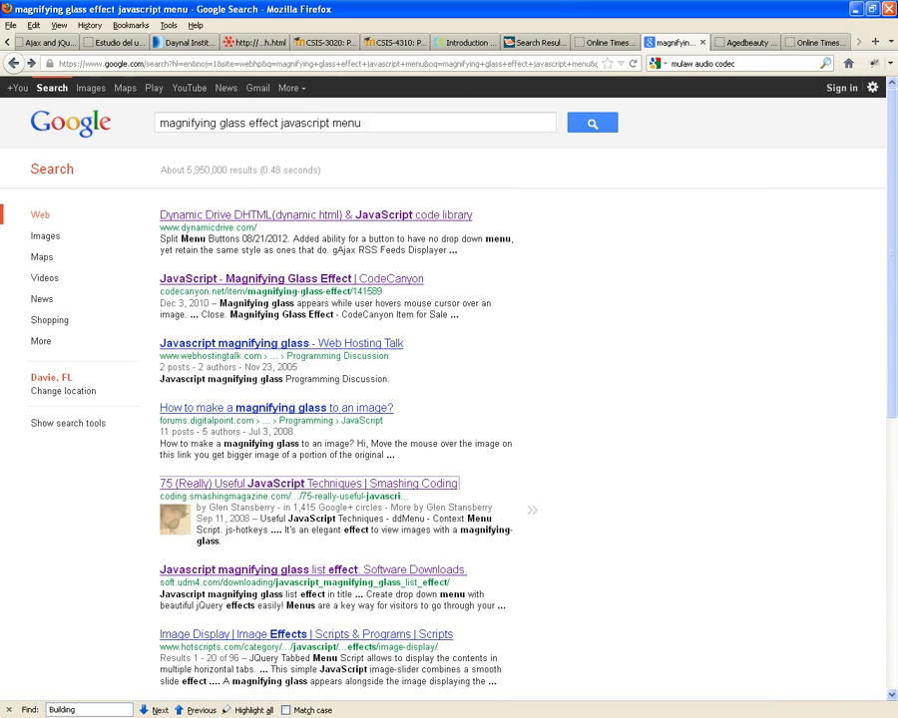
pyautogui.moveTo(292, 482)
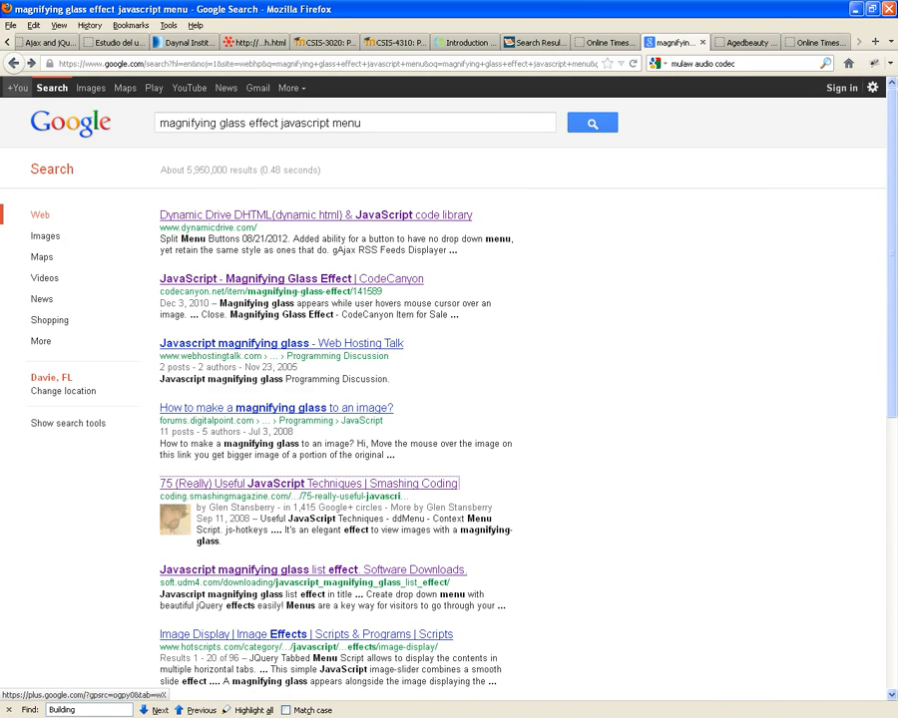
# Open the '75 (Really) Useful JavaScript Techniques | Smashing Coding' result and scroll down
pyautogui.click(290, 483)
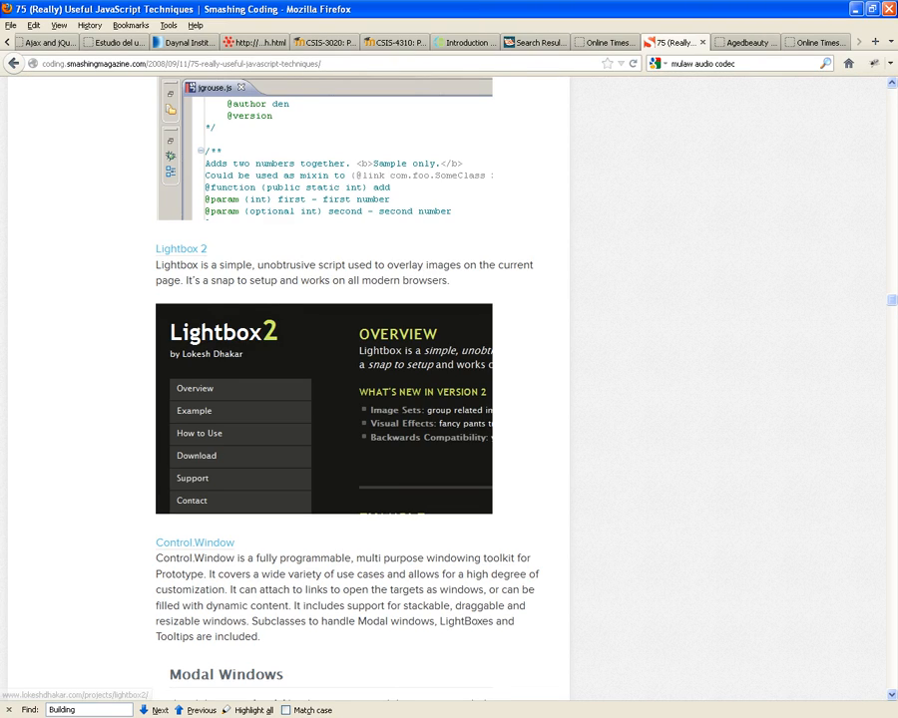
pyautogui.scroll(-3)
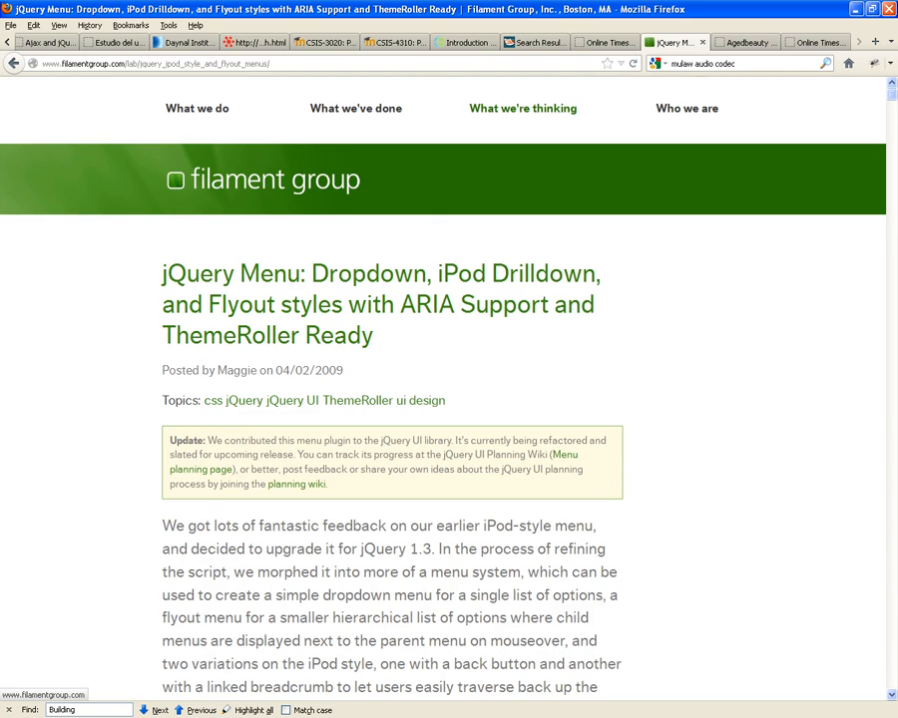
# Read the jQuery Menu article and pick Apples, then Cheetos, in the flat menu demo
pyautogui.scroll(-3)
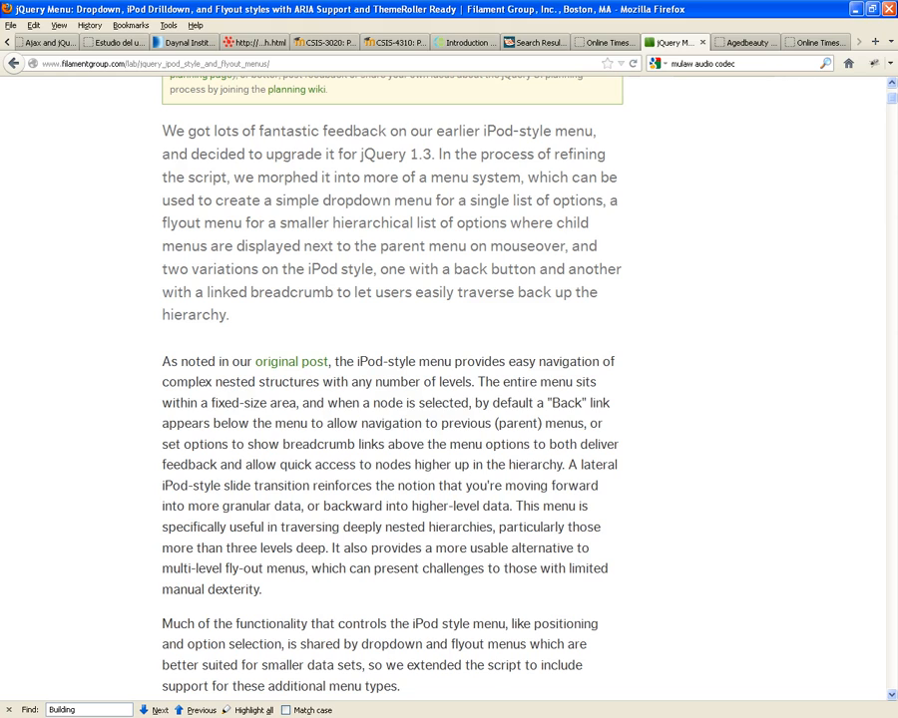
pyautogui.scroll(-3)
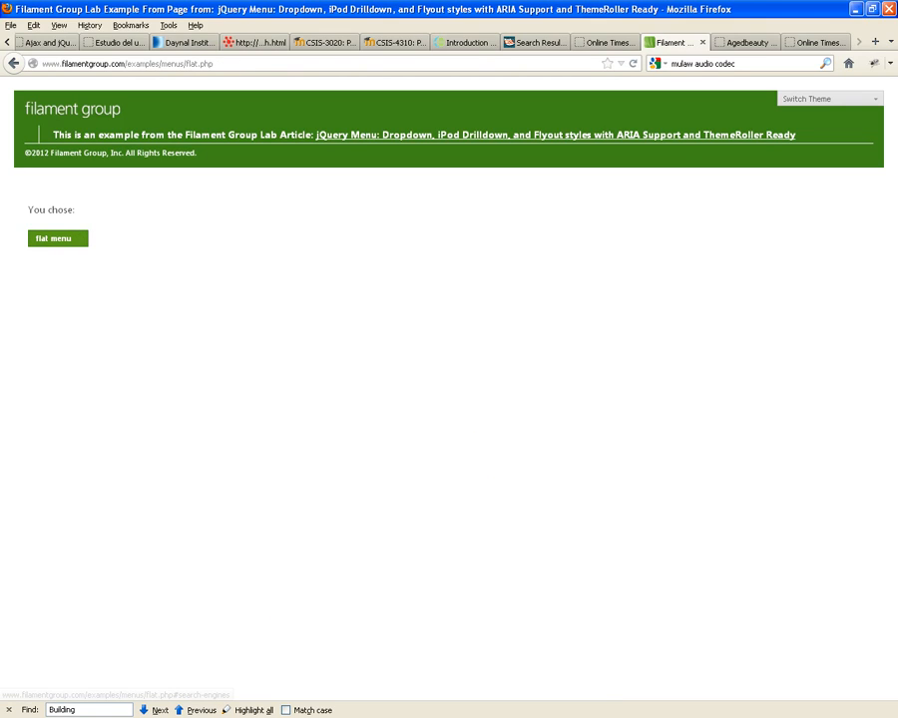
pyautogui.click(56, 237)
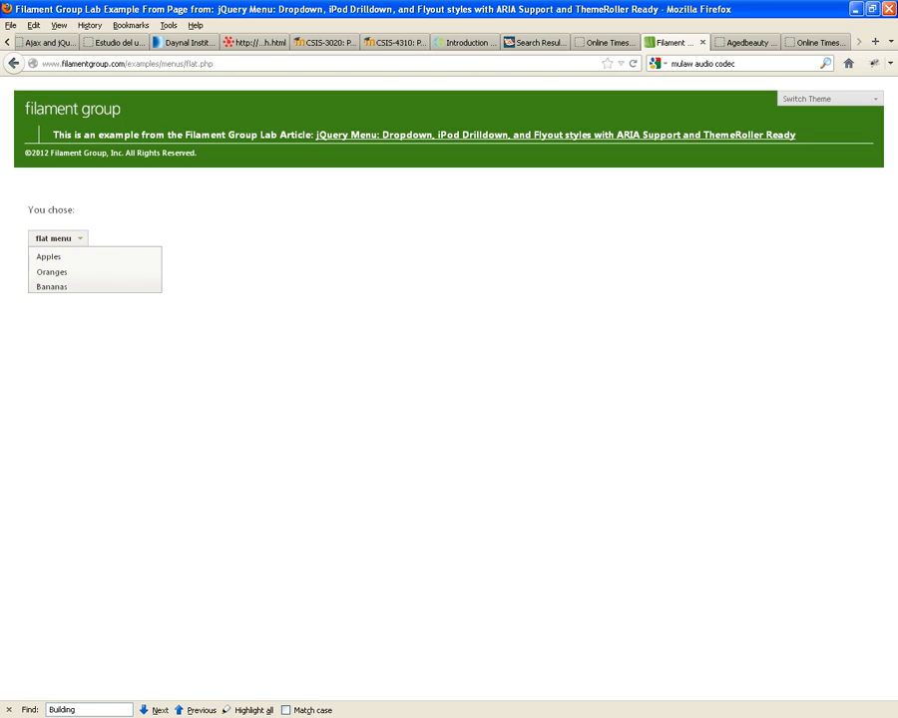
pyautogui.click(48, 257)
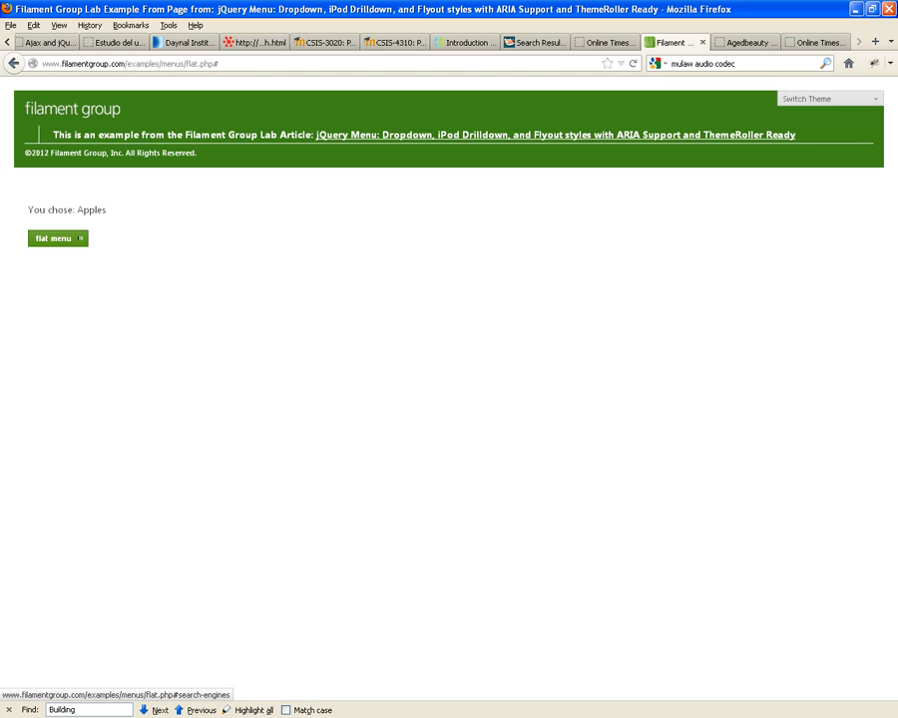
pyautogui.click(57, 238)
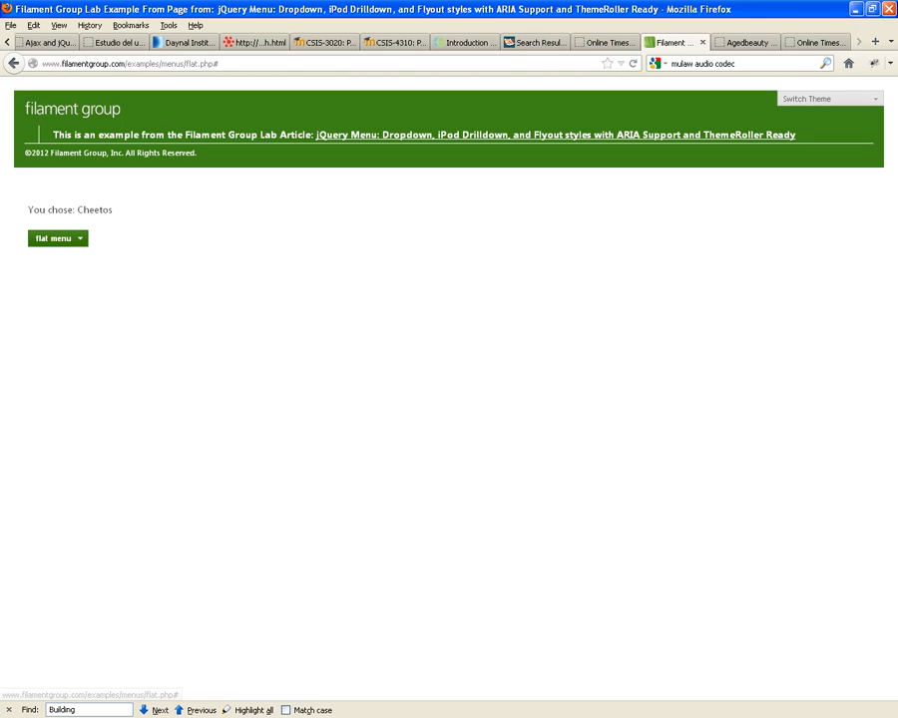
pyautogui.moveTo(555, 135)
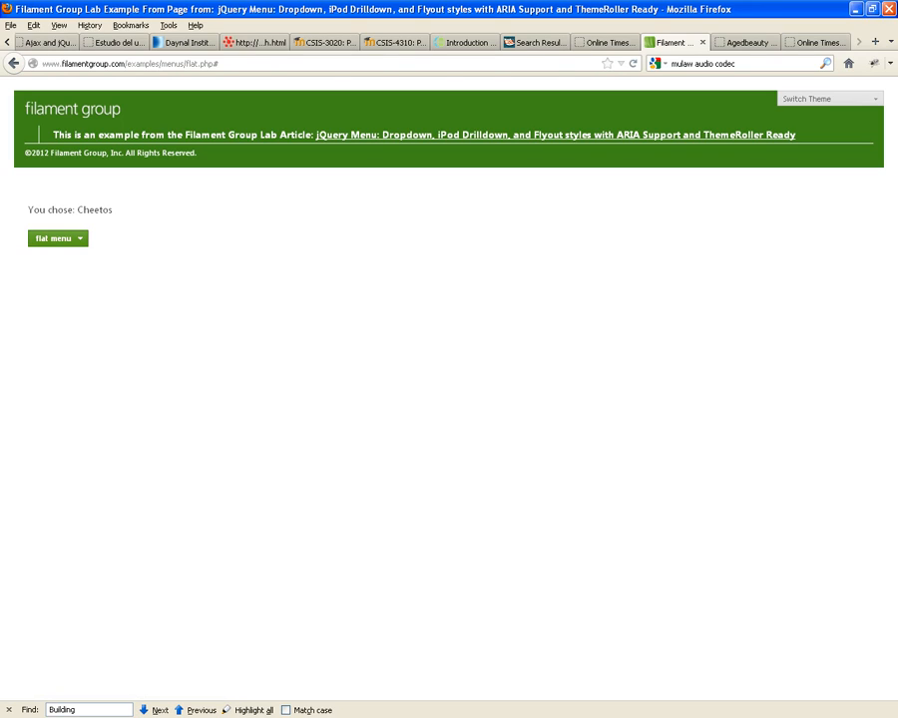
# Reopen the flat menu's choices several times, then go to Dynamic Drive's Accordion Menu page
pyautogui.click(57, 238)
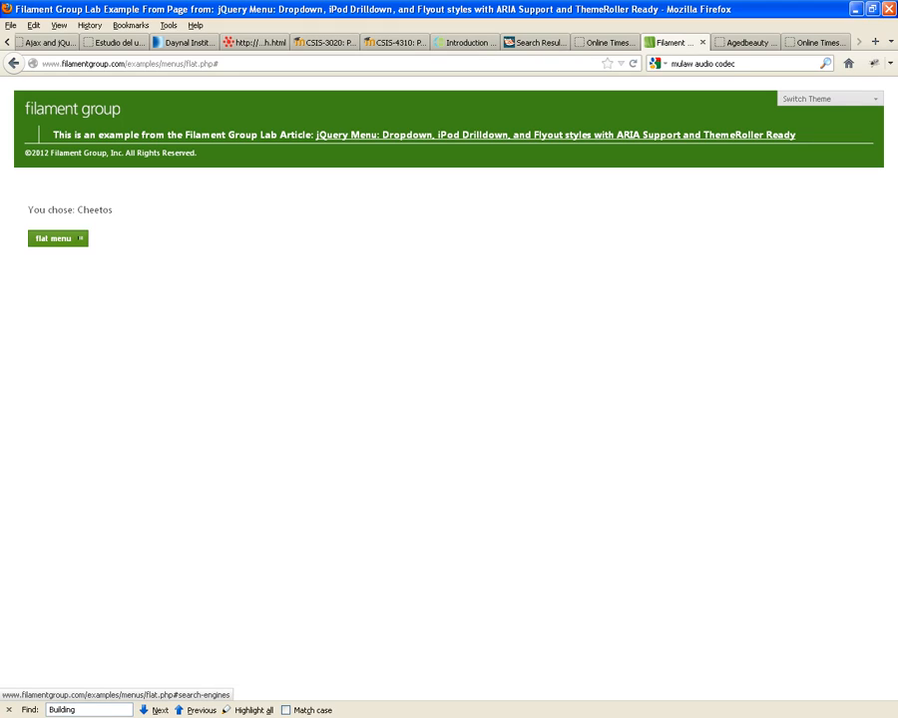
pyautogui.click(56, 237)
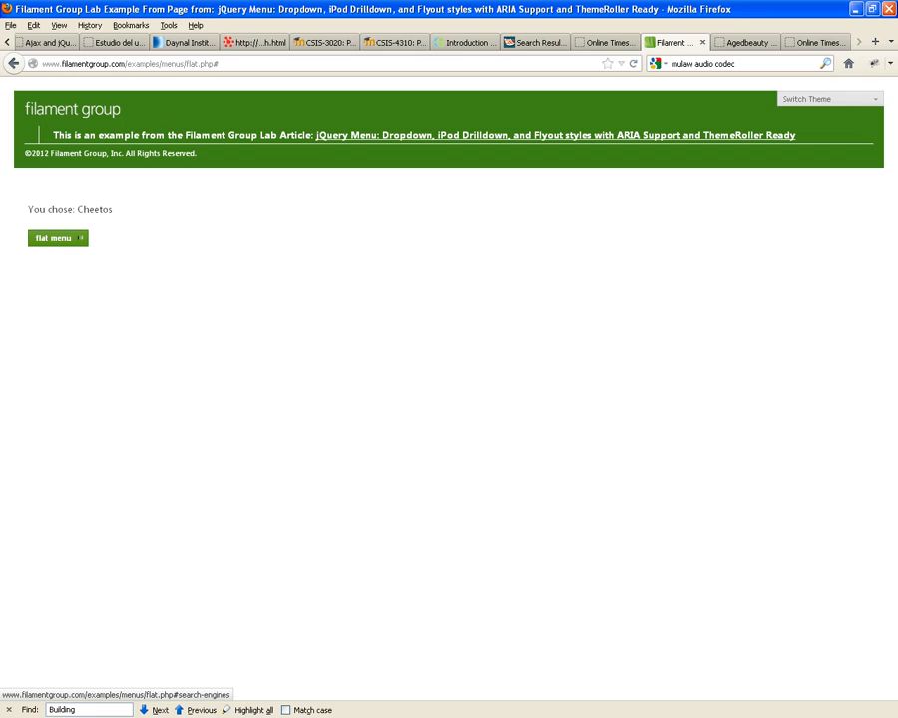
pyautogui.click(57, 238)
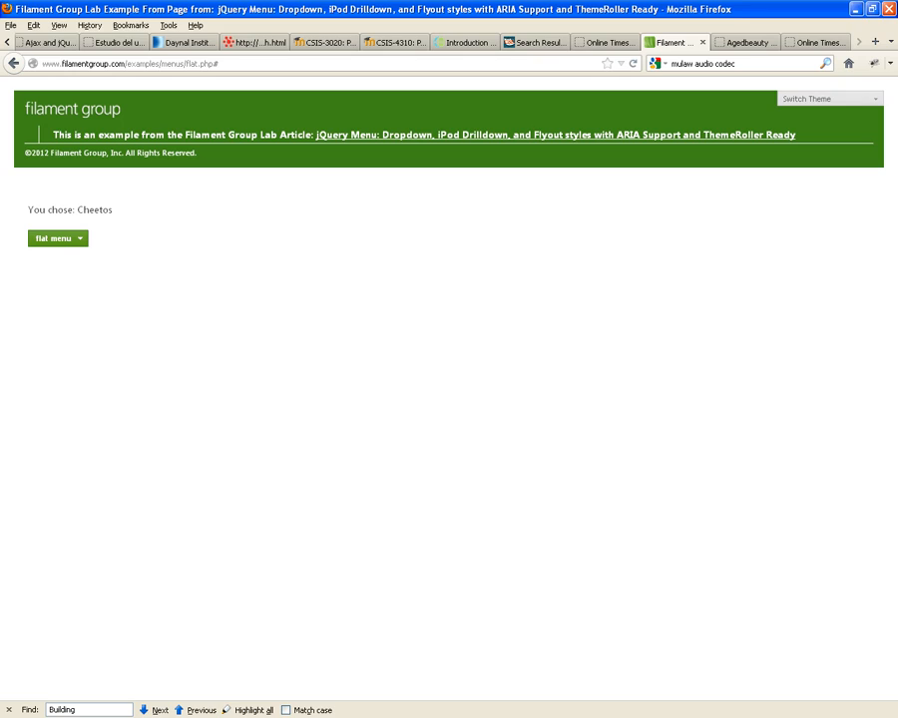
pyautogui.click(57, 238)
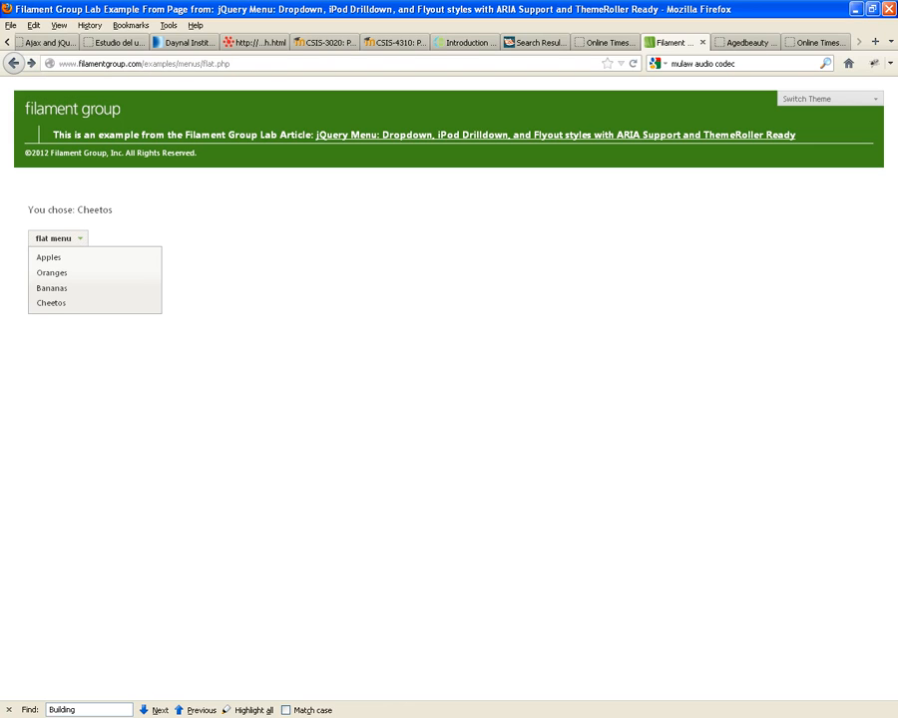
pyautogui.click(553, 135)
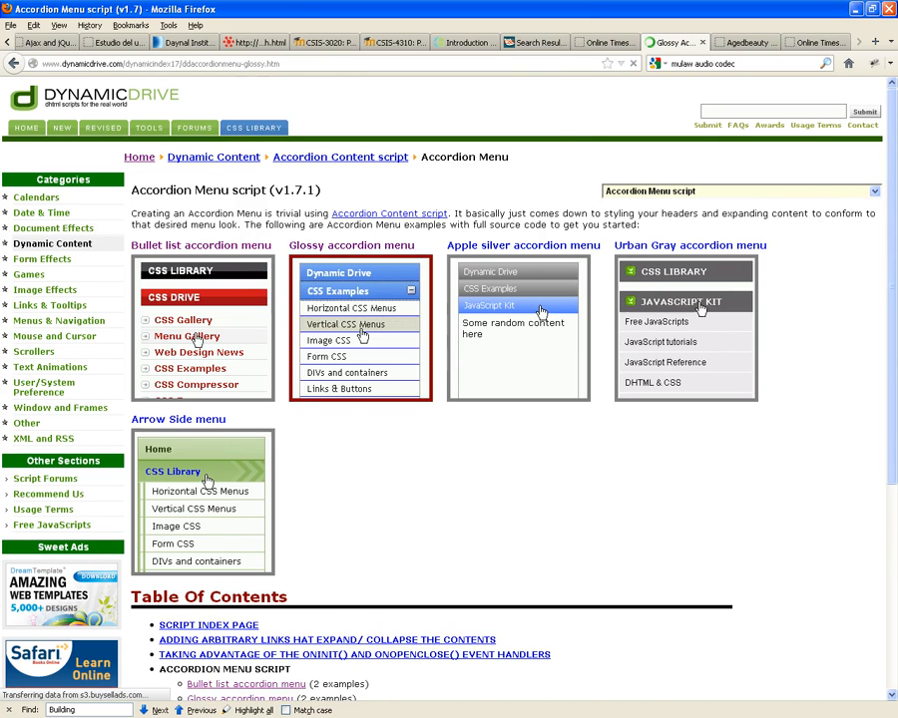
# Scroll the Glossy Accordion Menu page toward the Entire HTML Source code box
pyautogui.scroll(-3)
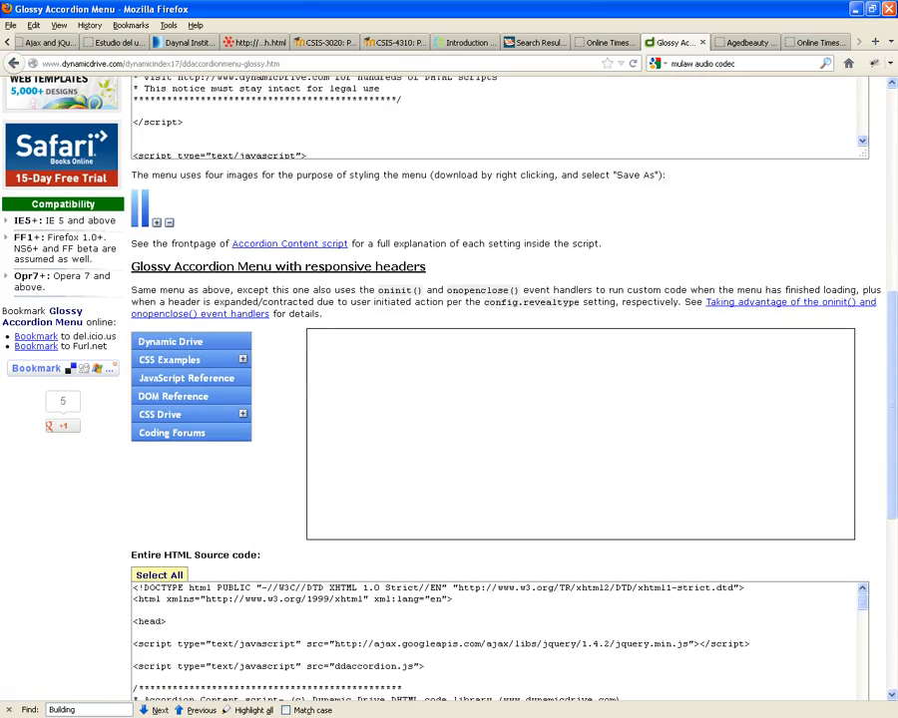
pyautogui.scroll(-3)
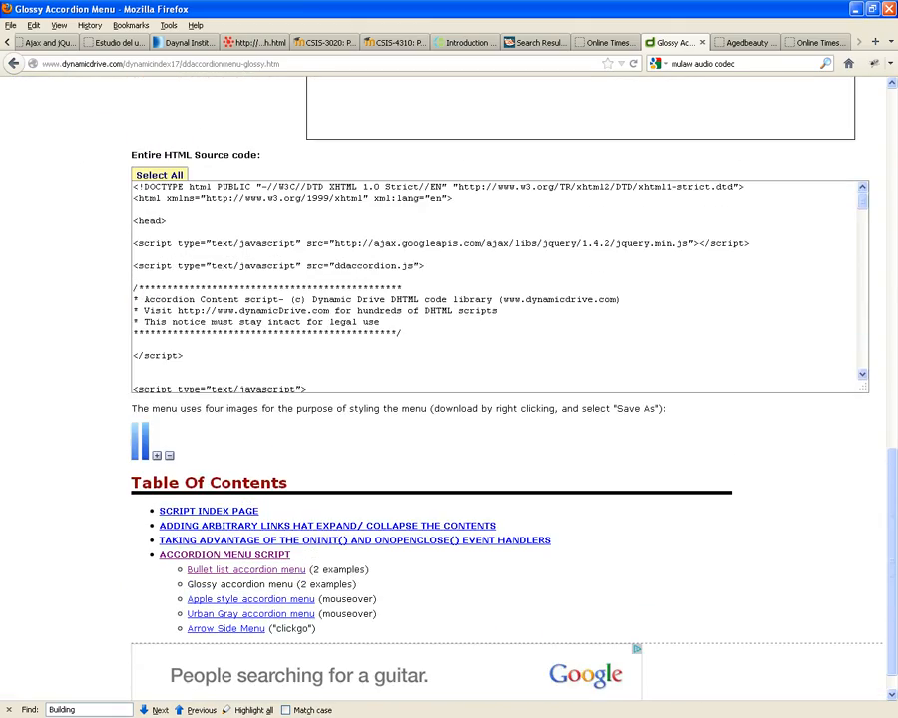
pyautogui.scroll(3)
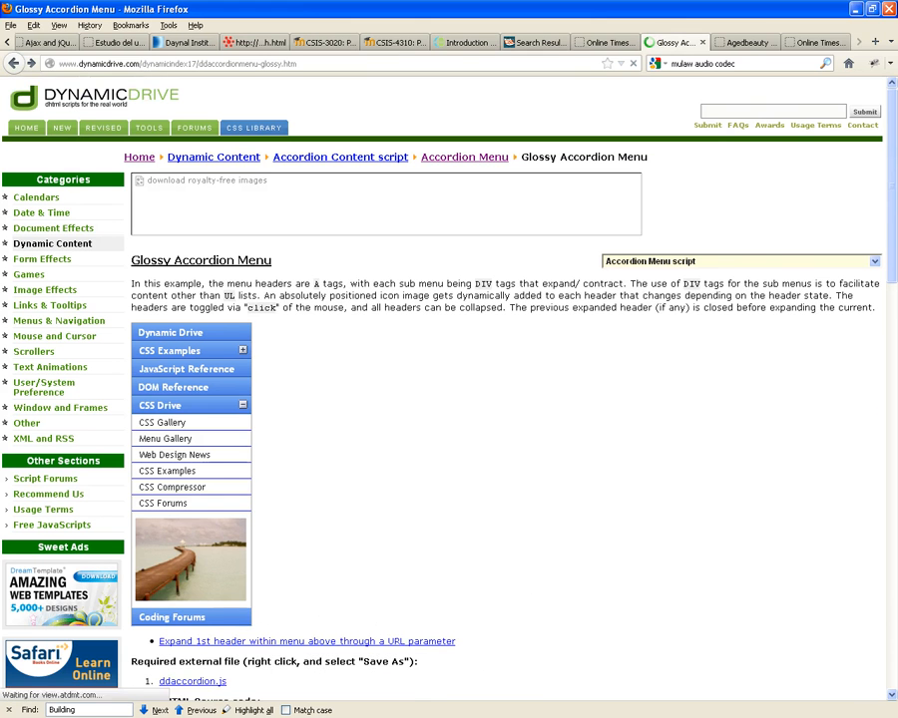
# Scroll the page, then toggle the CSS Examples and CSS Drive sections in the accordion demo
pyautogui.scroll(-3)
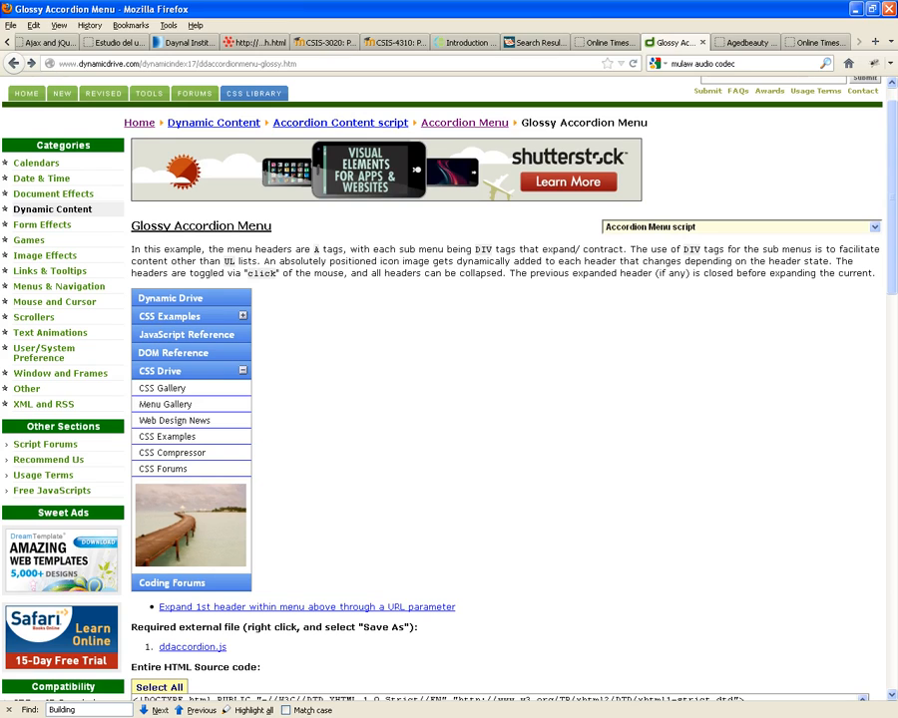
pyautogui.scroll(-3)
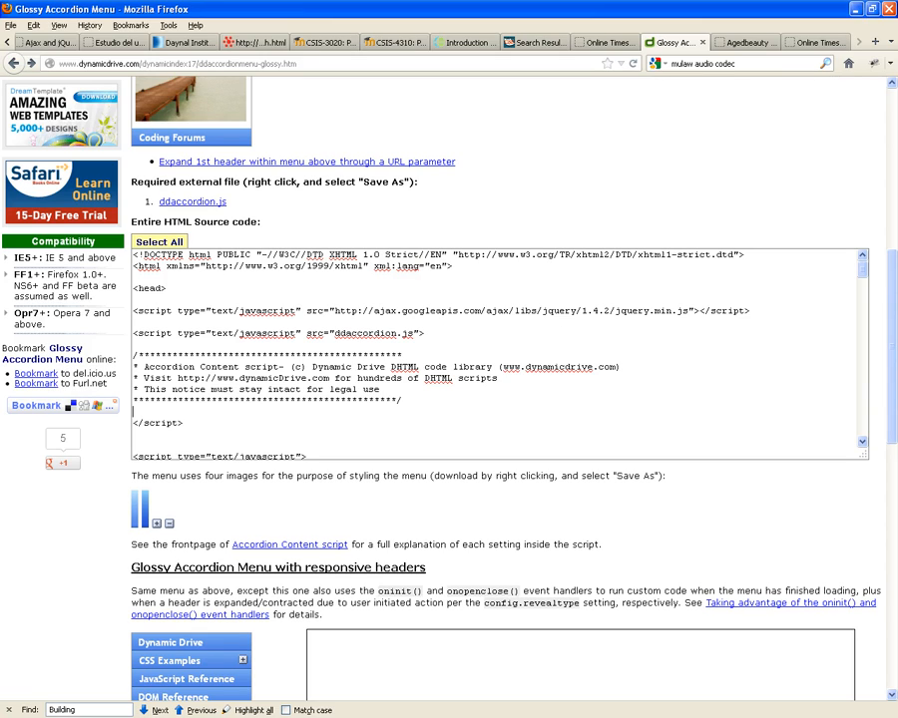
pyautogui.scroll(-3)
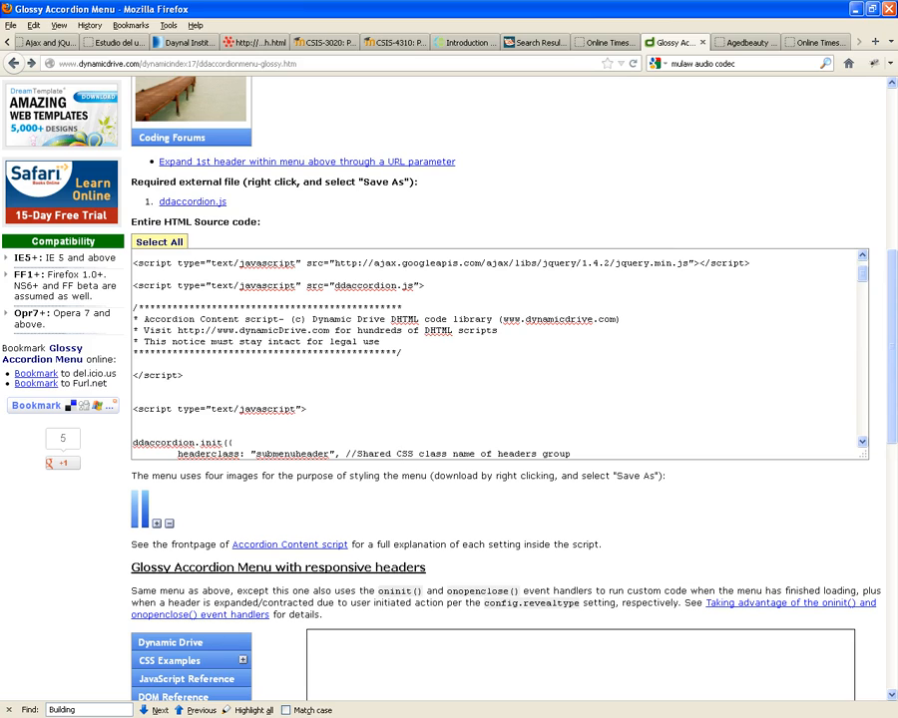
pyautogui.scroll(-3)
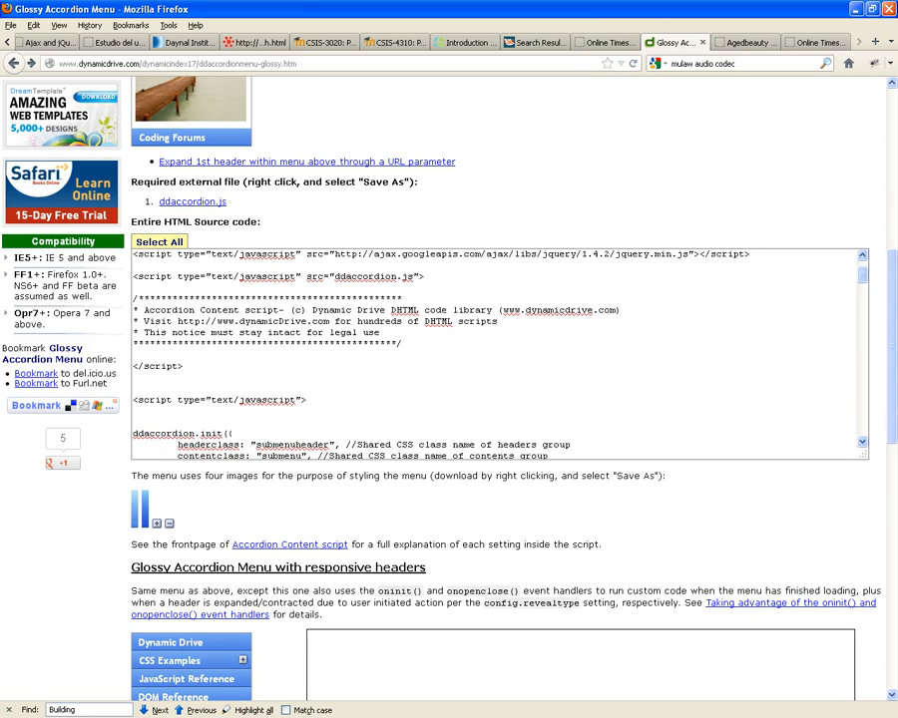
pyautogui.scroll(-3)
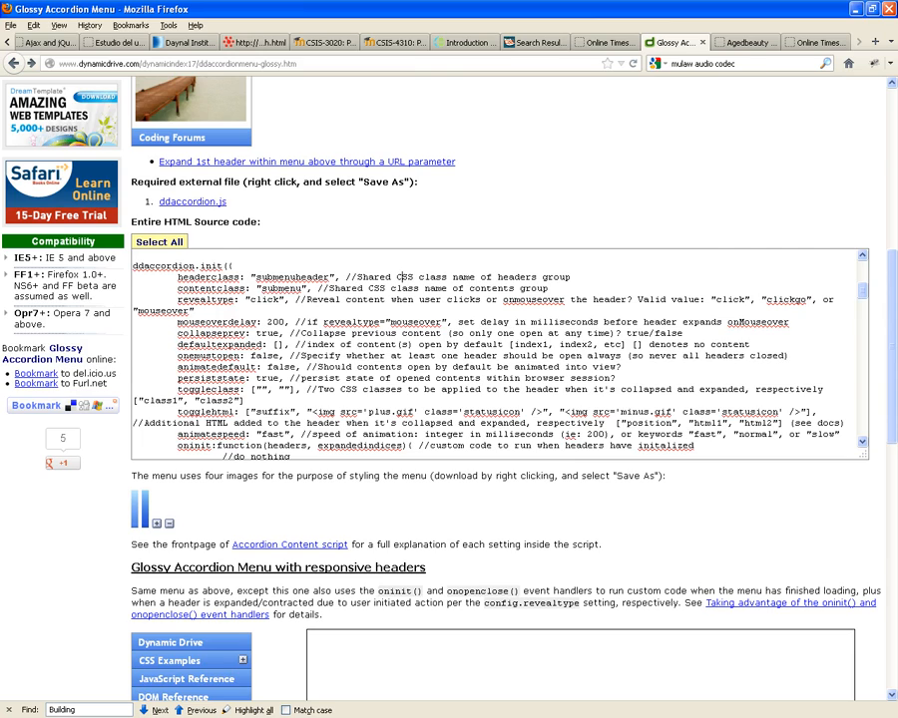
pyautogui.scroll(3)
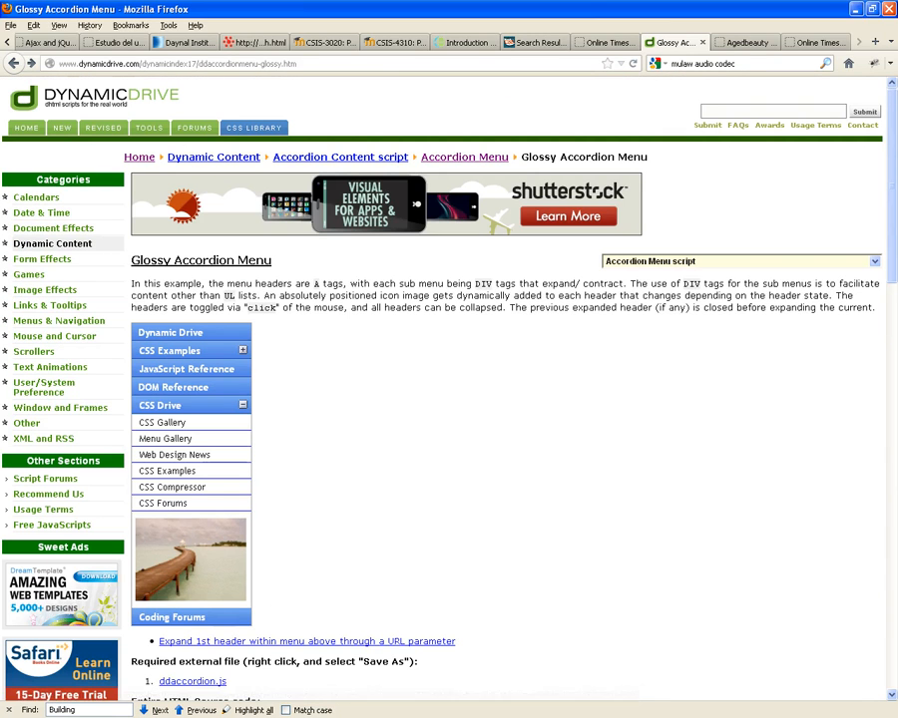
pyautogui.click(169, 350)
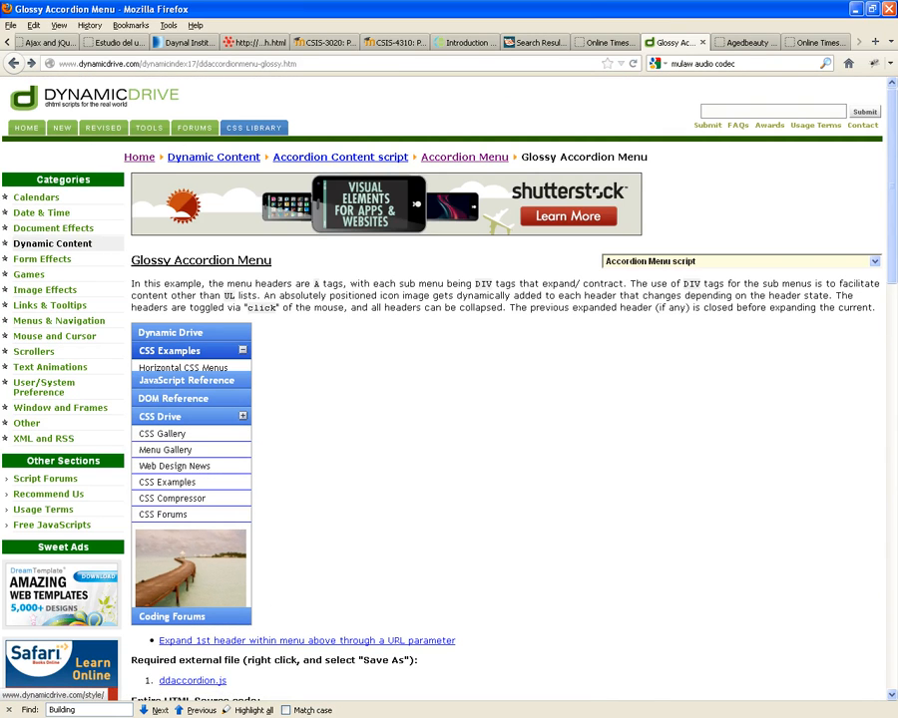
pyautogui.click(169, 350)
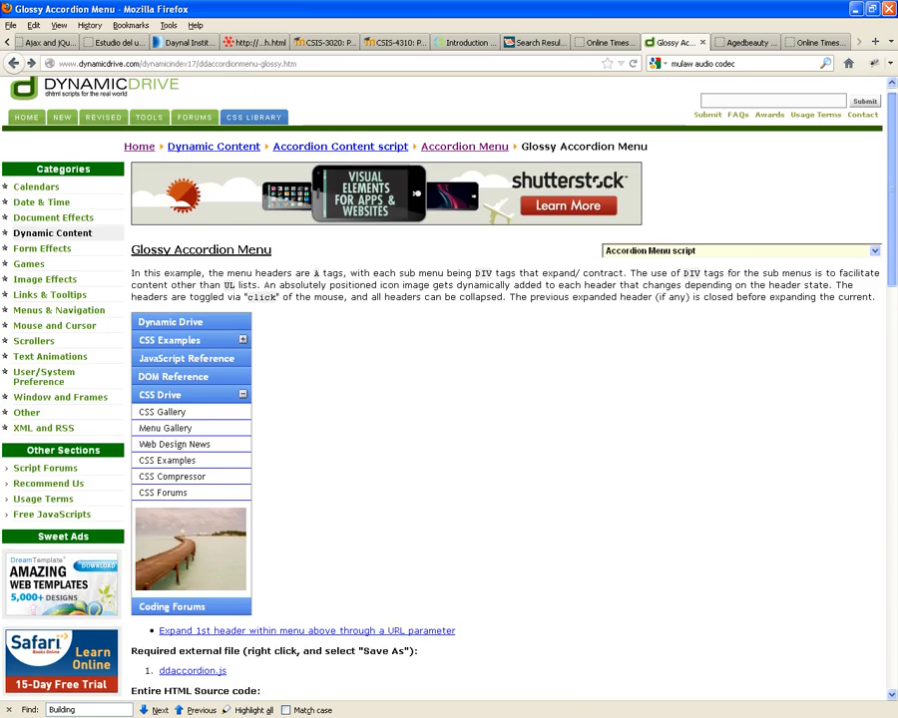
# Scroll down to the responsive headers example, then return to the menu plugins article
pyautogui.scroll(-3)
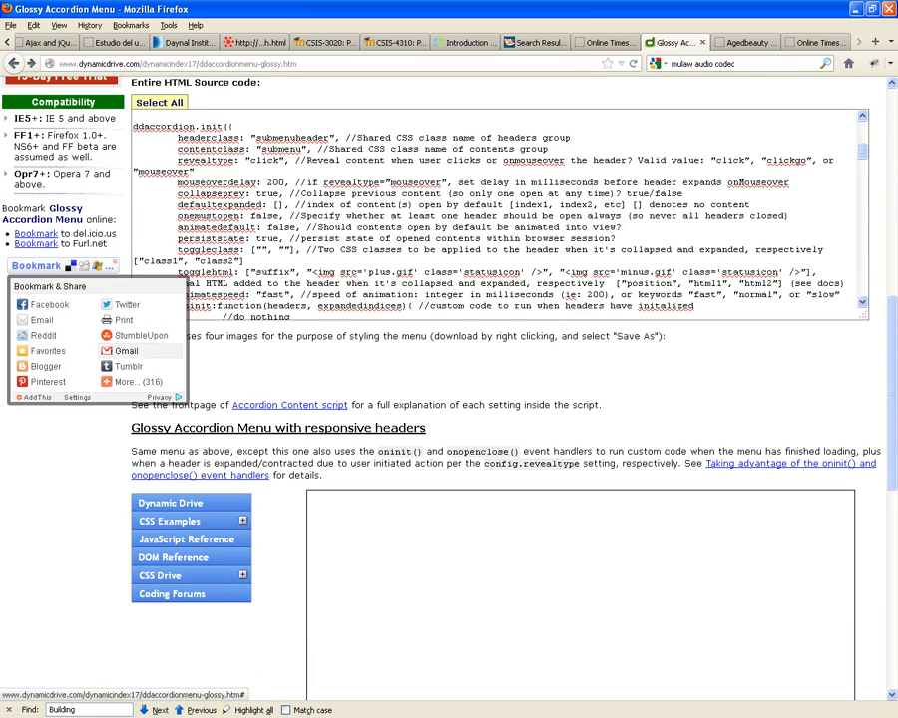
pyautogui.scroll(-3)
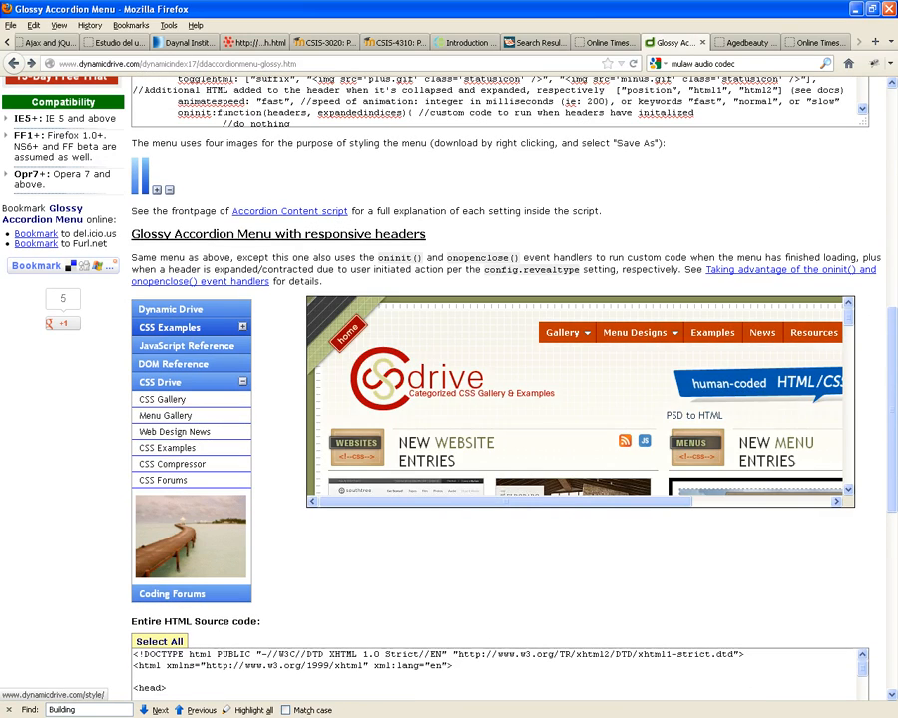
pyautogui.click(170, 327)
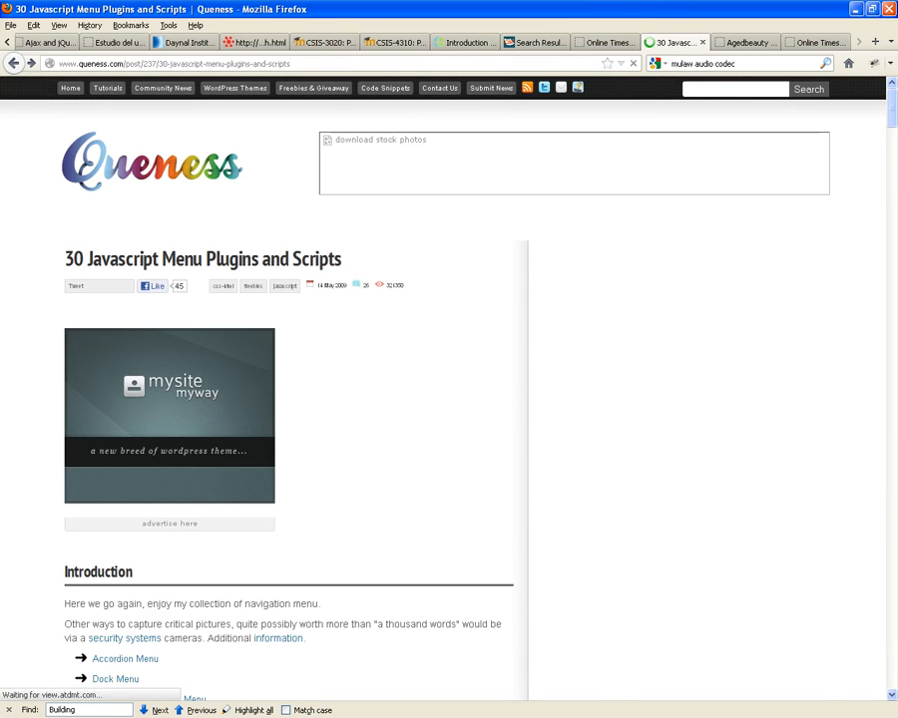
# Scroll the Queness article past the Accordion Menu entries to the Dock Menu section
pyautogui.scroll(-3)
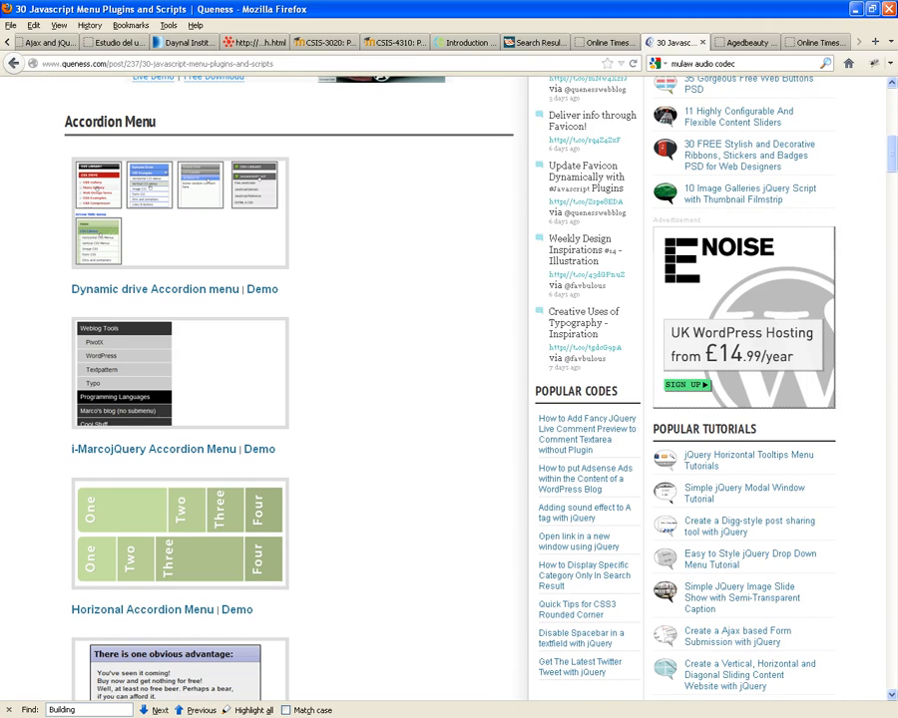
pyautogui.scroll(-3)
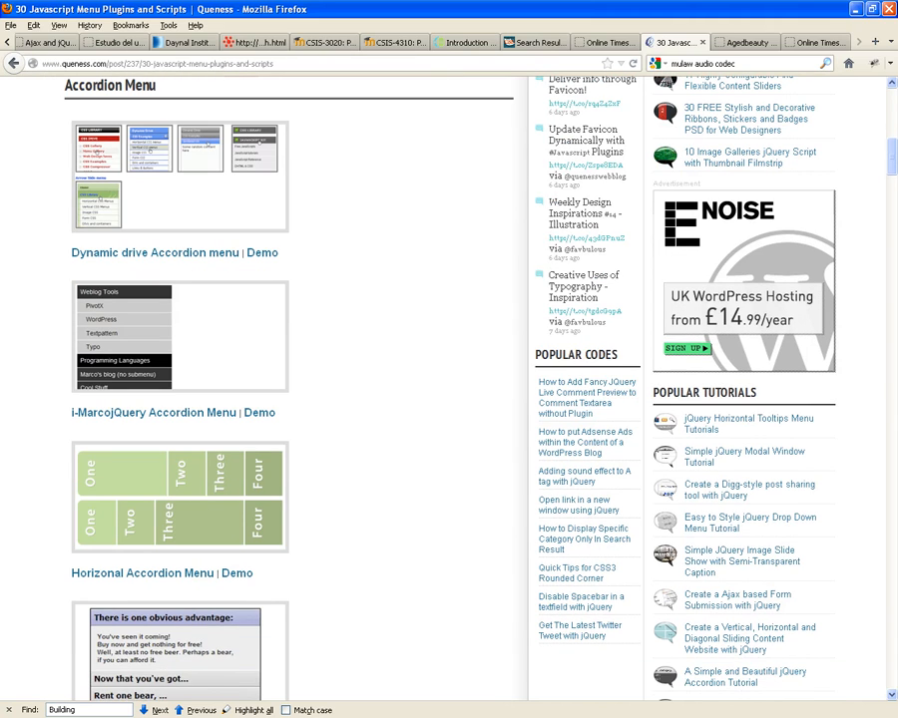
pyautogui.scroll(-3)
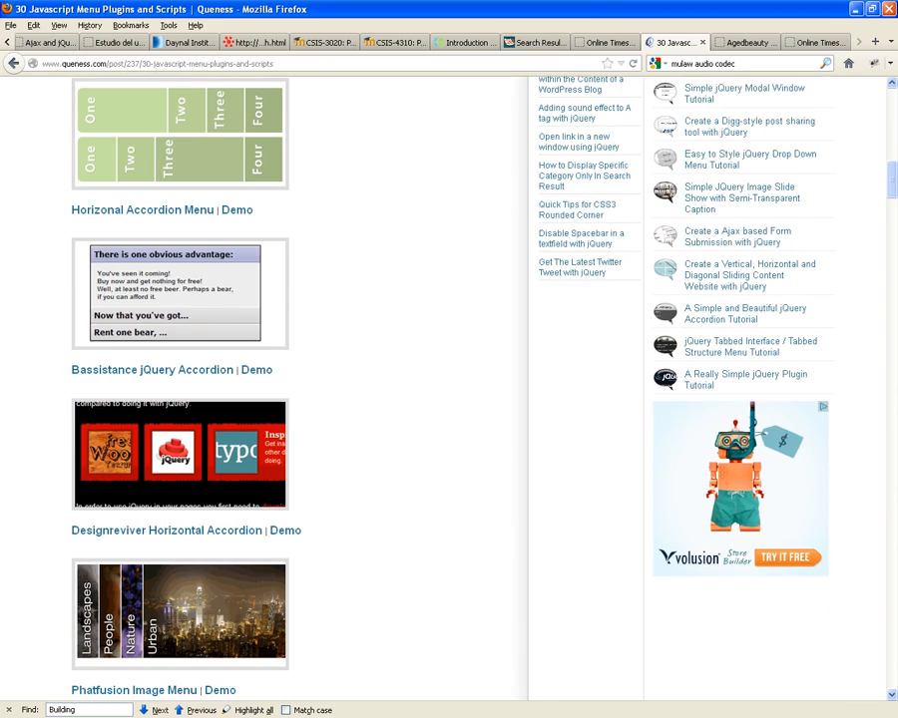
pyautogui.scroll(-3)
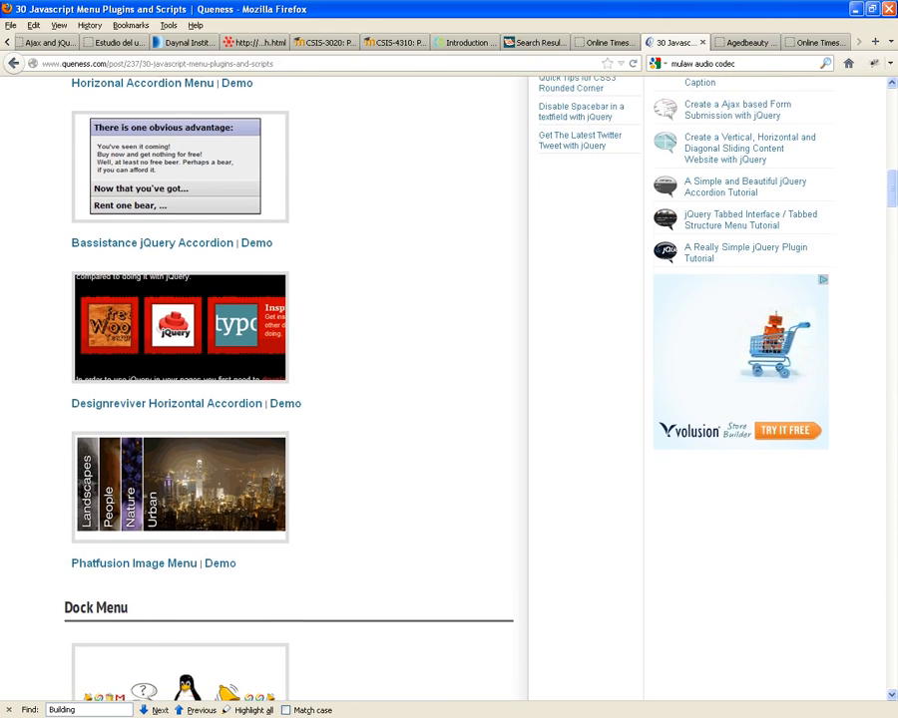
pyautogui.scroll(-3)
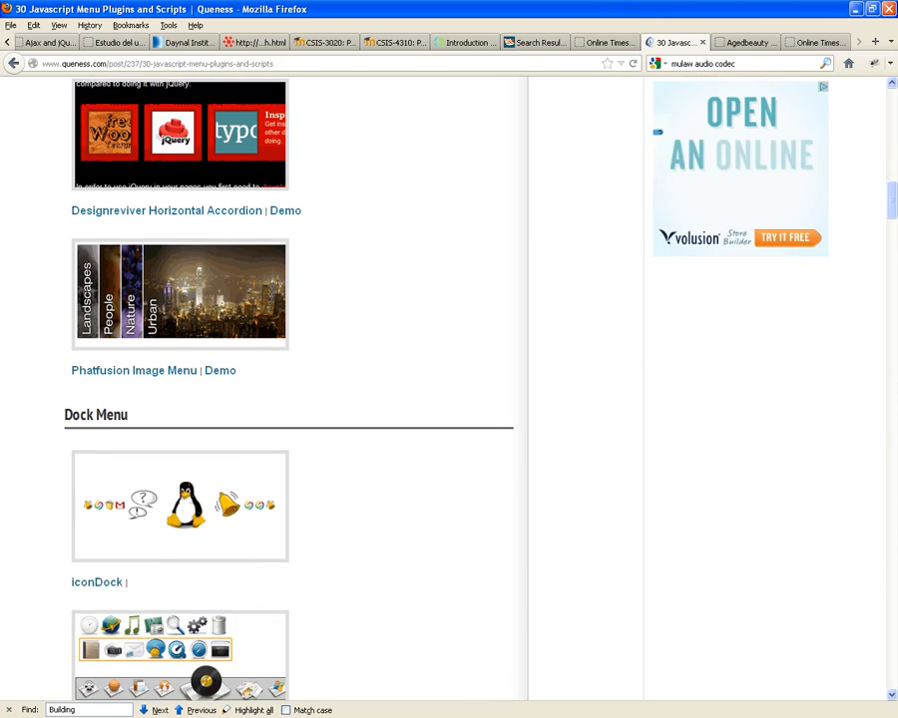
pyautogui.scroll(-3)
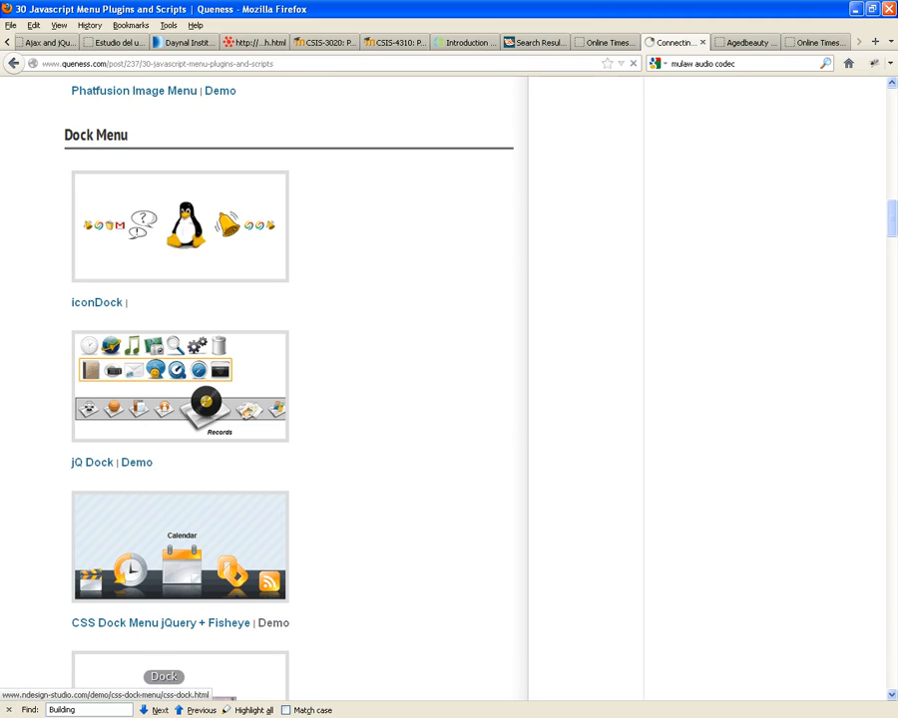
# Open the CSS Dock Menu demo linked in the Queness article
pyautogui.click(273, 623)
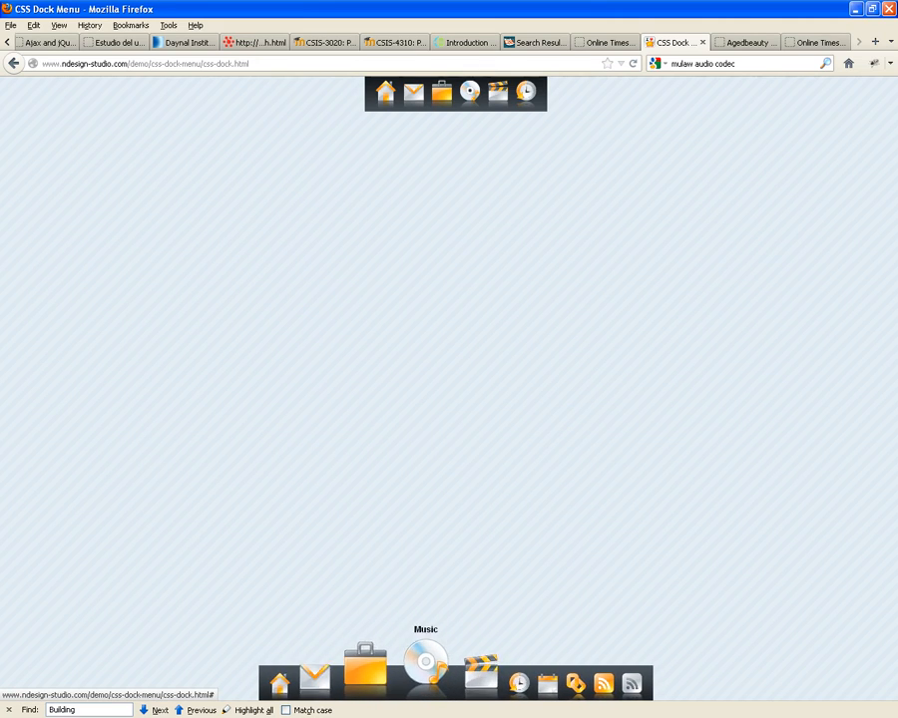
pyautogui.moveTo(589, 683)
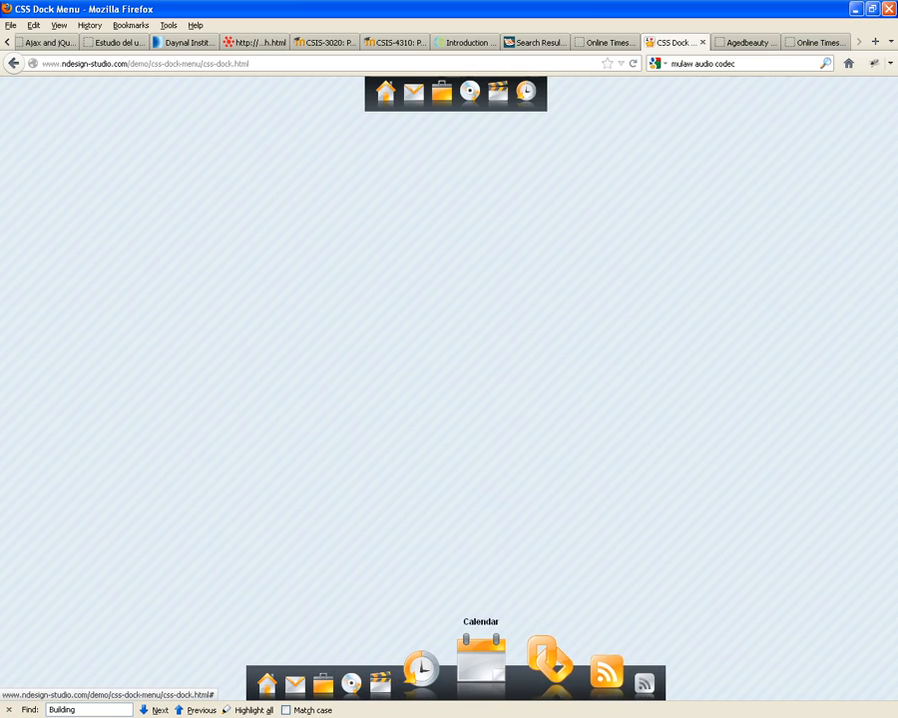
pyautogui.moveTo(399, 663)
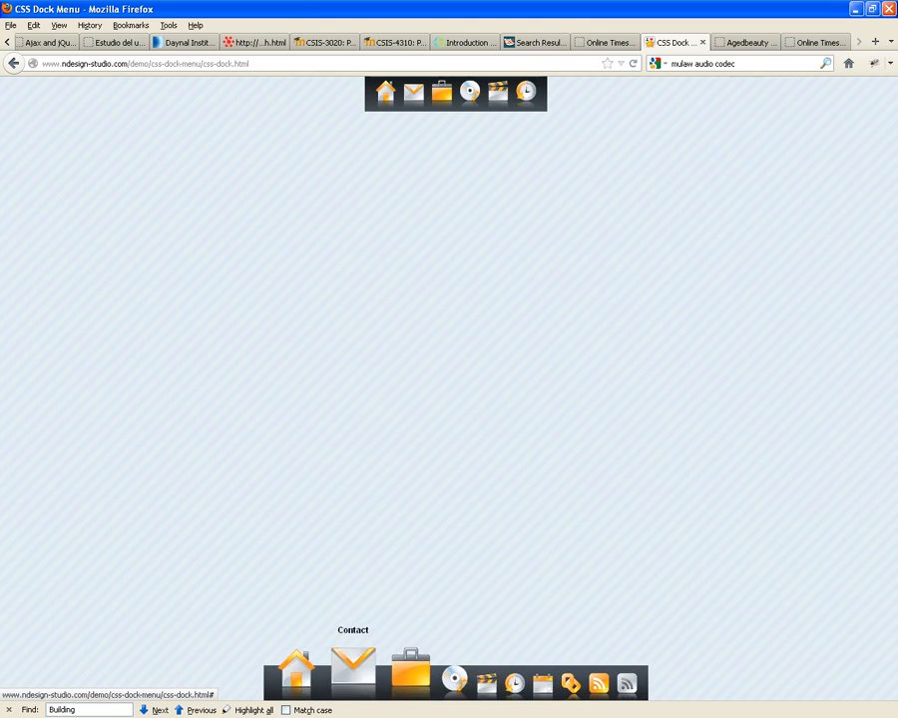
pyautogui.moveTo(454, 664)
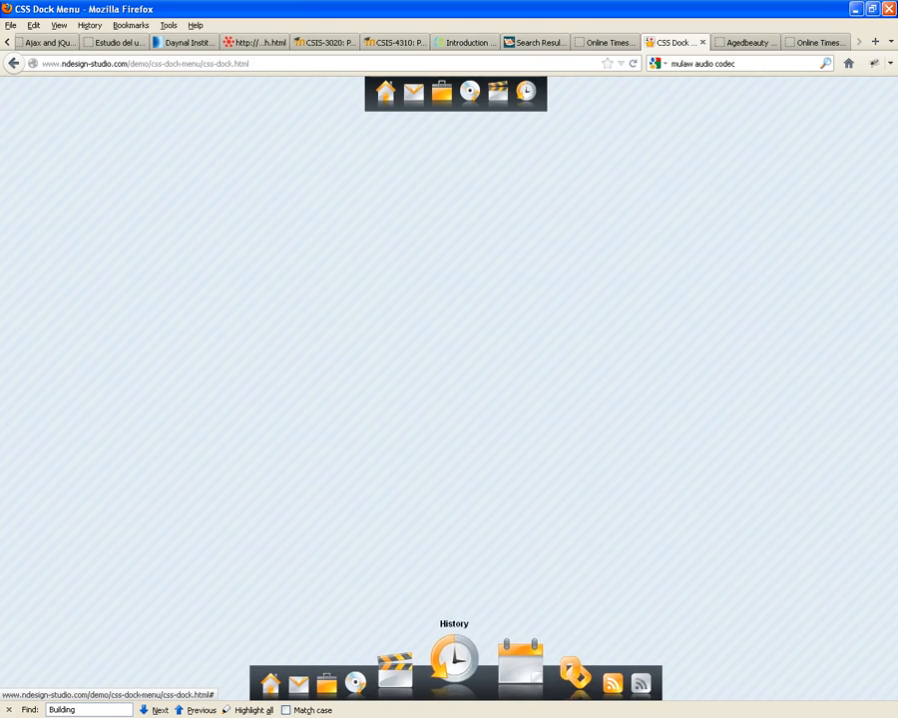
pyautogui.moveTo(519, 678)
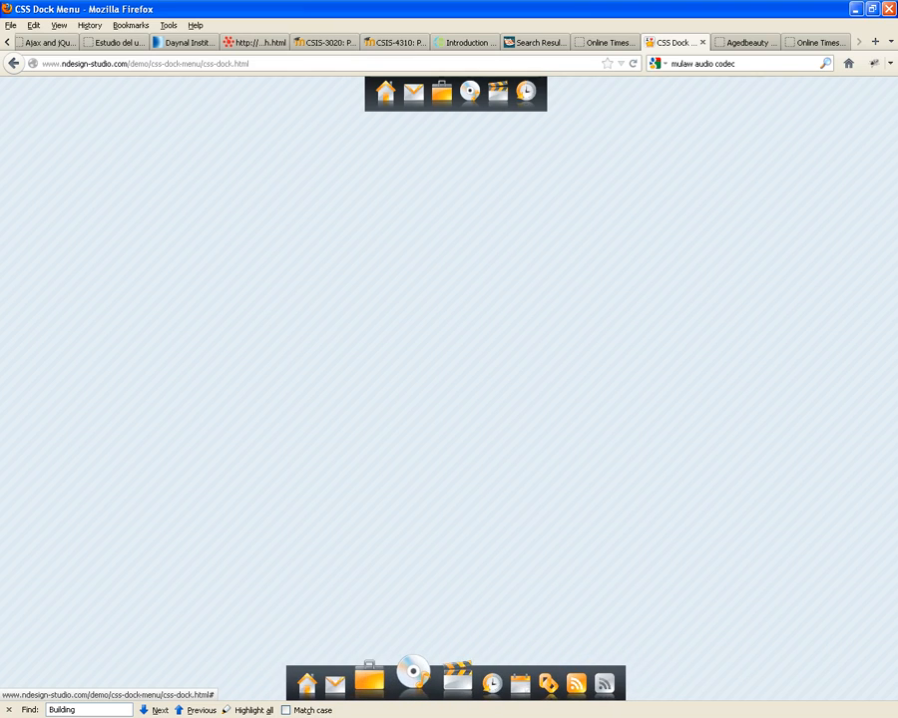
pyautogui.moveTo(368, 684)
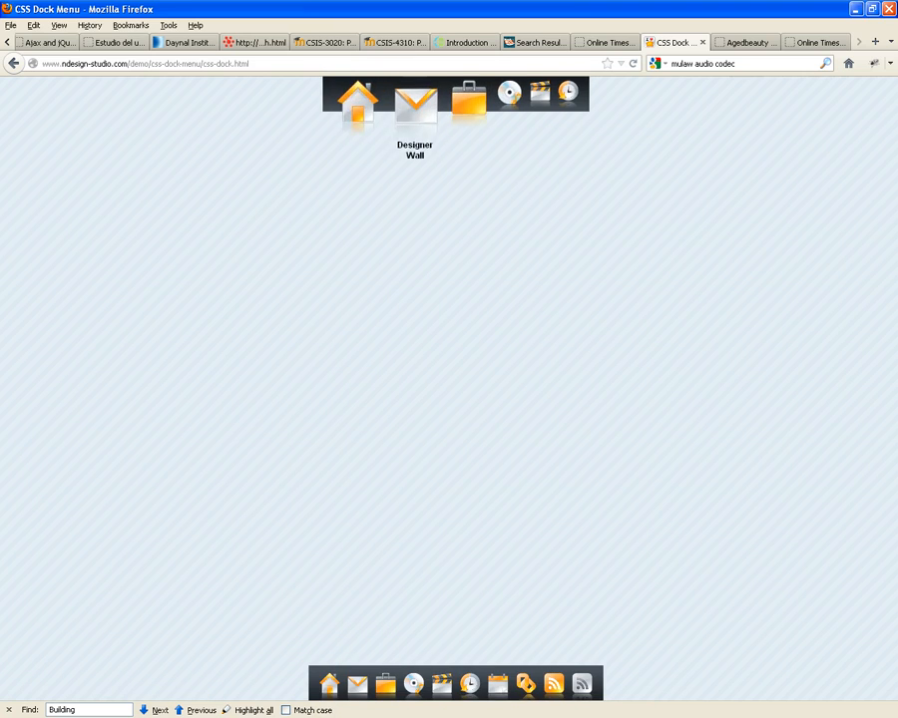
pyautogui.moveTo(542, 104)
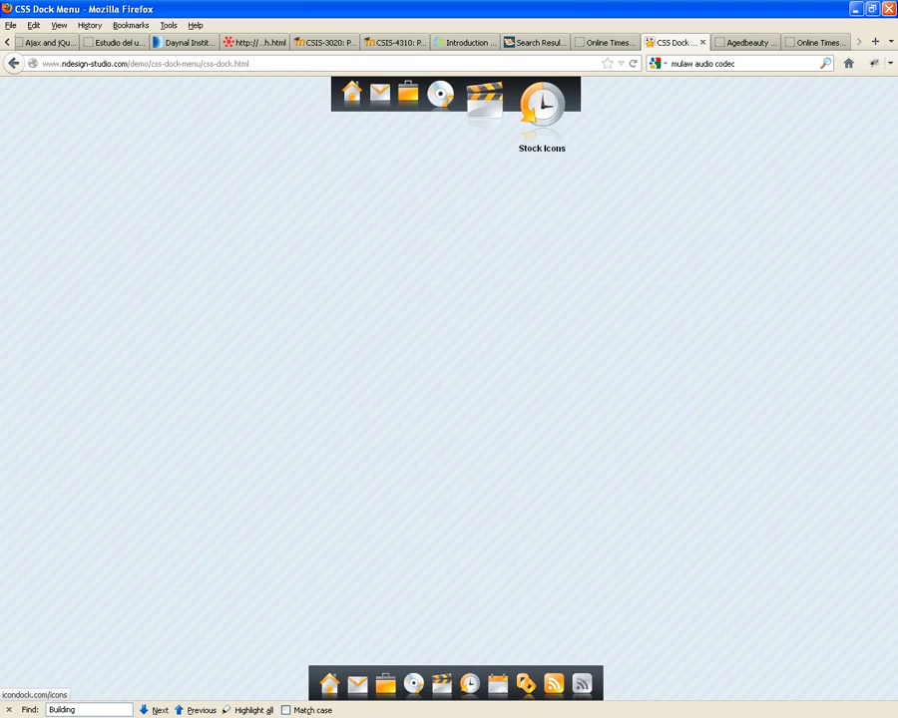
pyautogui.moveTo(437, 100)
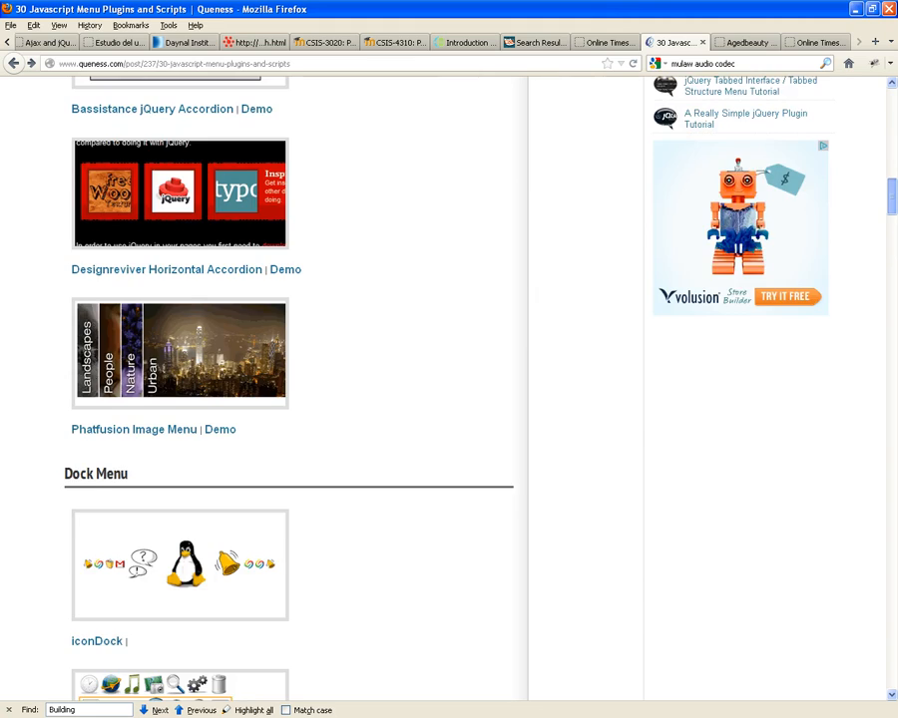
# Scroll the Queness article down to the Slide Menu section and its Demo link
pyautogui.scroll(-3)
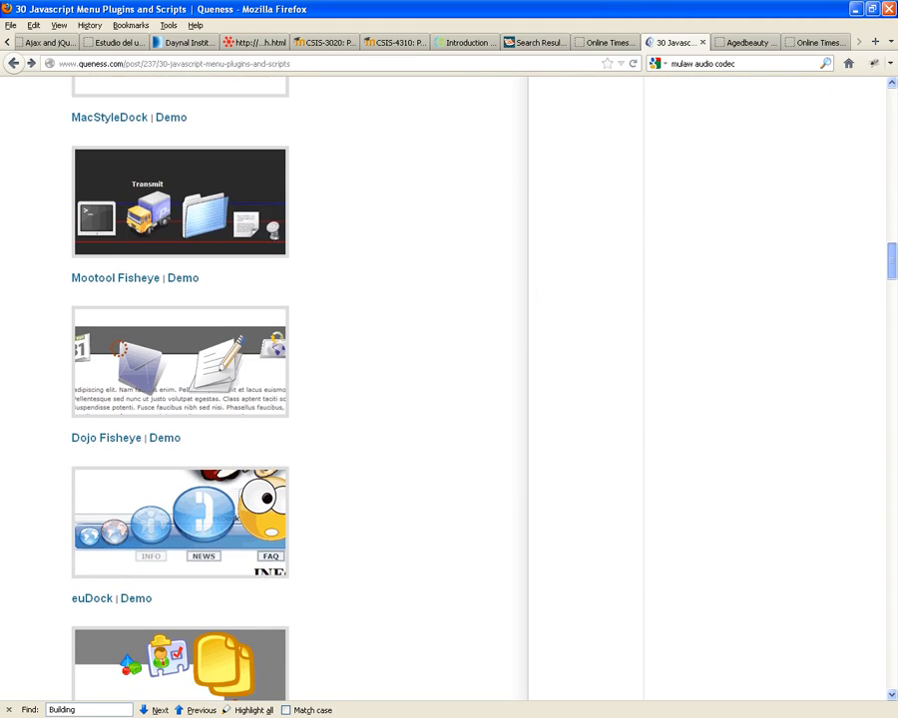
pyautogui.scroll(-3)
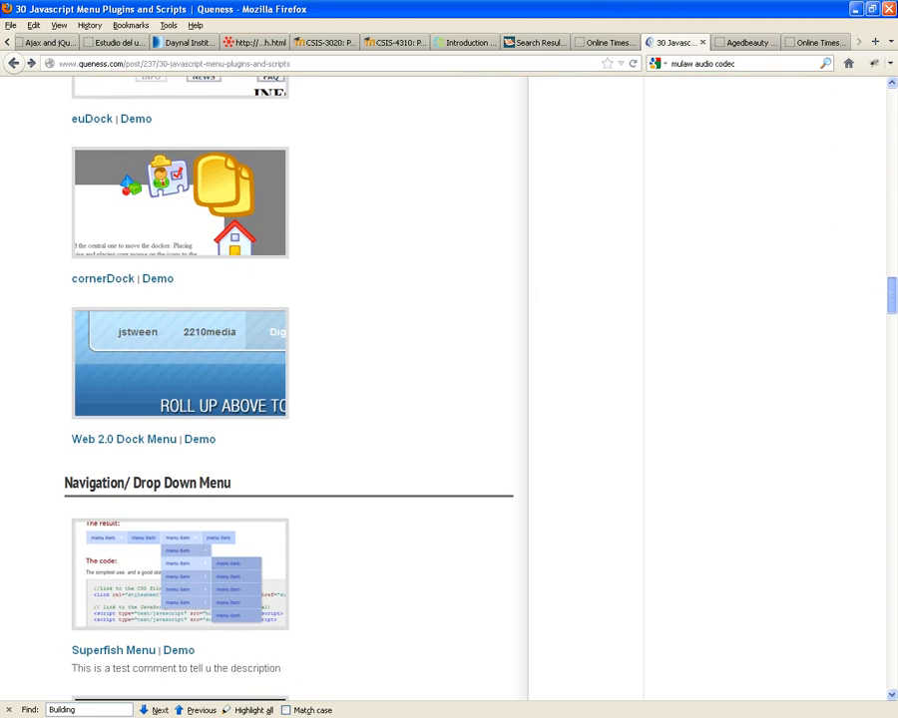
pyautogui.scroll(-3)
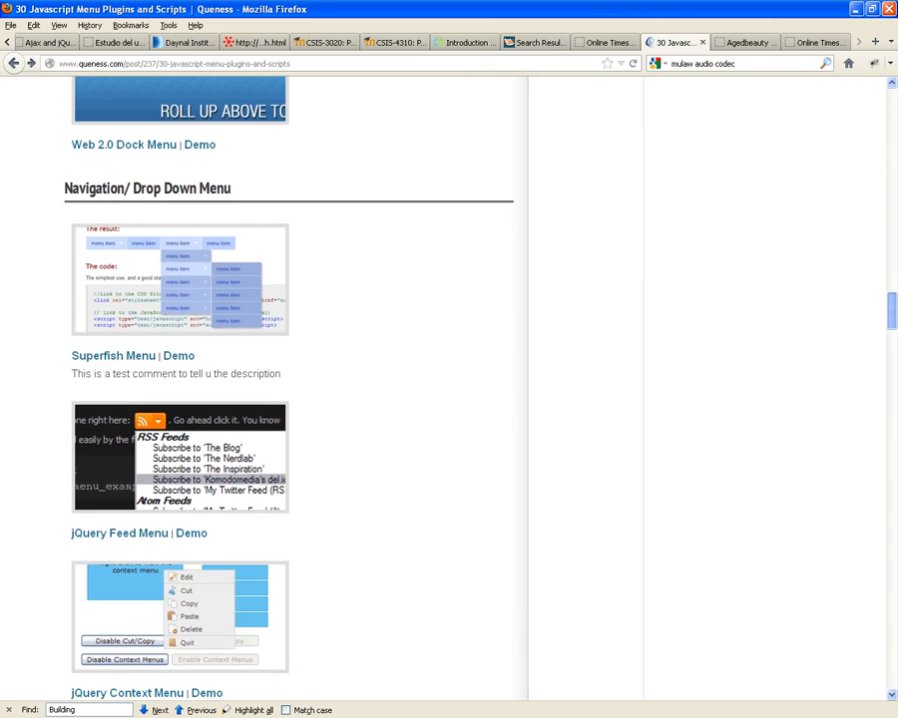
pyautogui.scroll(-3)
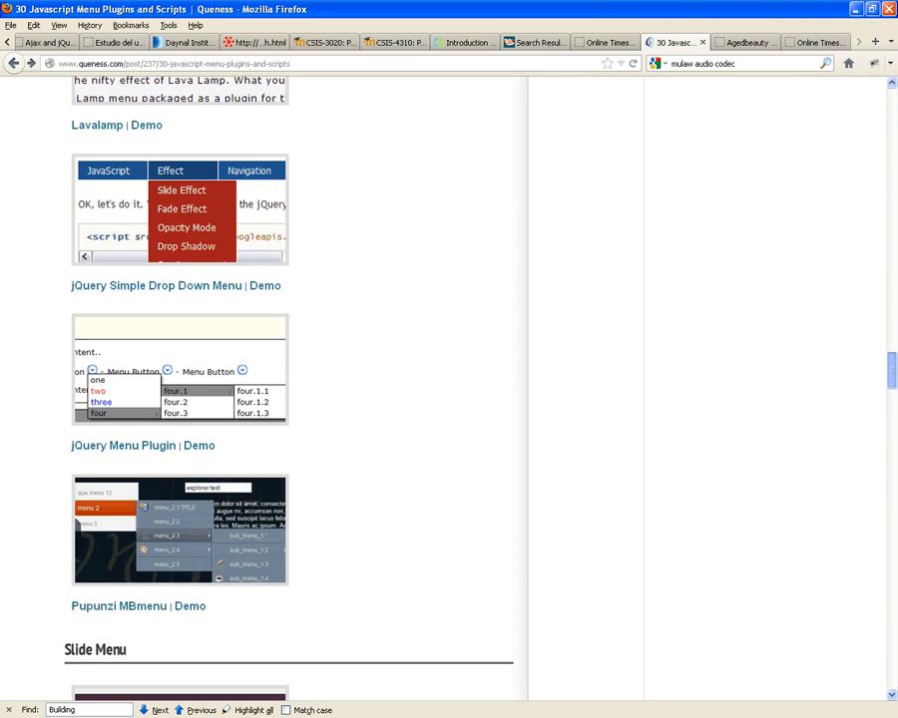
pyautogui.scroll(-3)
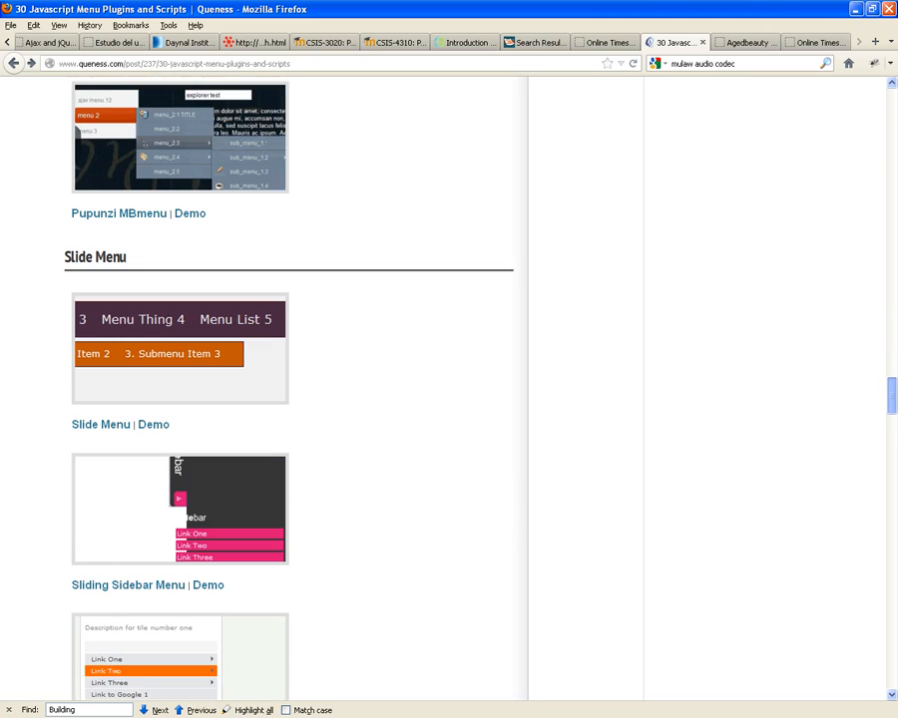
pyautogui.scroll(-3)
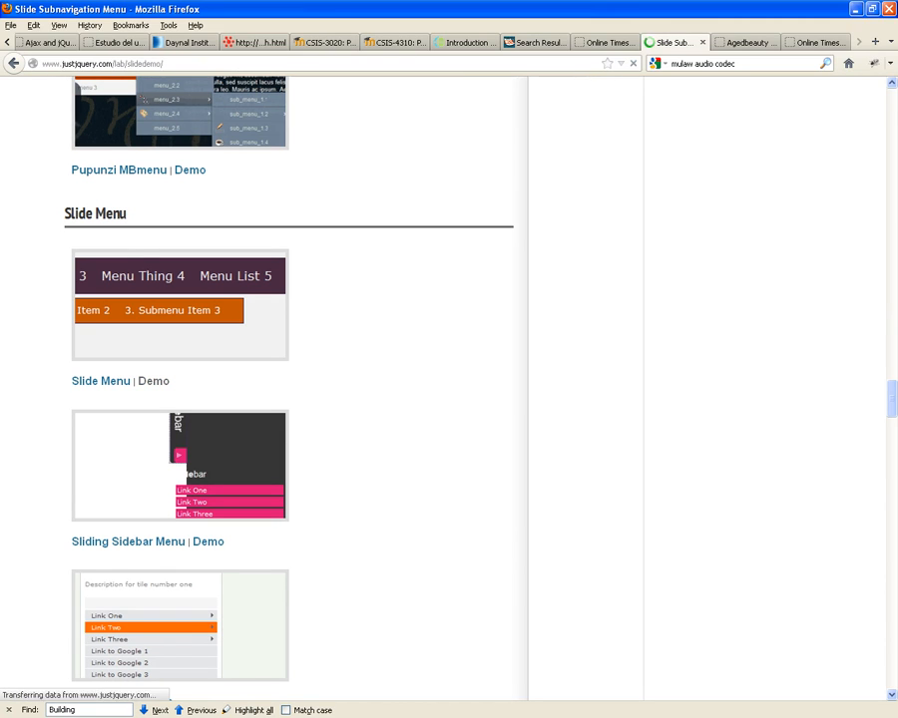
# Open the Slide Menu demo, show Menu Collection 6 and Menu Object 2 submenus, then return
pyautogui.click(154, 380)
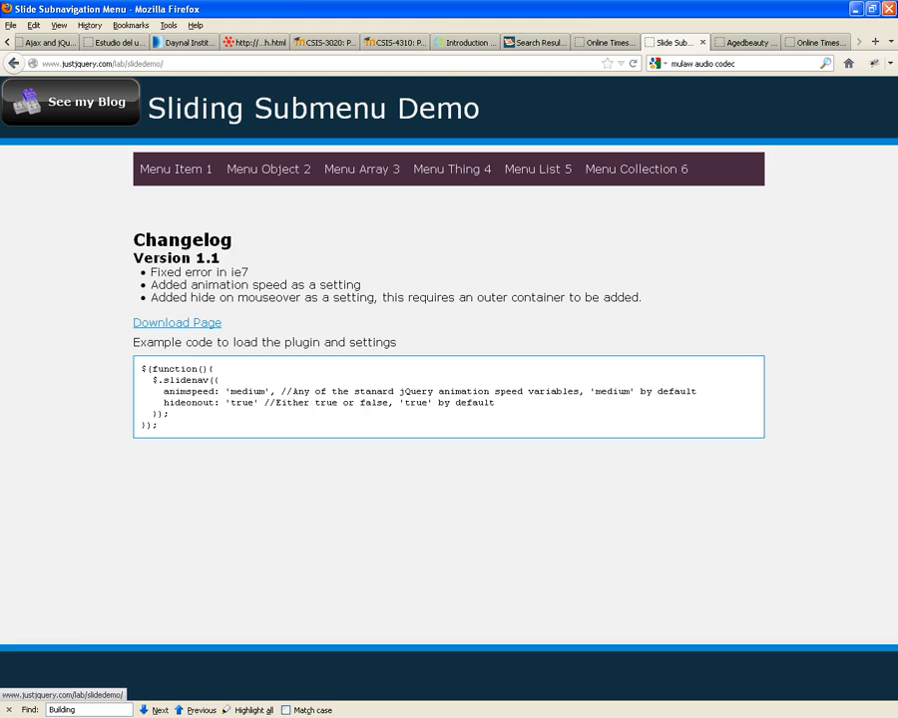
pyautogui.click(361, 168)
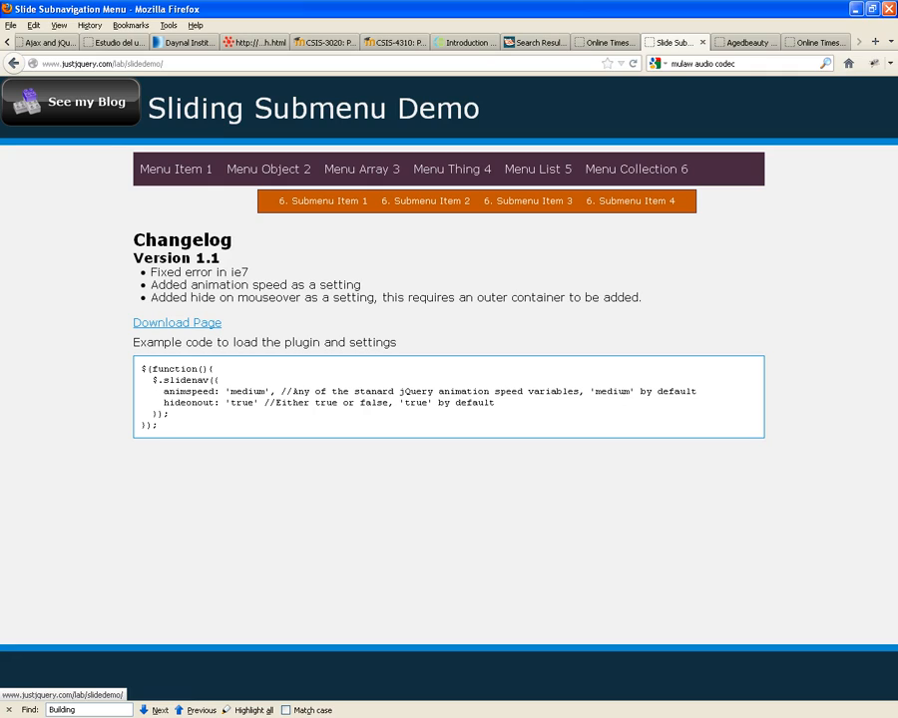
pyautogui.click(361, 169)
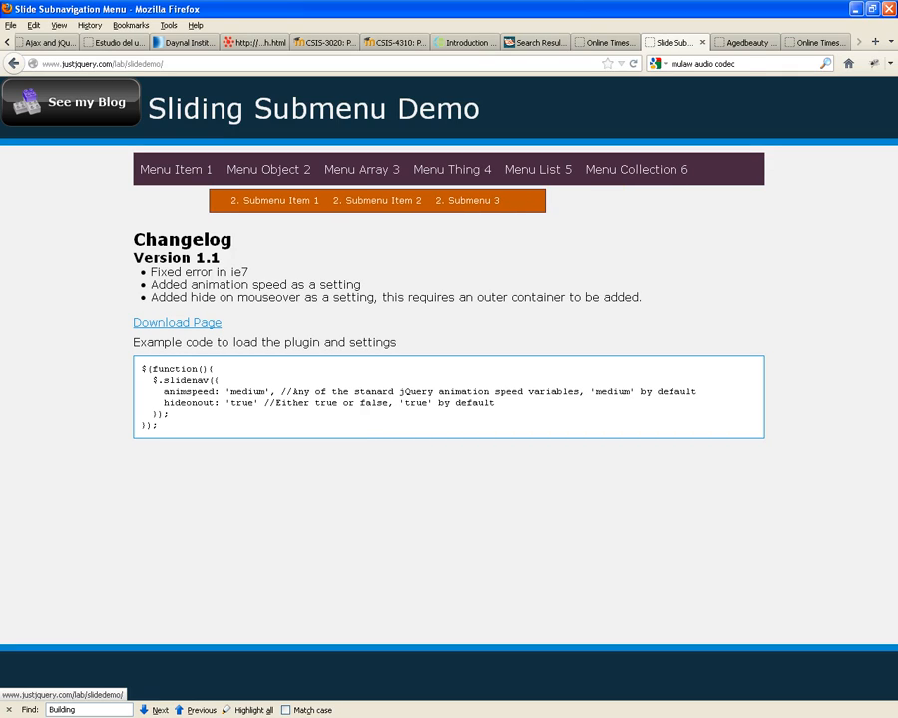
pyautogui.click(175, 169)
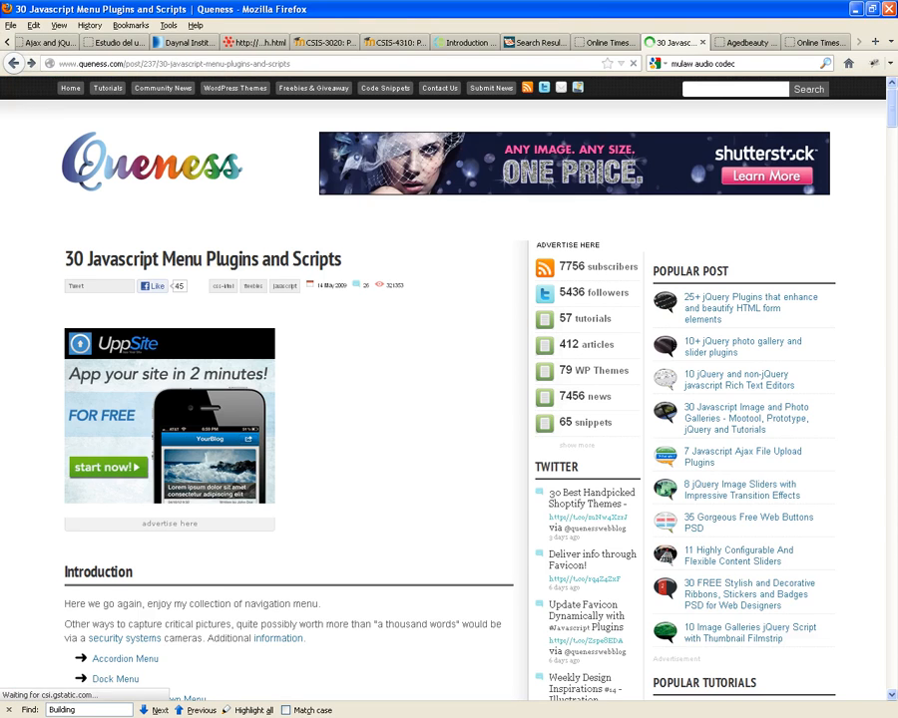
# Scroll down the Queness article to the Tree View section and its demo link
pyautogui.scroll(-3)
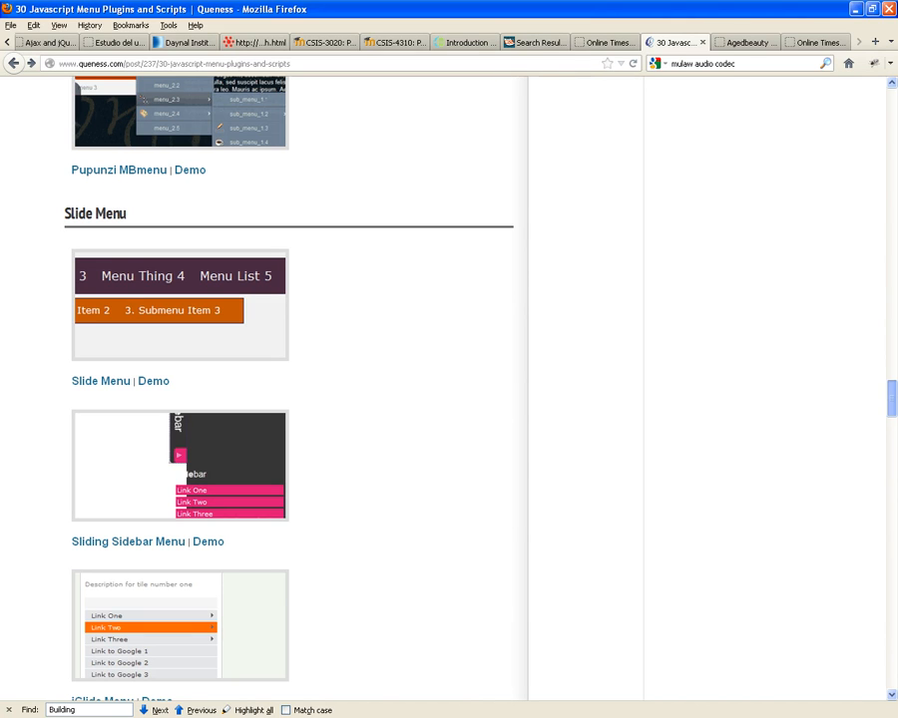
pyautogui.scroll(-3)
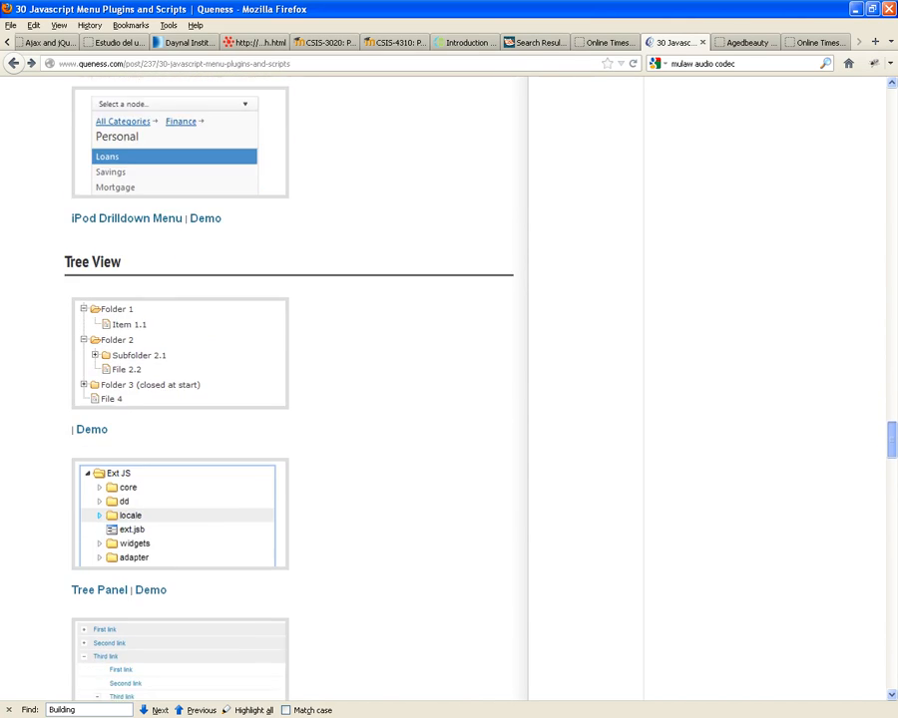
pyautogui.scroll(-3)
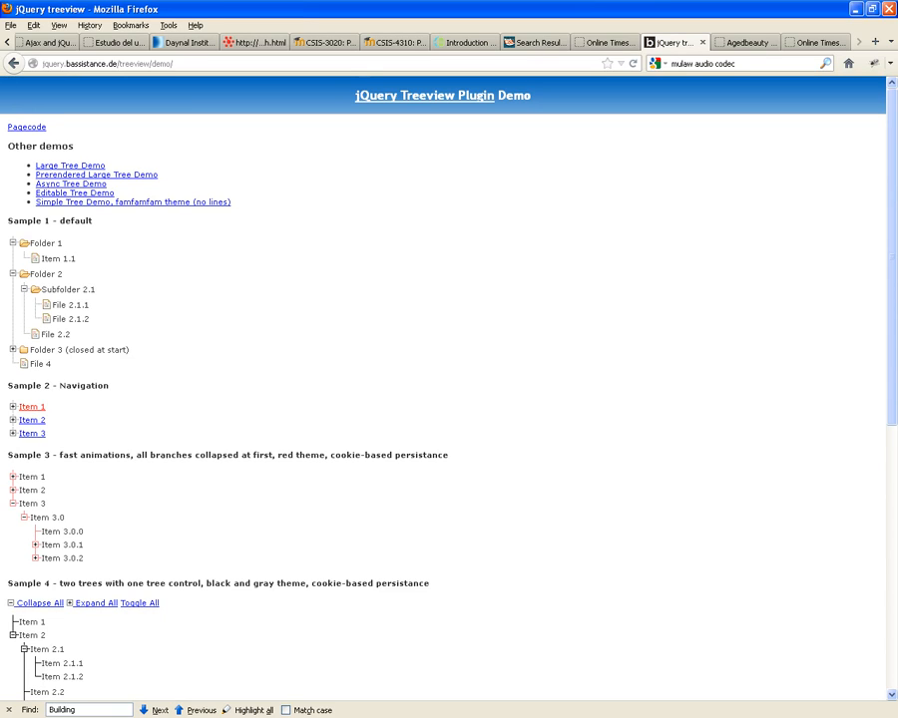
# Open the Tree View demo, expand Item 3 and Item 3.0.2, then scroll back up
pyautogui.click(14, 420)
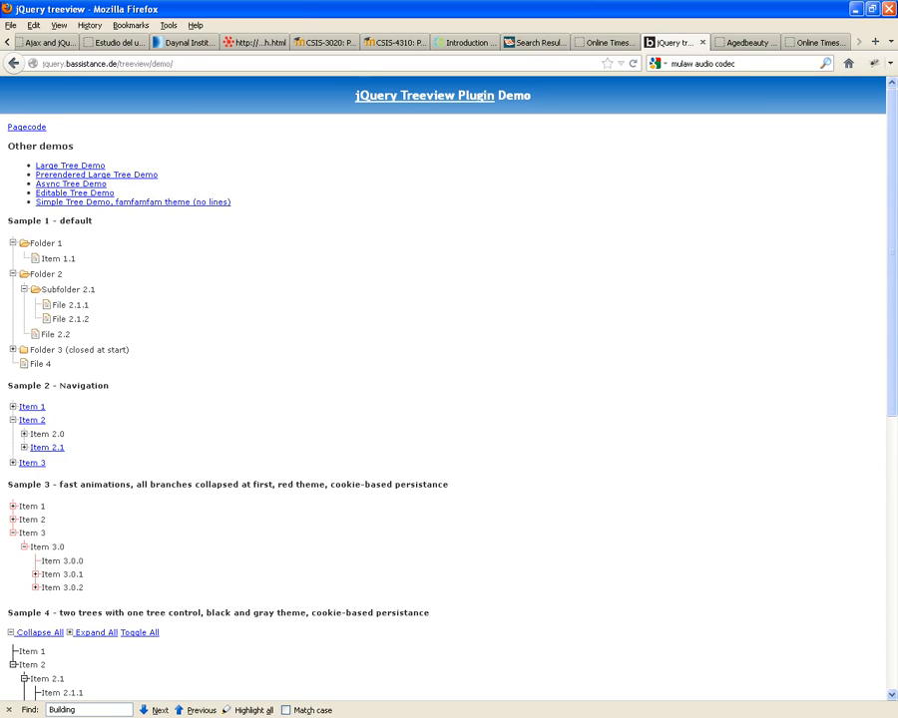
pyautogui.click(14, 433)
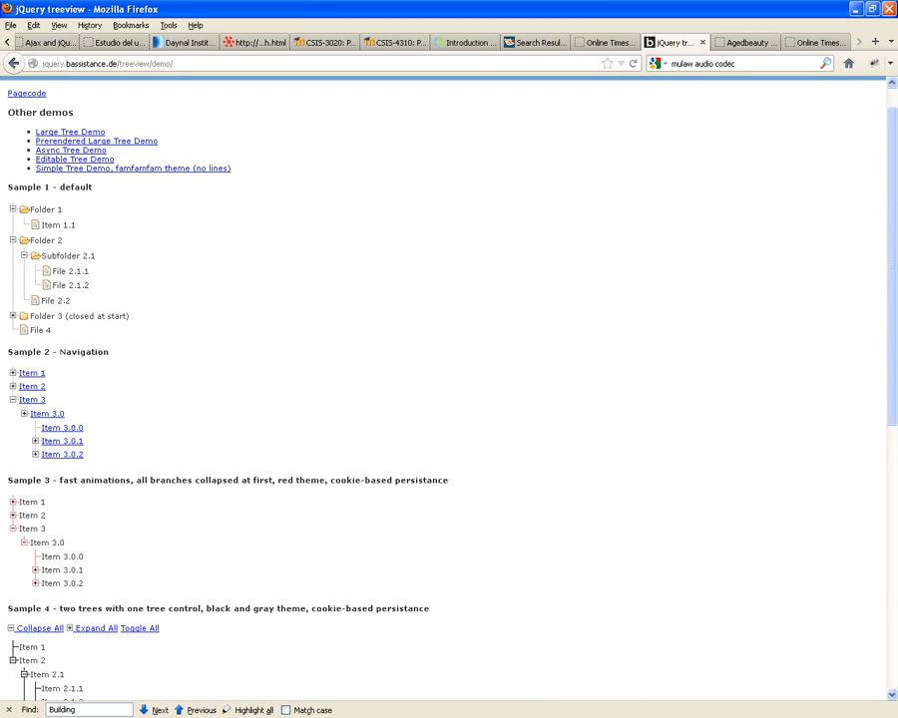
pyautogui.scroll(-3)
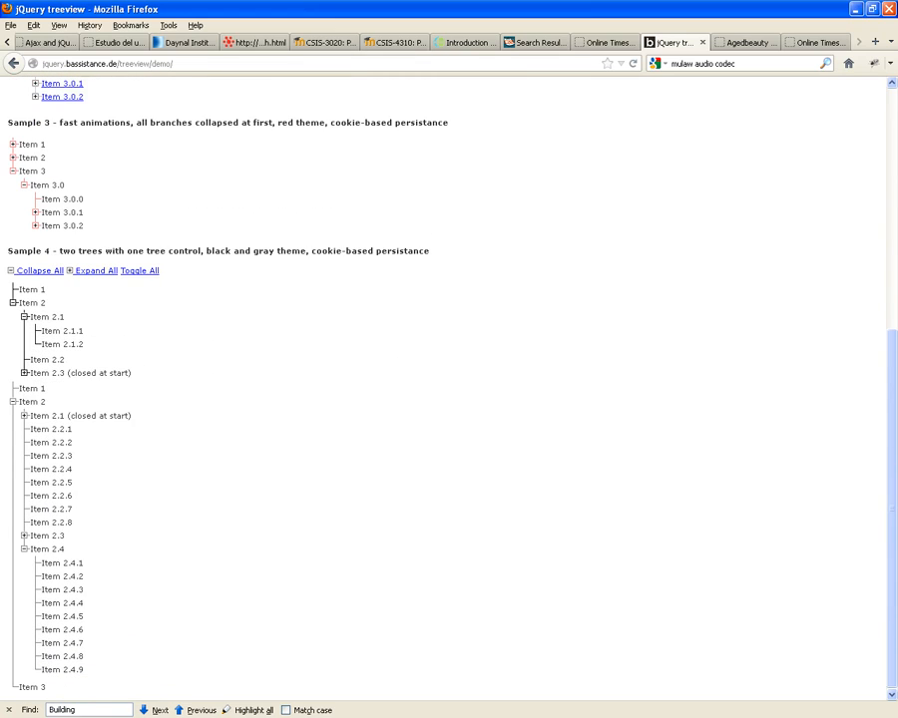
pyautogui.scroll(3)
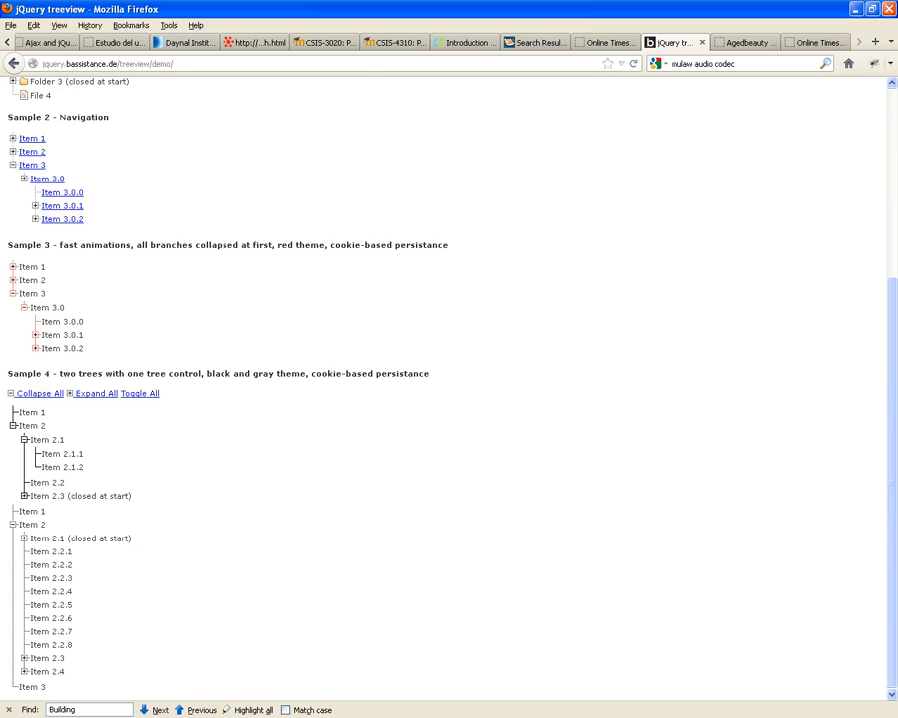
pyautogui.scroll(3)
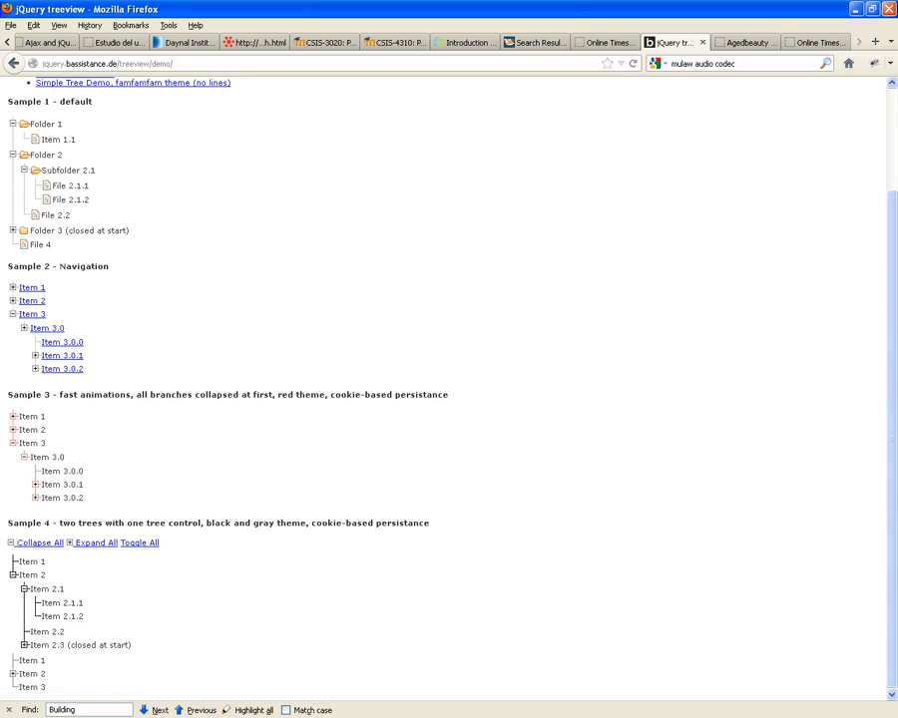
pyautogui.click(34, 368)
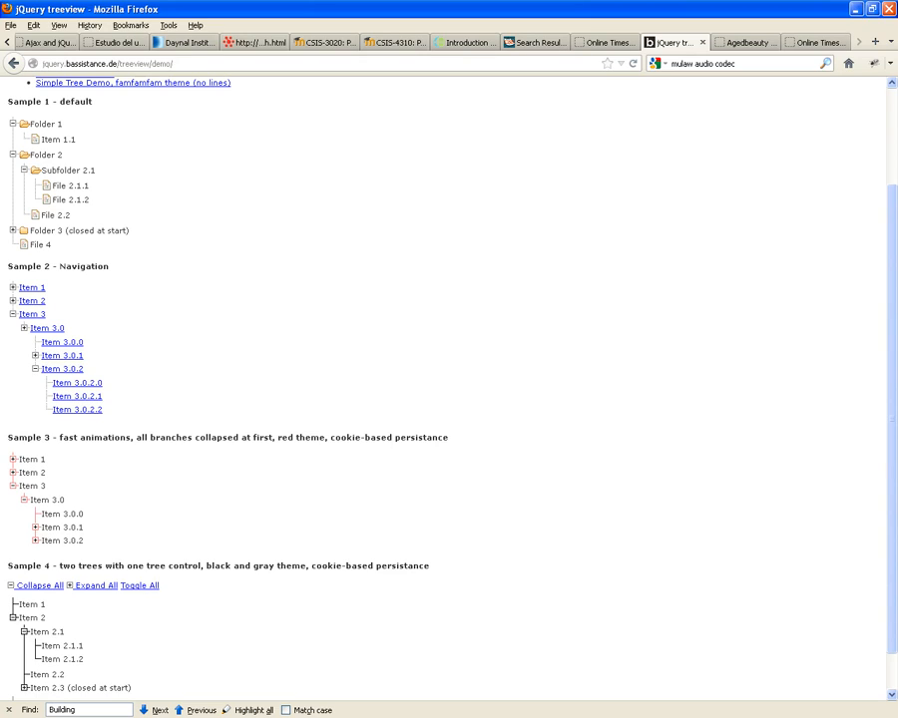
pyautogui.scroll(3)
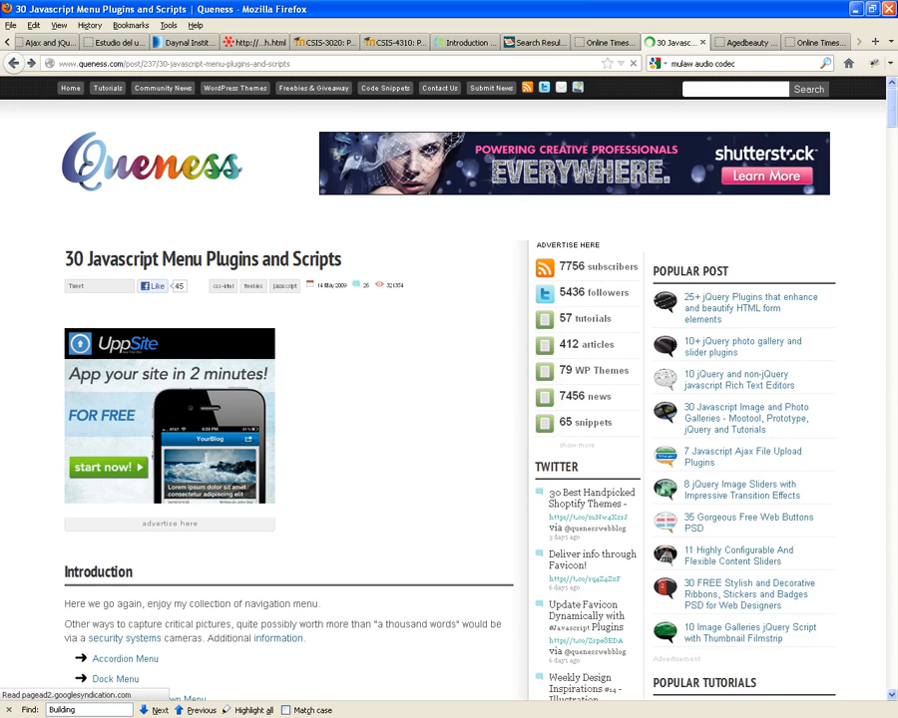
# Scroll through the article's tree views and comments, then switch to the Eclipse PHP window
pyautogui.scroll(-3)
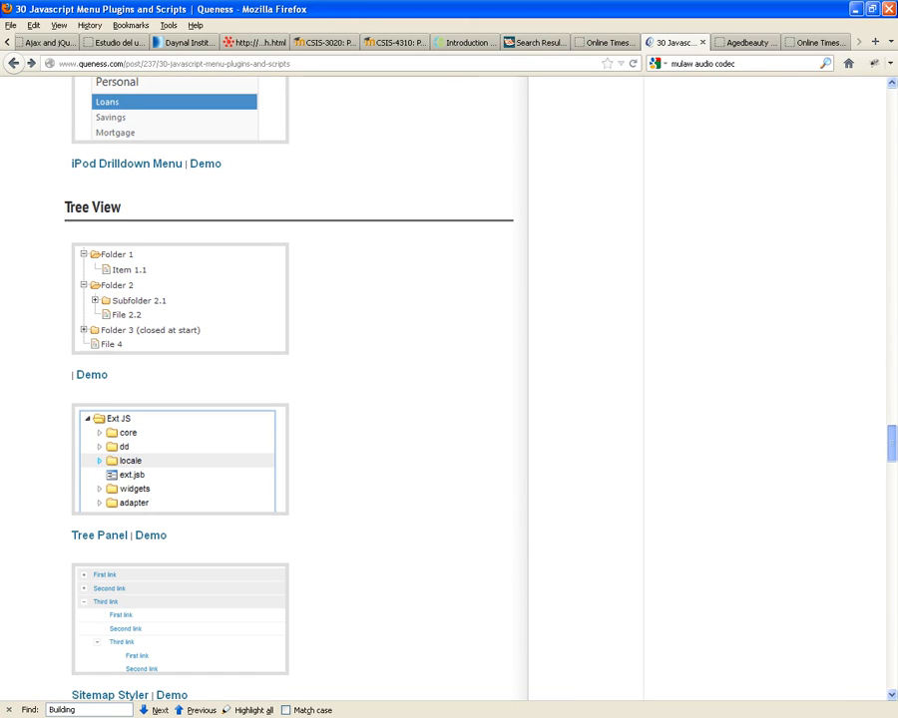
pyautogui.scroll(-3)
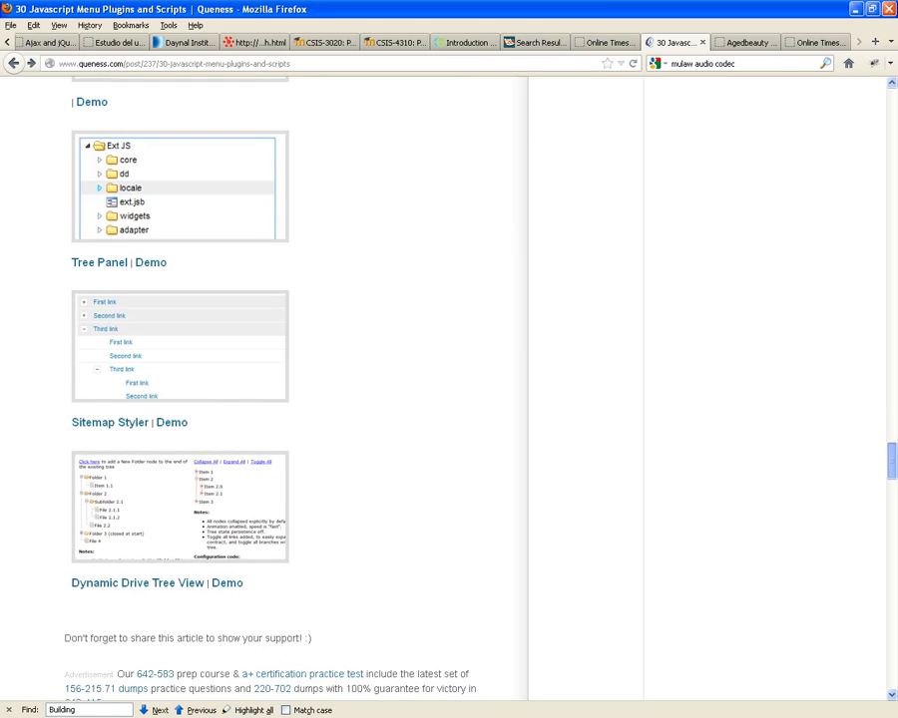
pyautogui.scroll(-3)
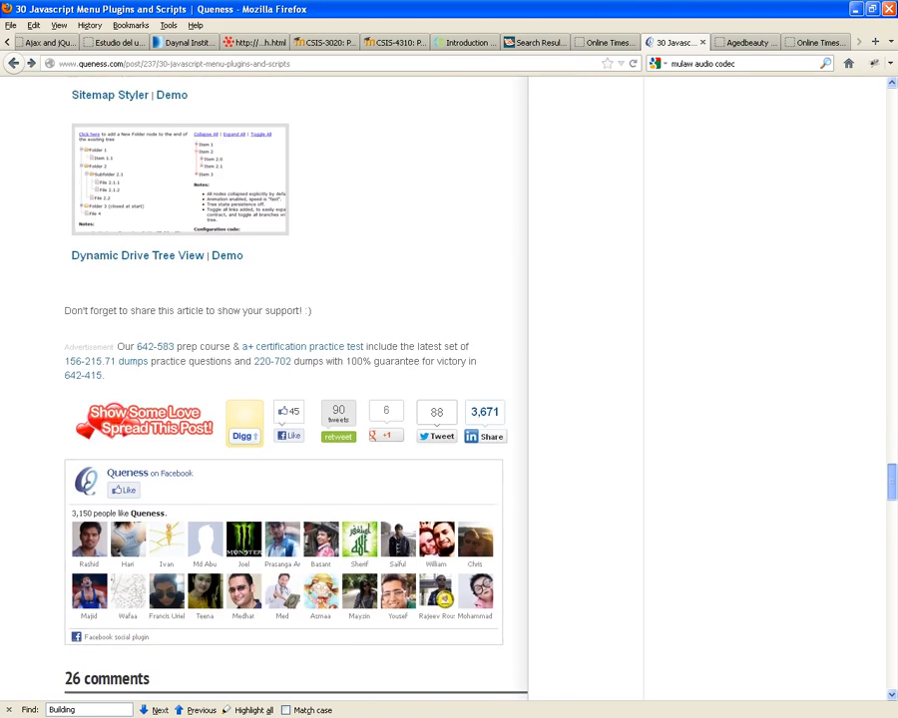
pyautogui.scroll(-3)
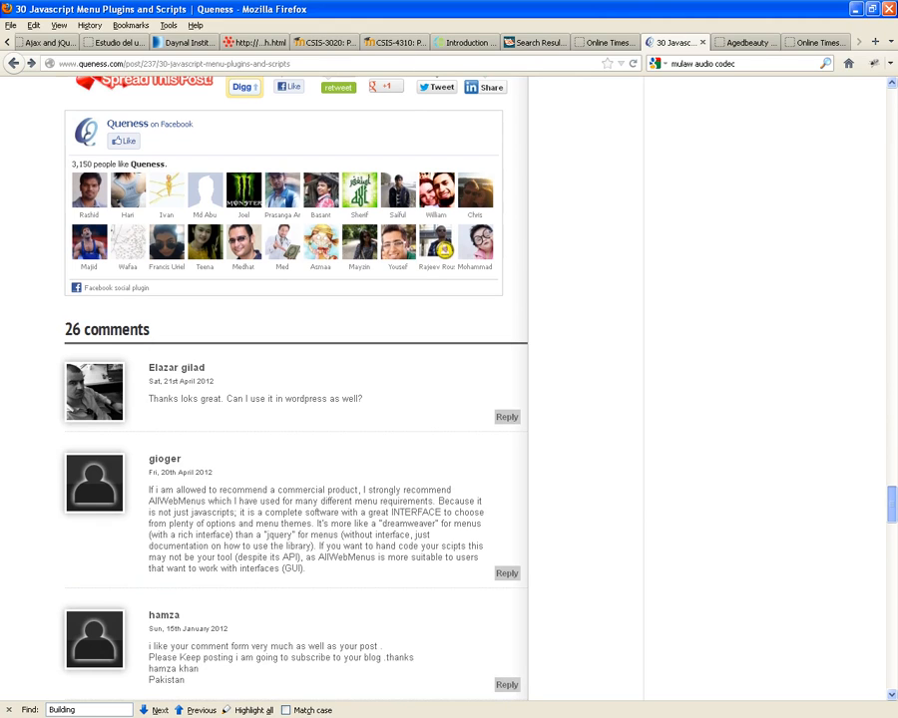
pyautogui.scroll(3)
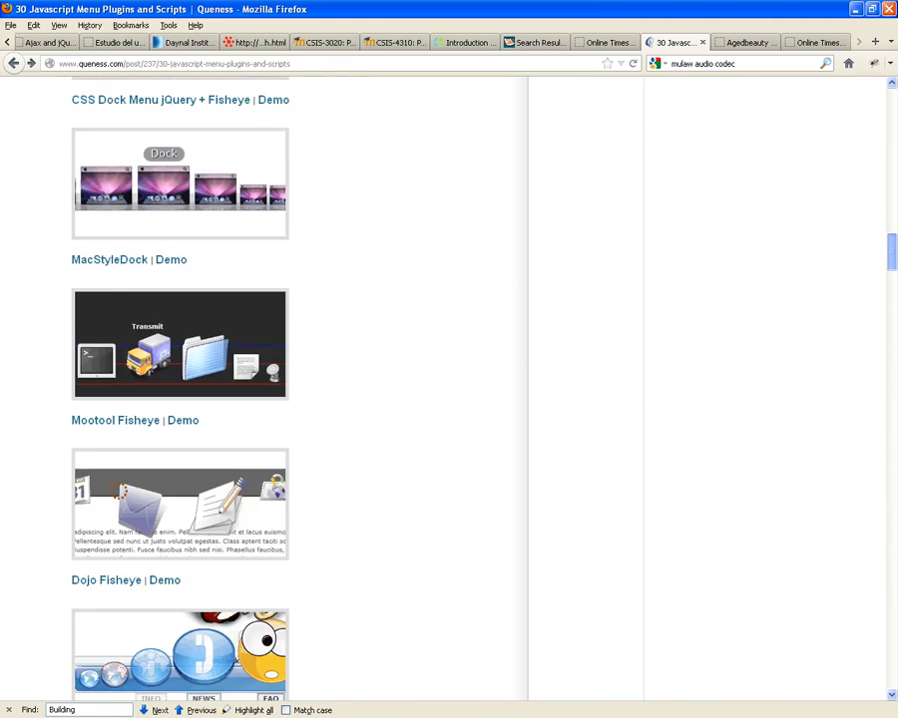
pyautogui.scroll(-3)
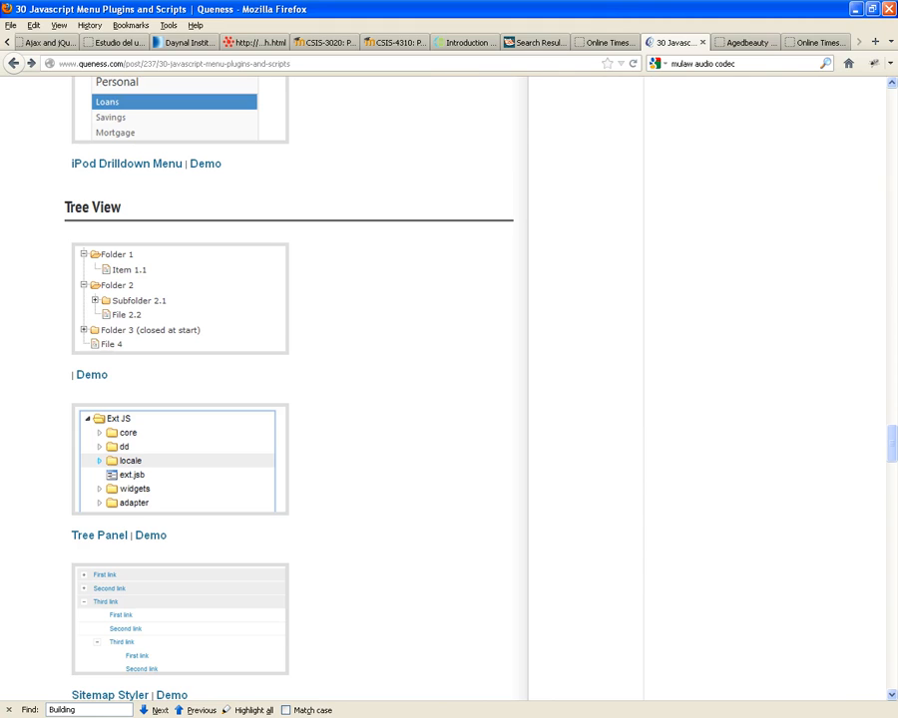
pyautogui.click(14, 63)
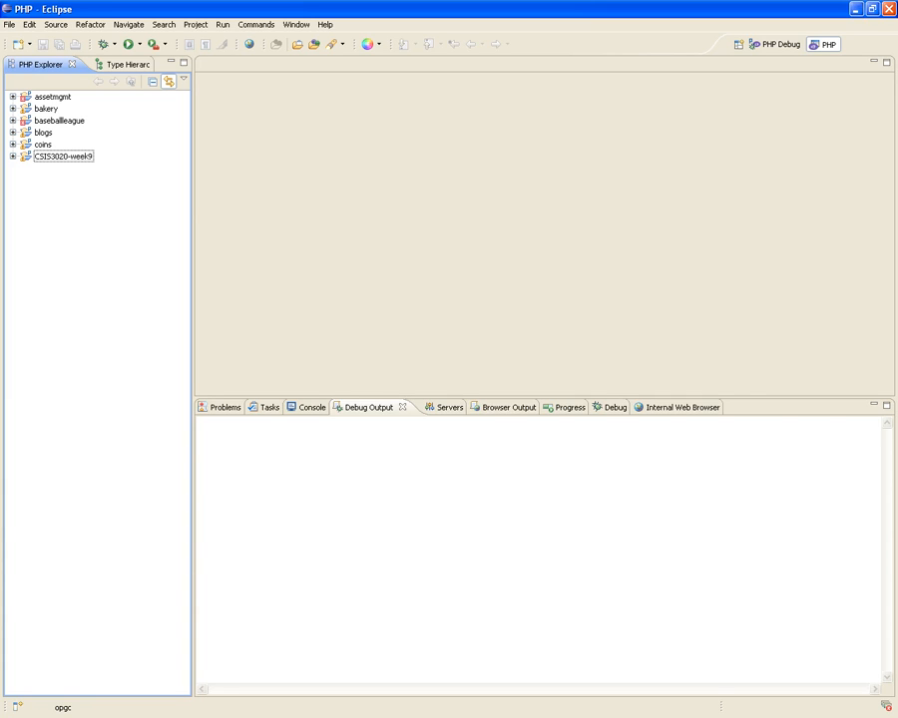
# Expand the assetmgmt project in PHP Explorer and browse its files
pyautogui.click(14, 97)
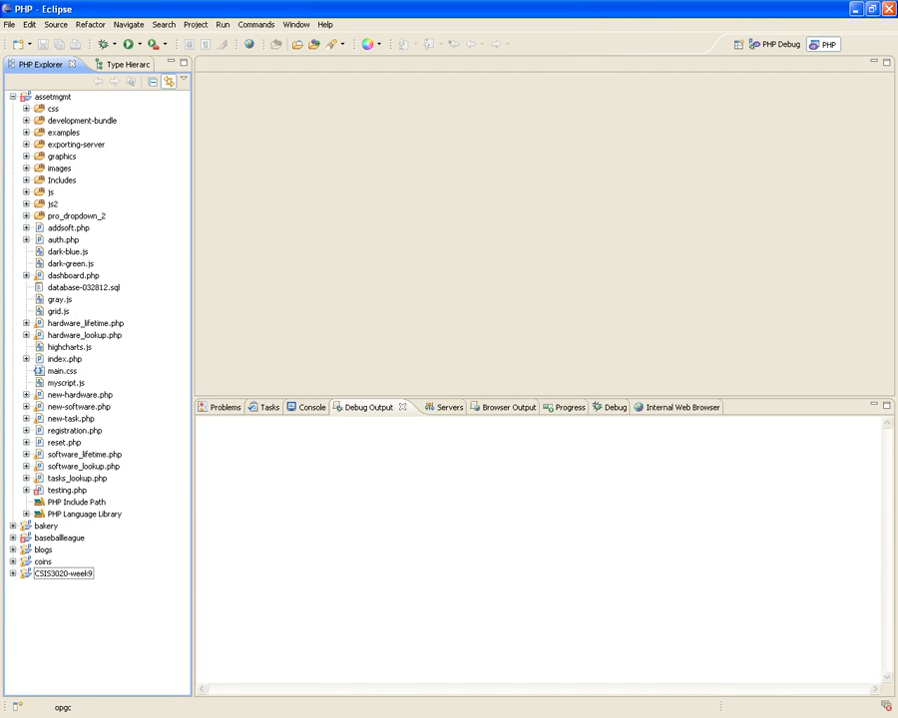
pyautogui.click(26, 180)
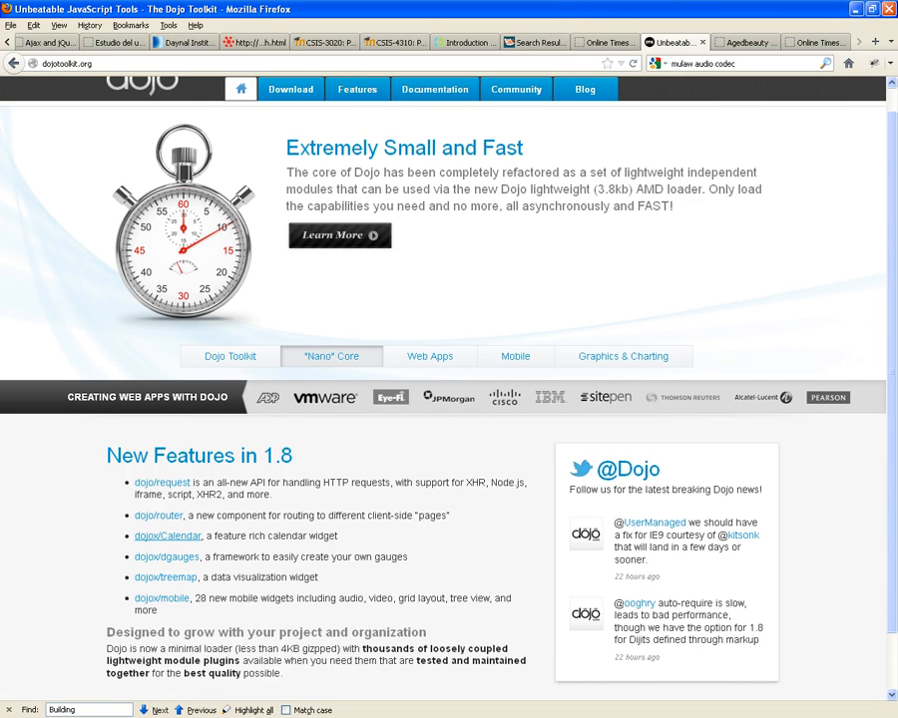
pyautogui.moveTo(168, 536)
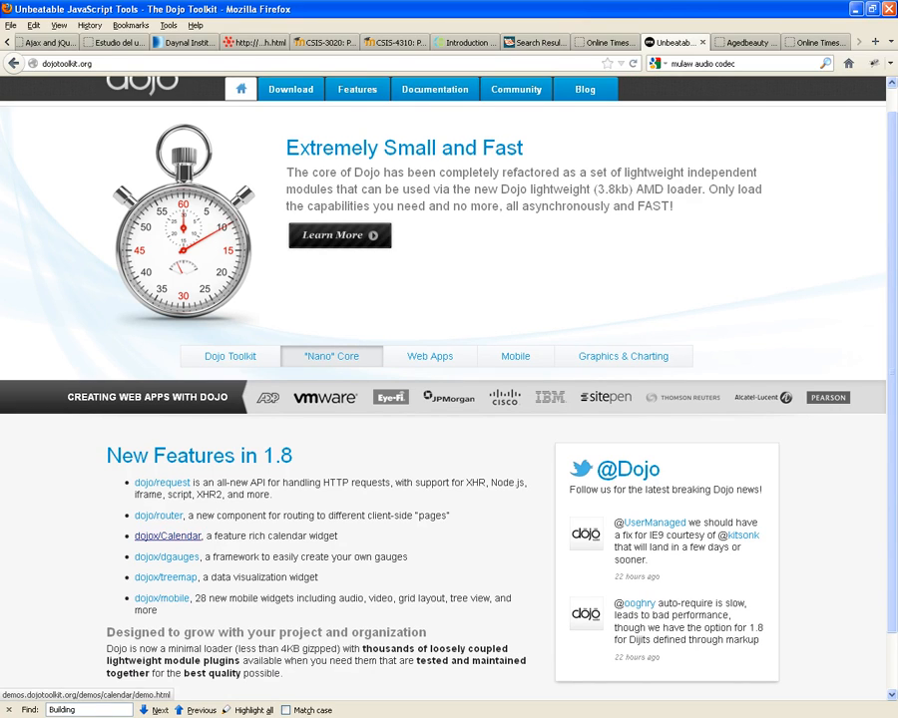
# Open the dojox/Calendar demo and move it to the empty October 7–13, 2012 week
pyautogui.click(168, 535)
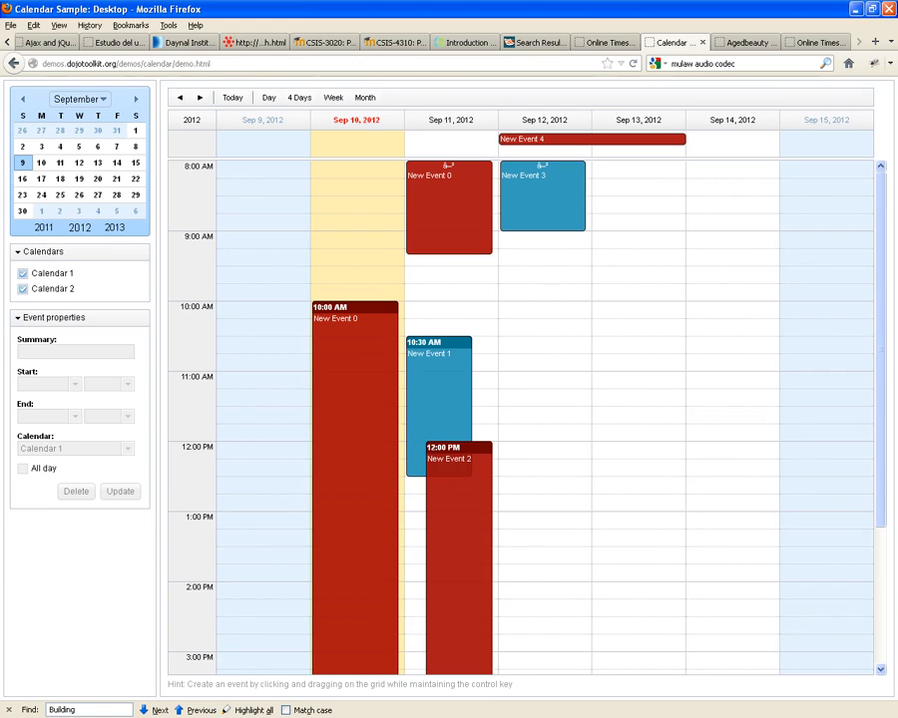
pyautogui.click(59, 163)
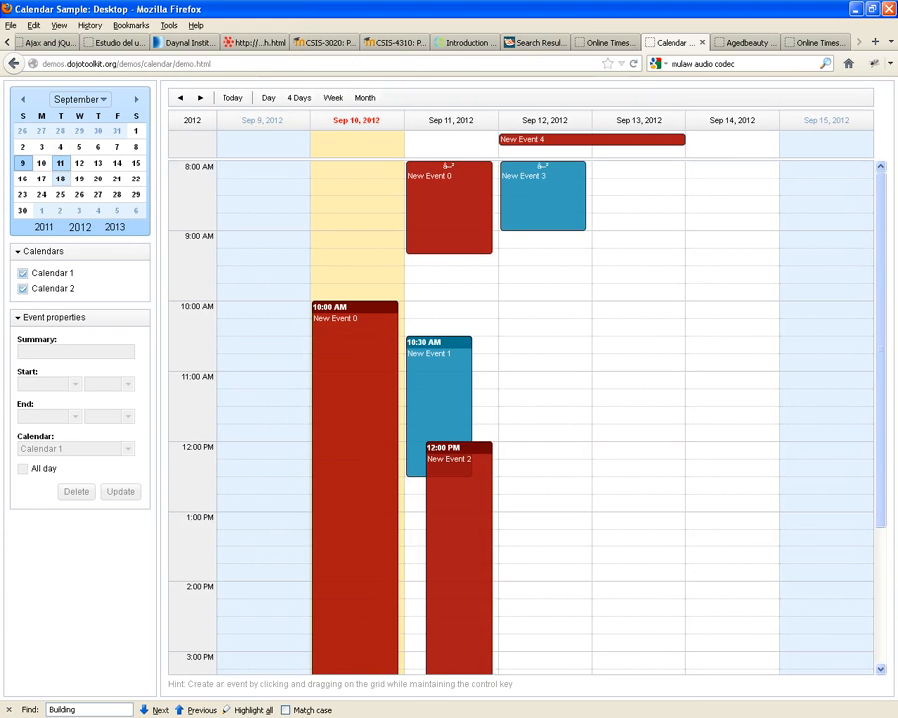
pyautogui.click(78, 195)
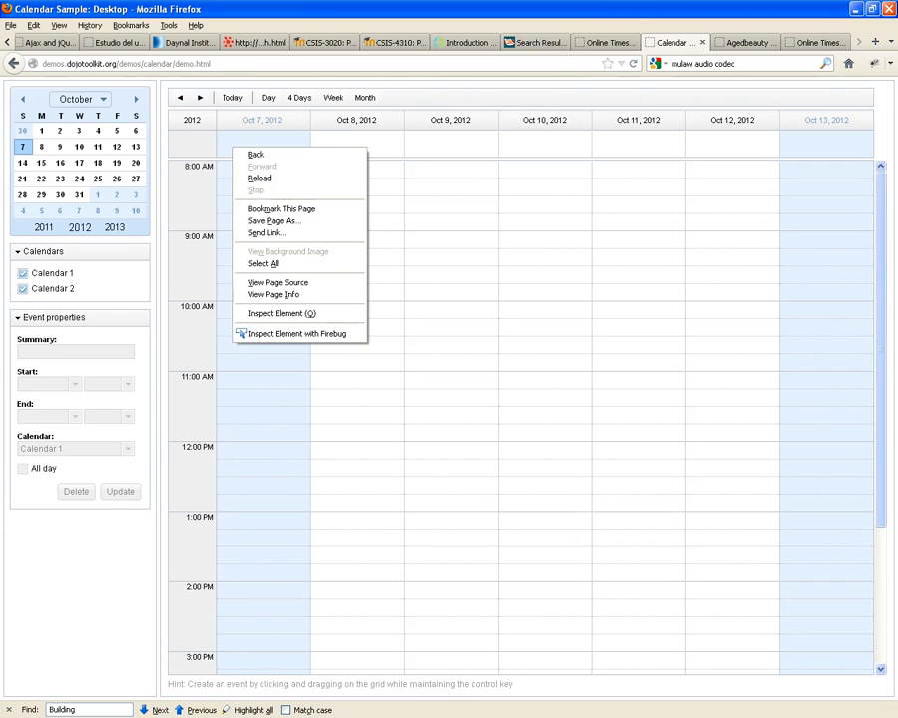
pyautogui.moveTo(278, 283)
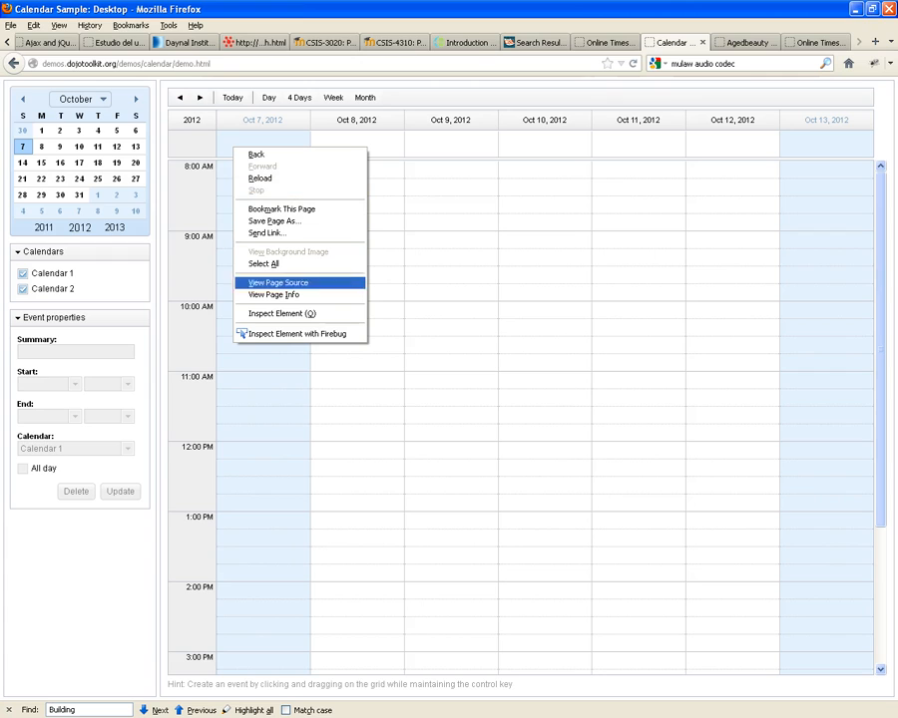
# Inspect the calendar grid's container markup and CSS rules in Firebug's HTML panel
pyautogui.click(297, 333)
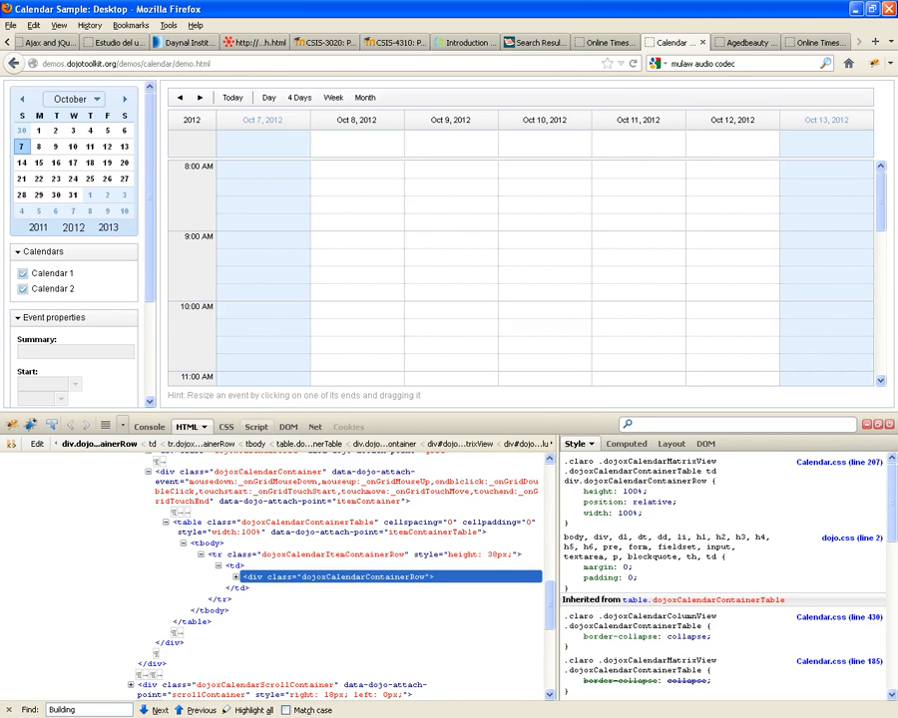
pyautogui.moveTo(256, 427)
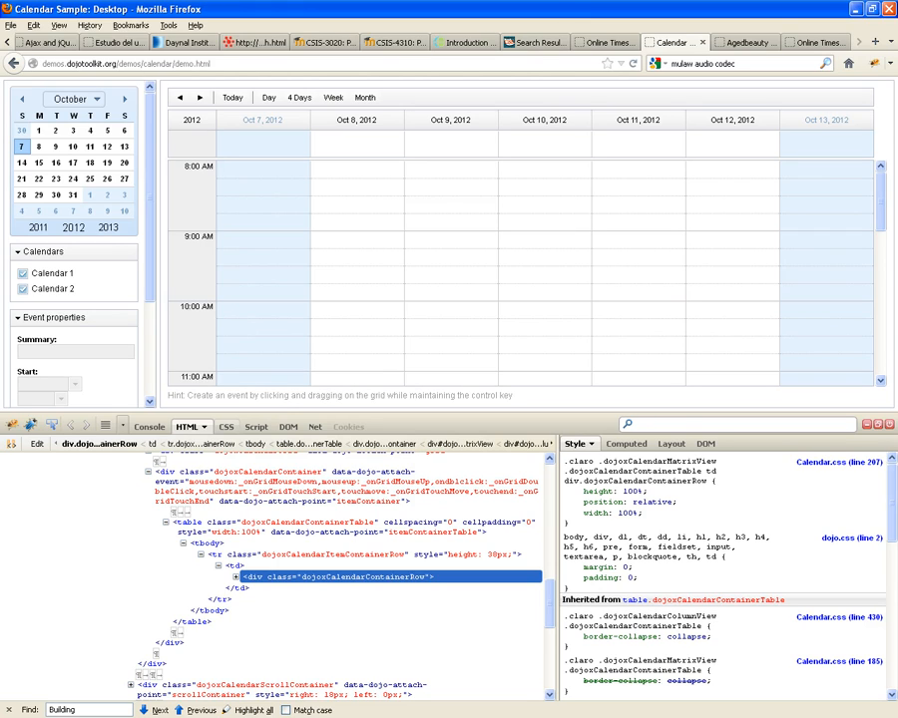
# Switch Firebug to its Script panel to debug the calendar demo
pyautogui.click(245, 426)
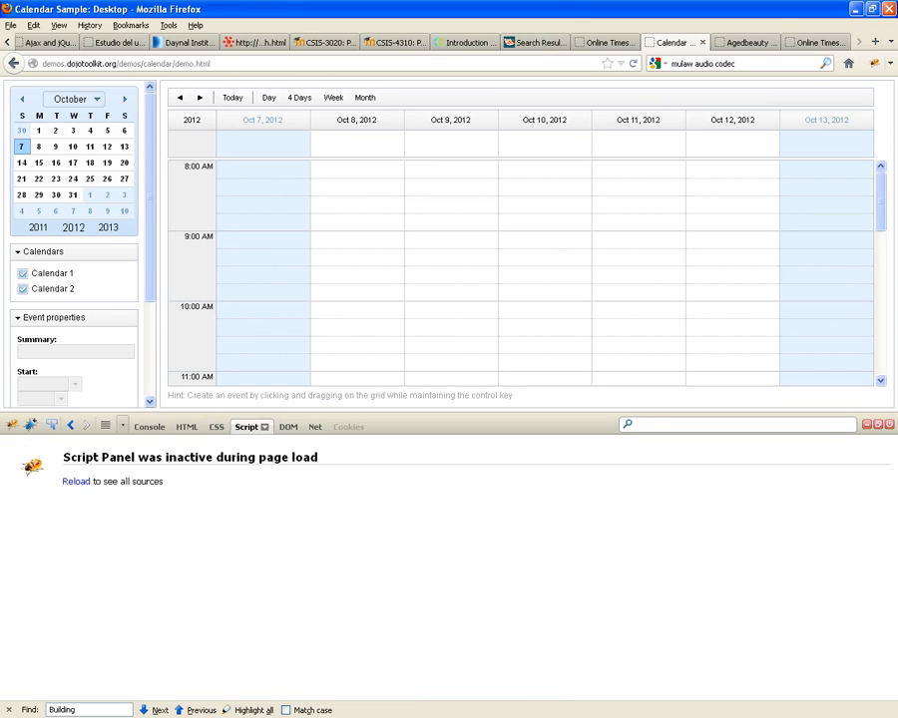
pyautogui.moveTo(245, 426)
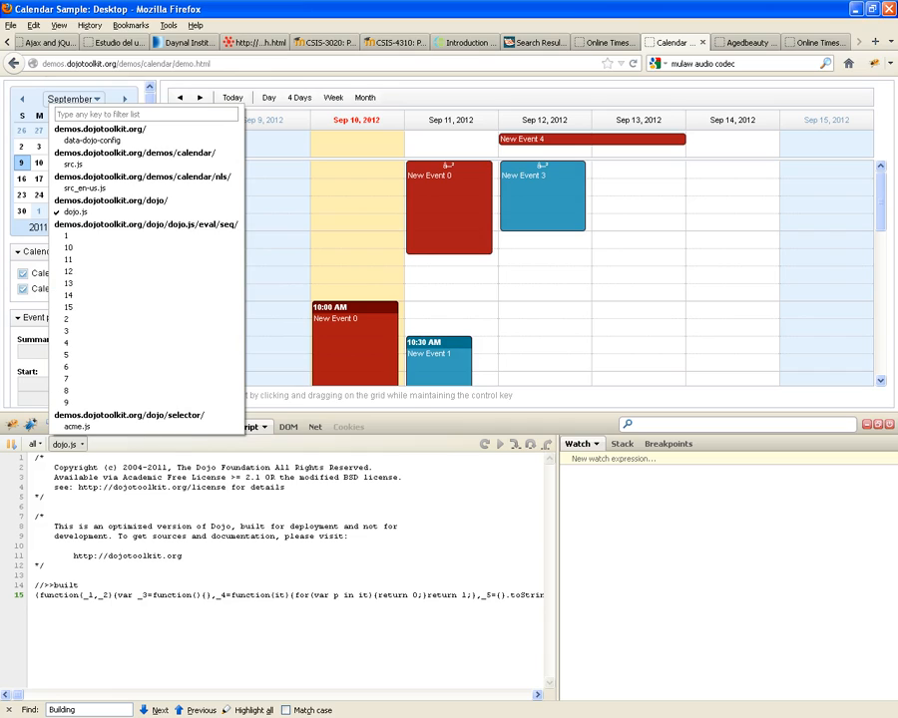
pyautogui.moveTo(72, 211)
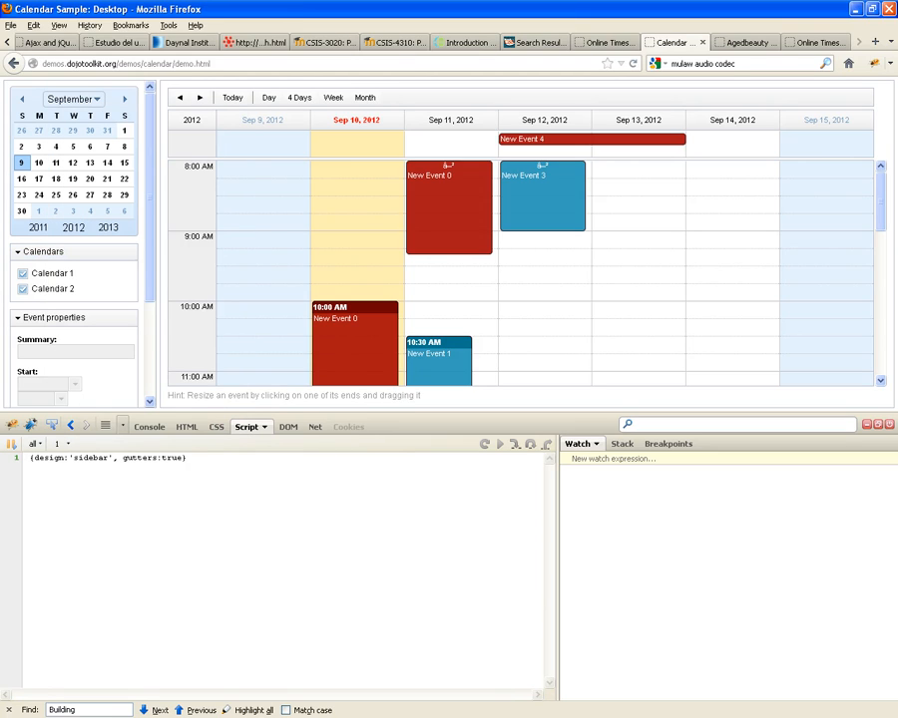
# Set the Script panel to list all scripts and open the calendar's src.js
pyautogui.click(264, 427)
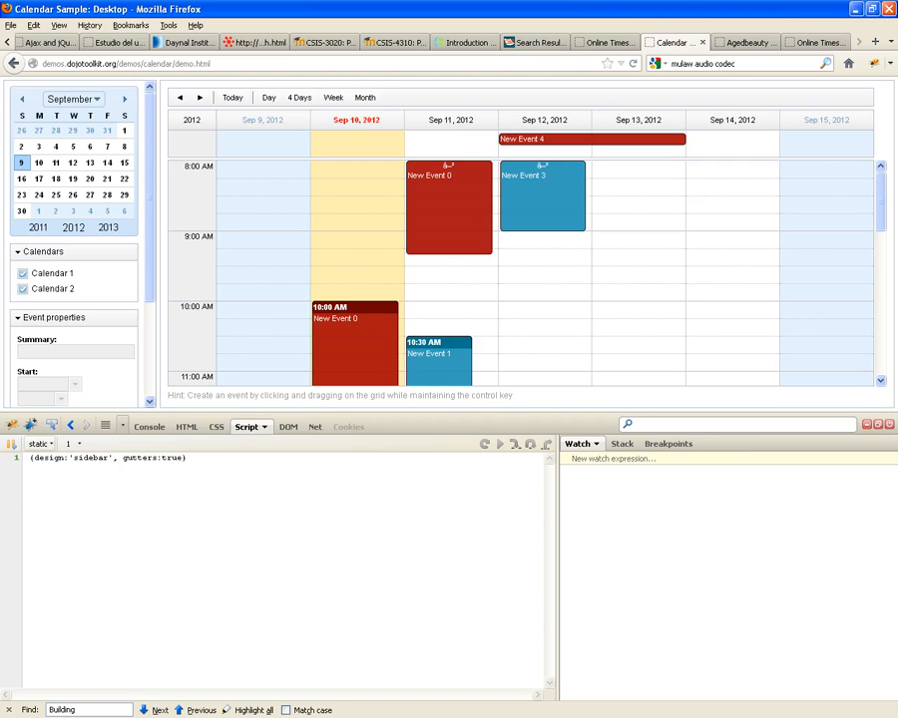
pyautogui.click(42, 443)
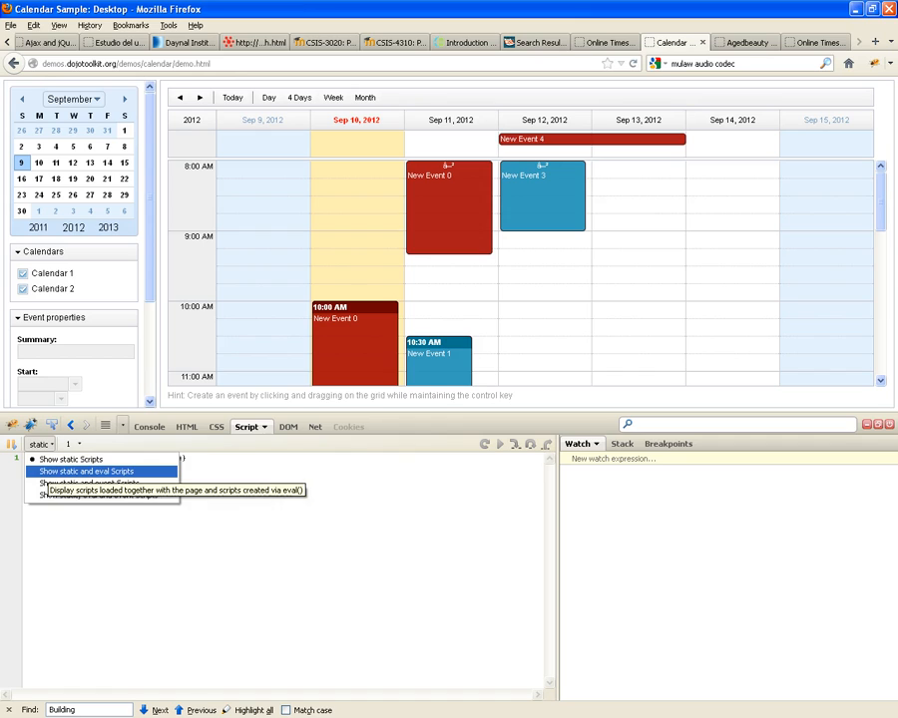
pyautogui.click(86, 471)
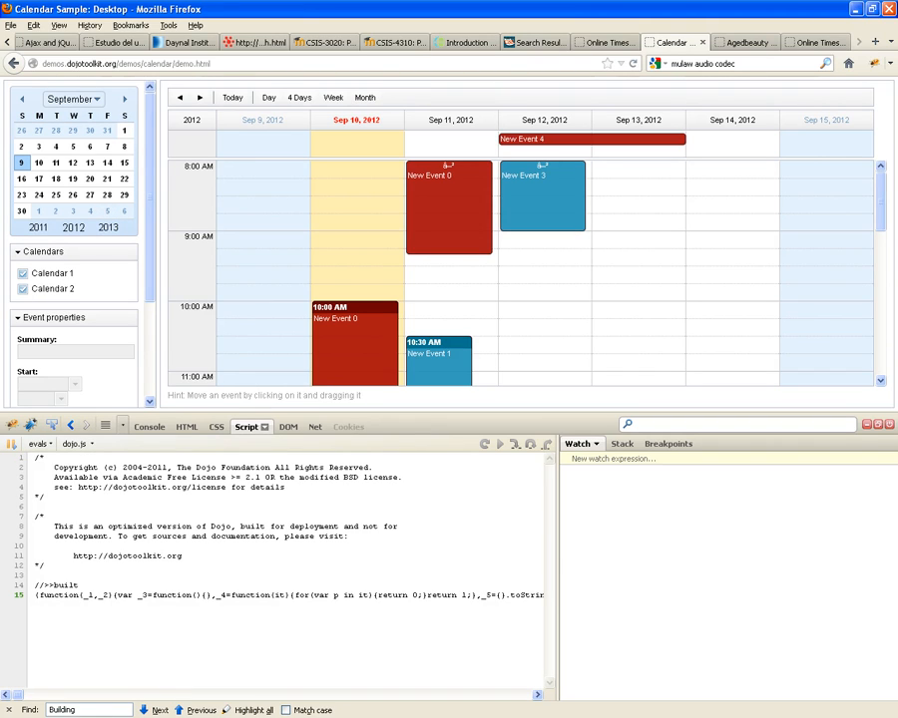
pyautogui.click(264, 427)
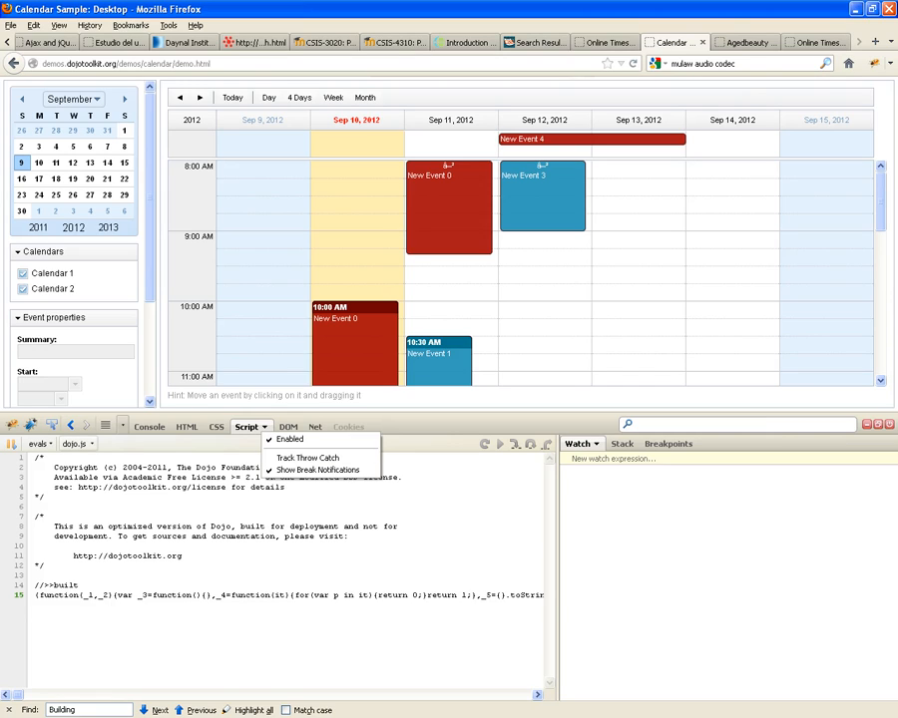
pyautogui.click(39, 442)
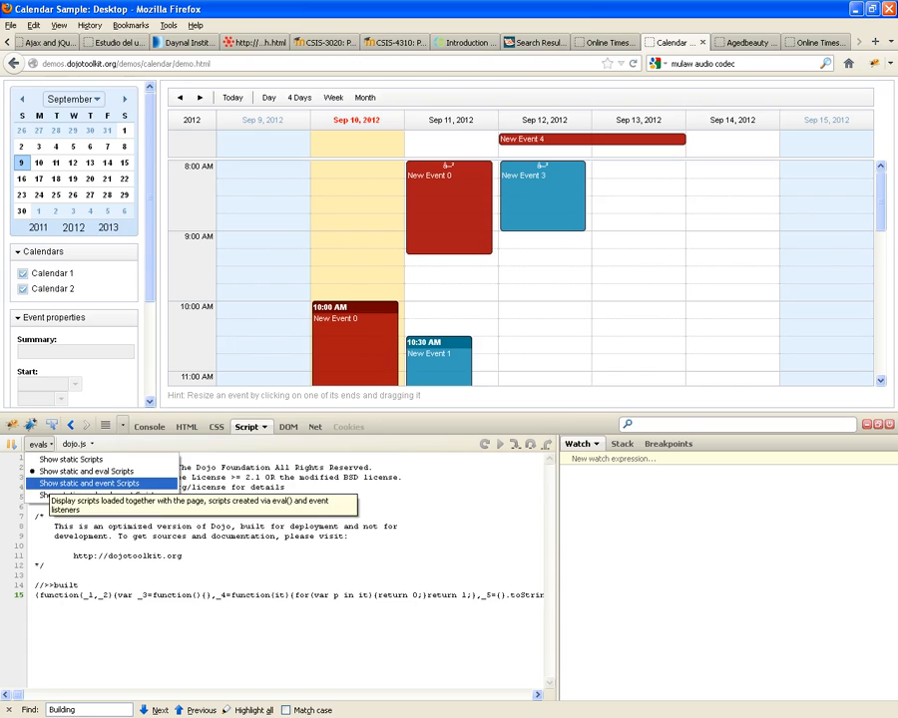
pyautogui.click(90, 483)
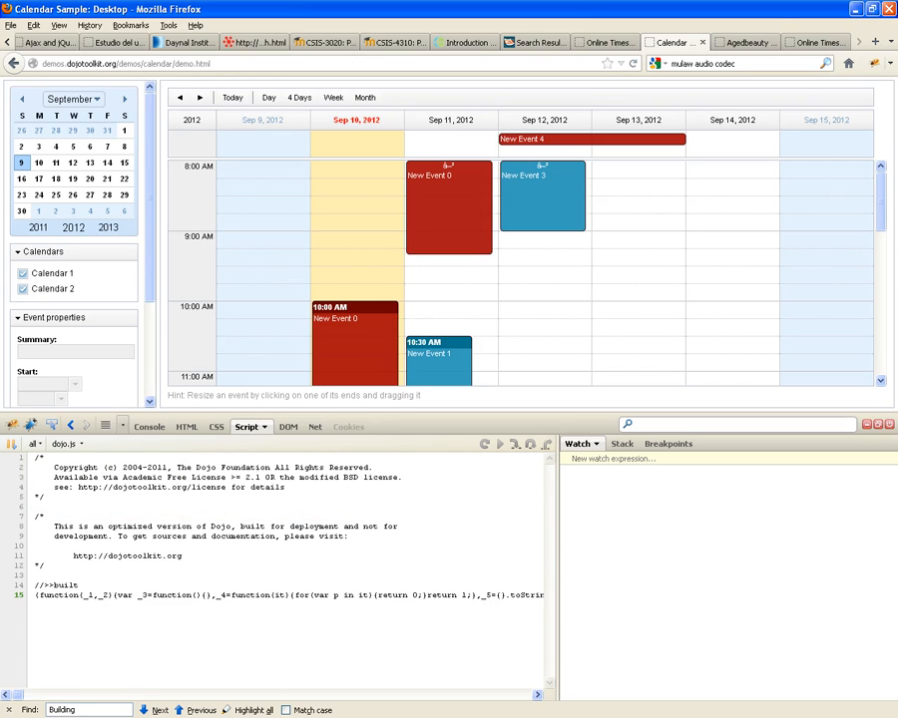
pyautogui.click(65, 444)
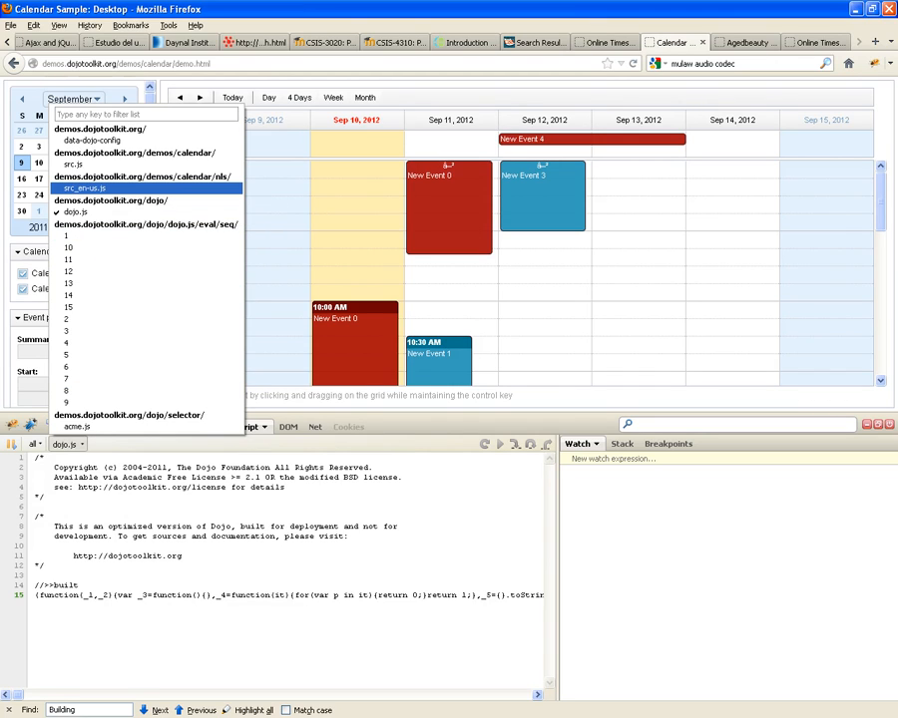
pyautogui.click(84, 187)
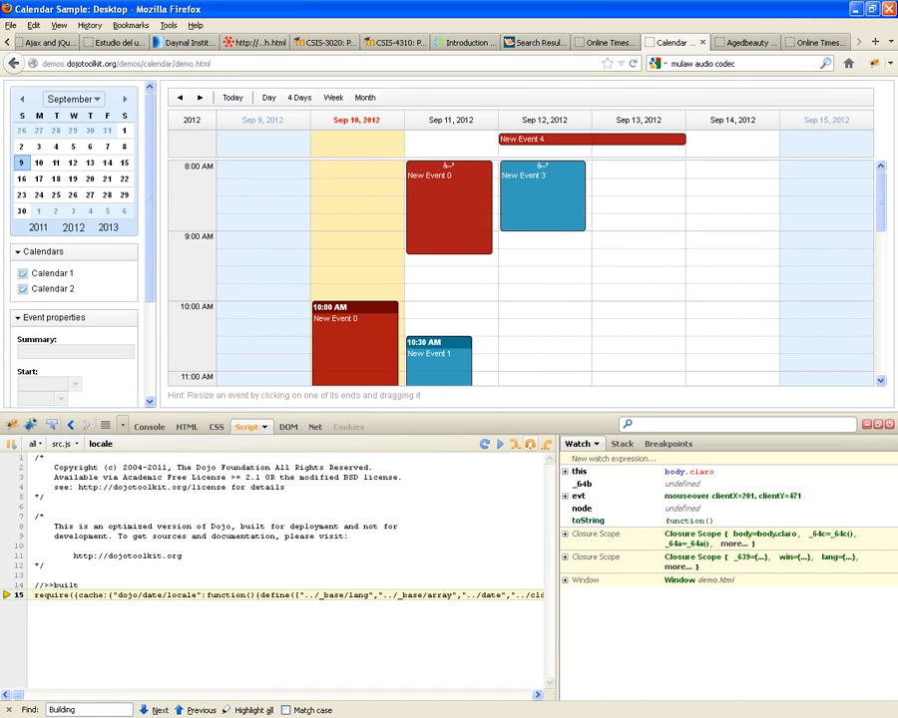
# Switch to the CSIS-3020 Moodle Week 05 assignment page tab
pyautogui.click(319, 42)
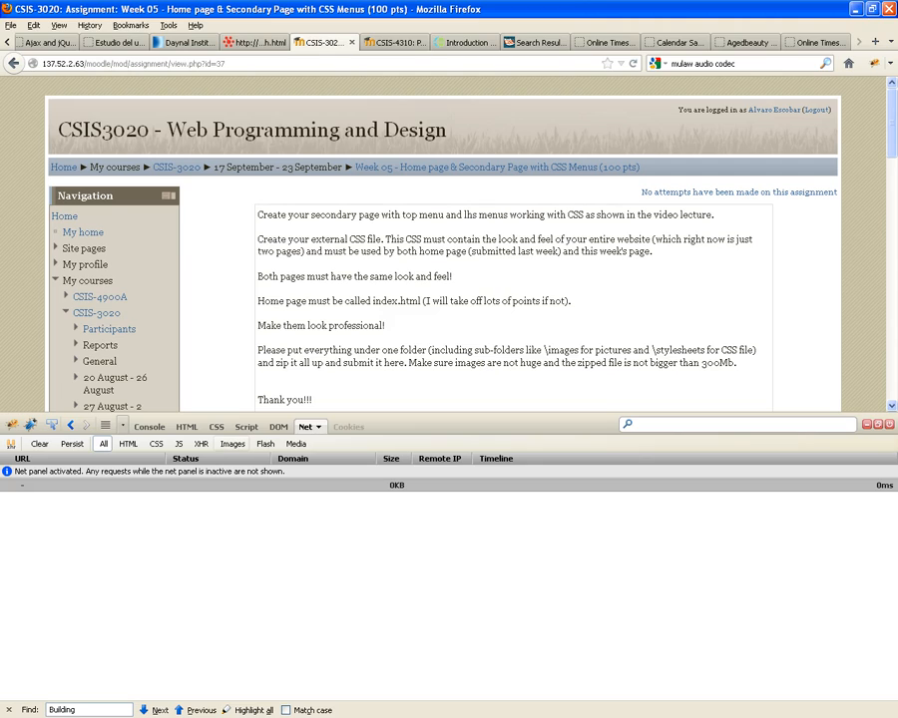
pyautogui.moveTo(246, 425)
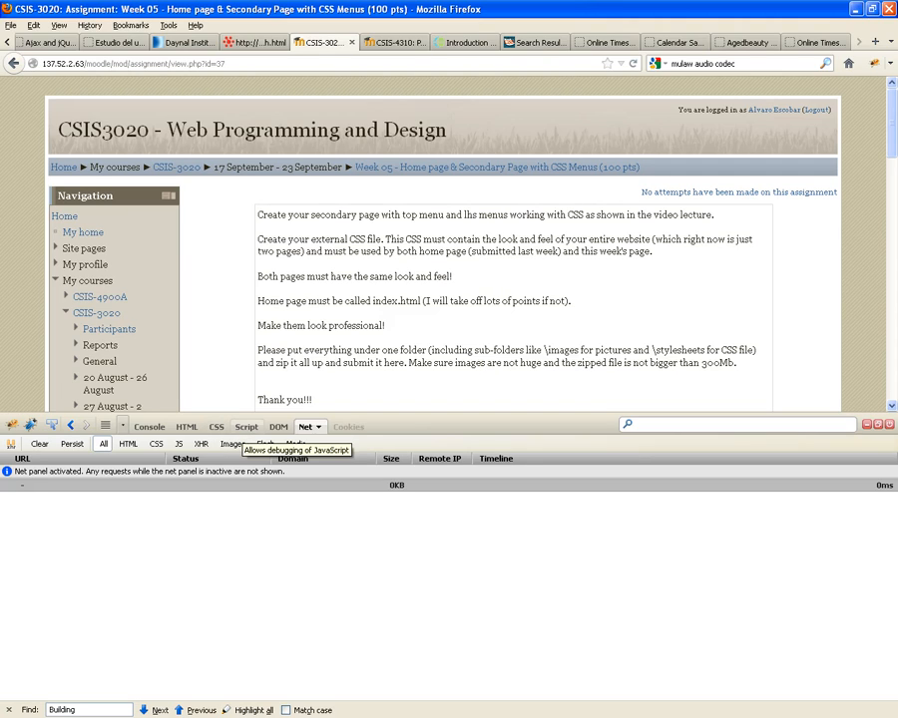
pyautogui.moveTo(278, 427)
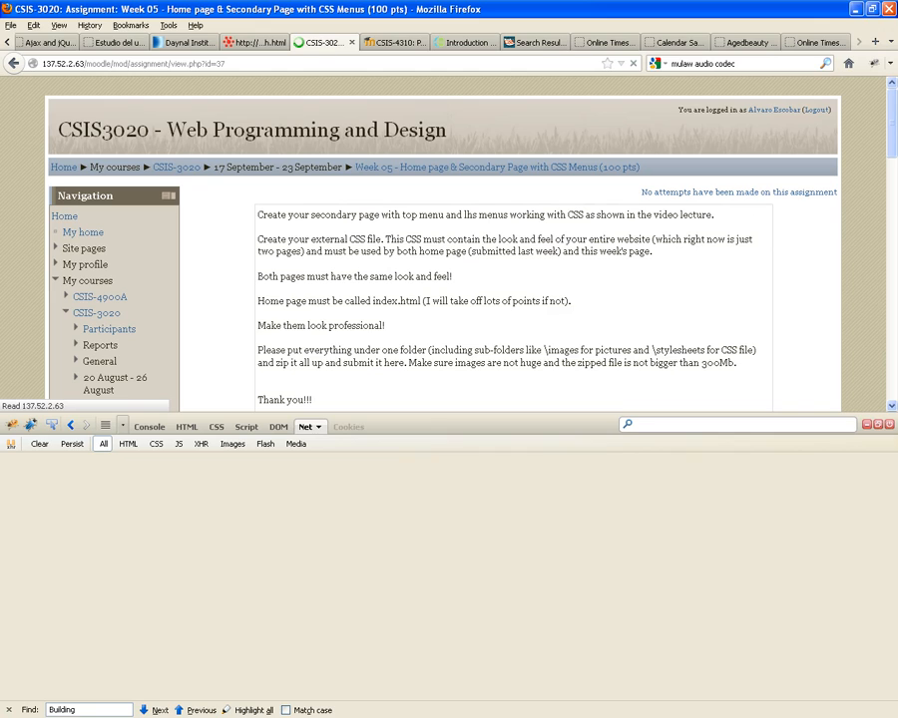
# End the nonresponsive firefox.exe with End Now
pyautogui.click(304, 427)
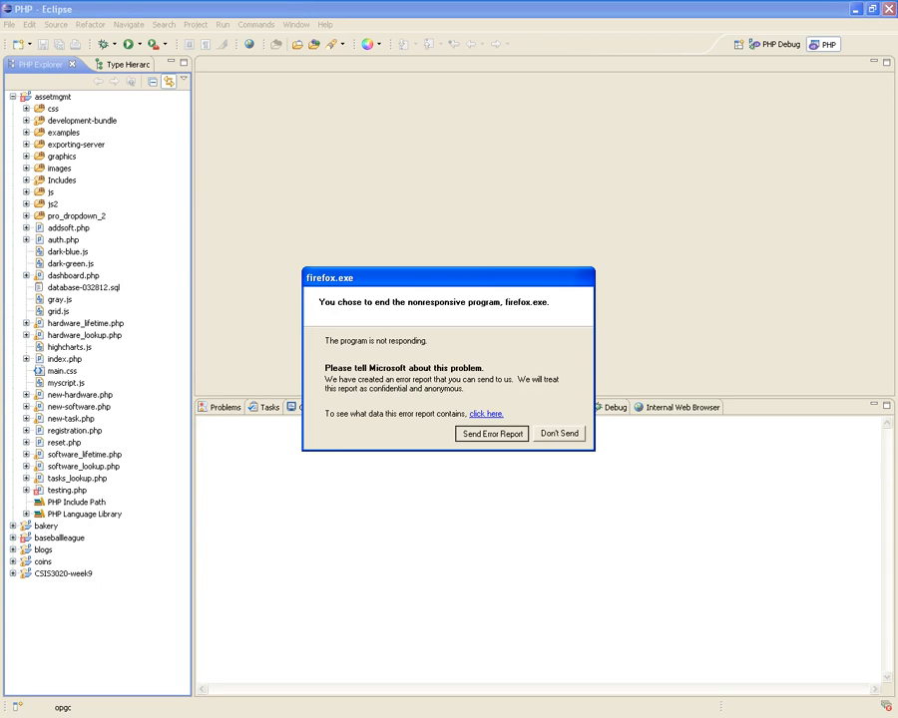
# Decline sending the Firefox error report and switch to Notepad++
pyautogui.click(492, 433)
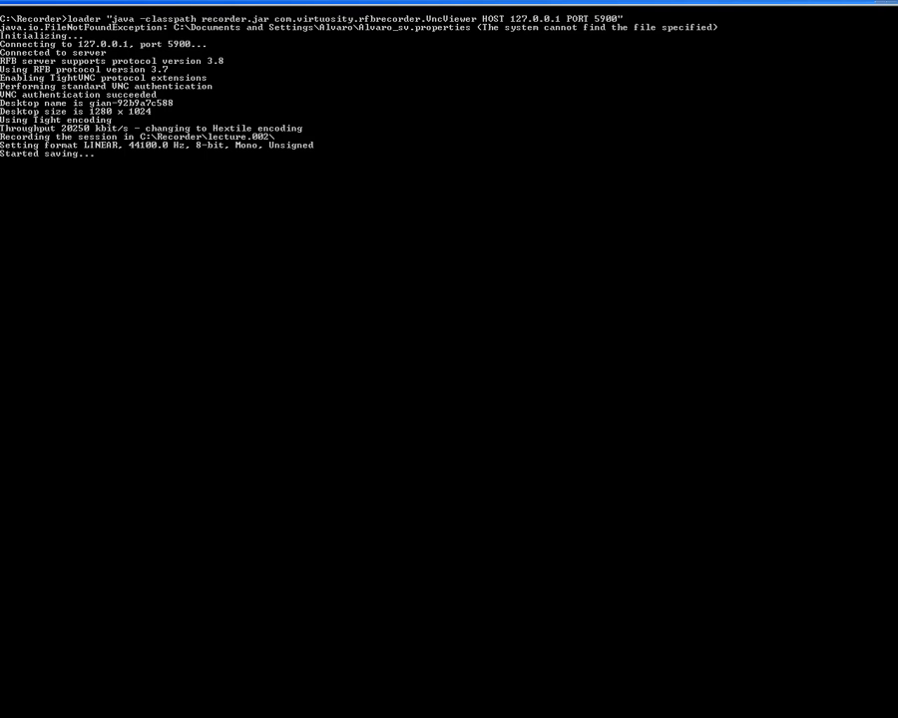
pyautogui.press('alt+tab')
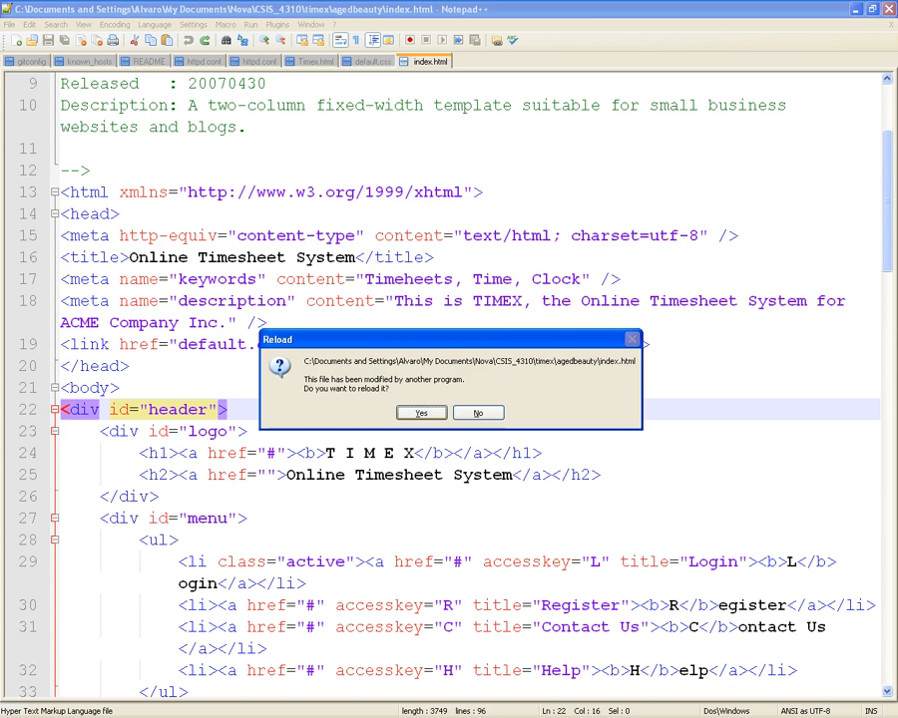
pyautogui.click(420, 412)
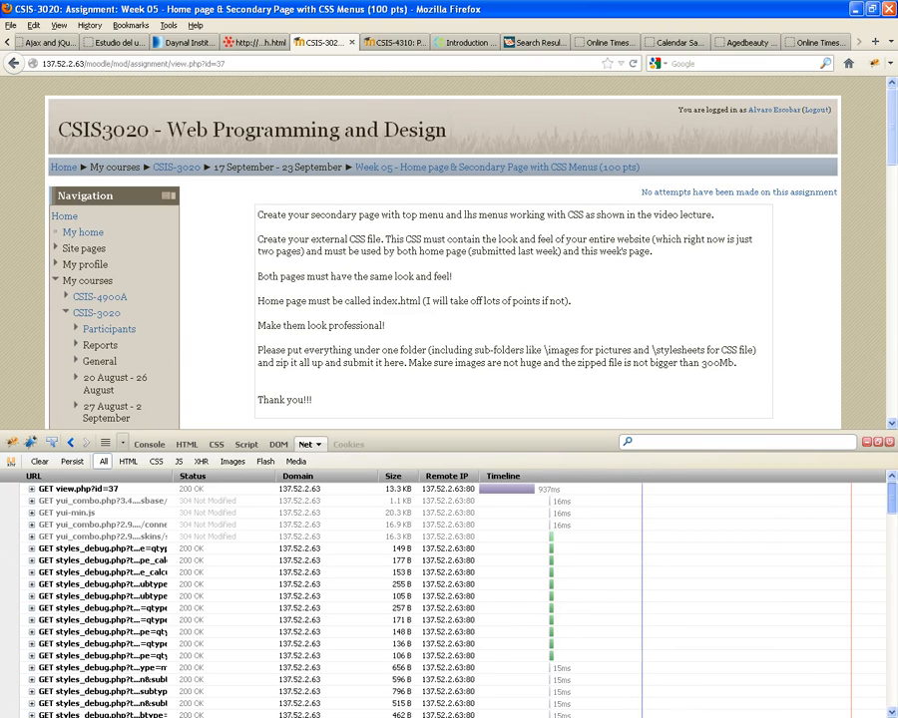
pyautogui.scroll(-3)
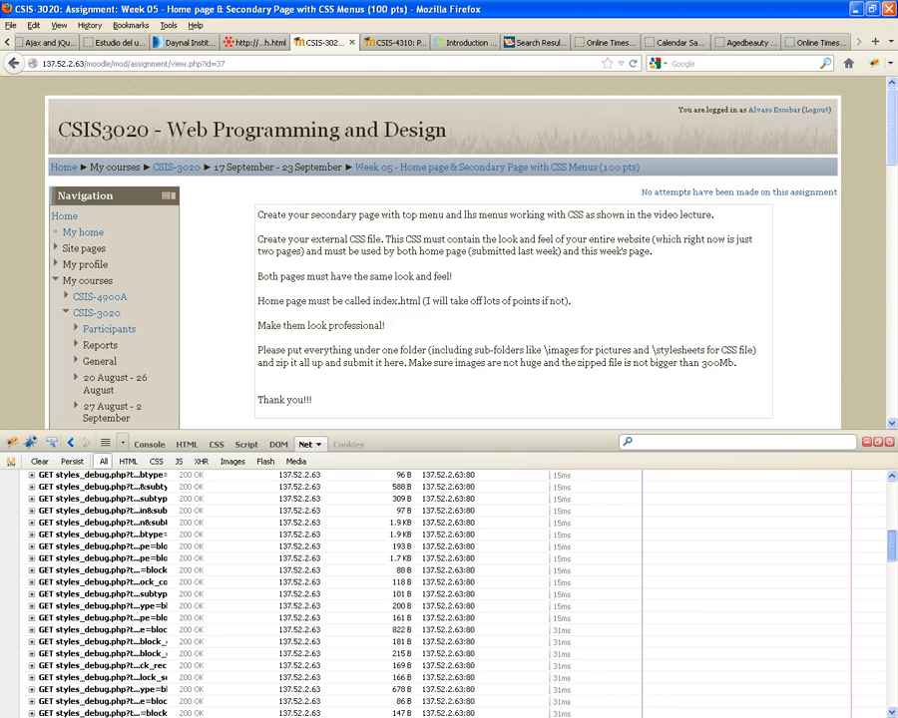
pyautogui.scroll(-3)
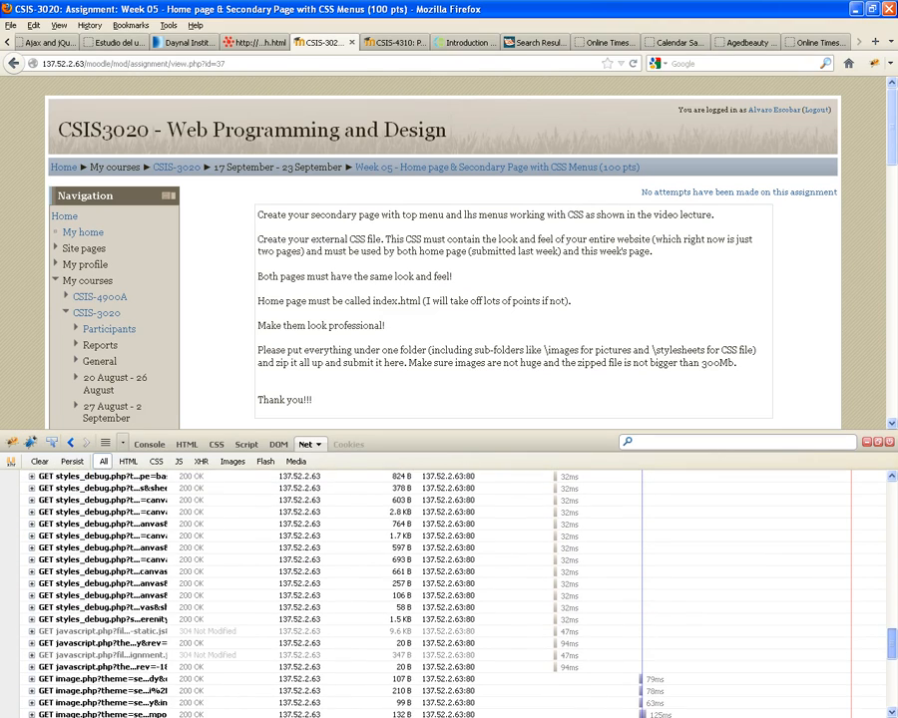
pyautogui.scroll(-3)
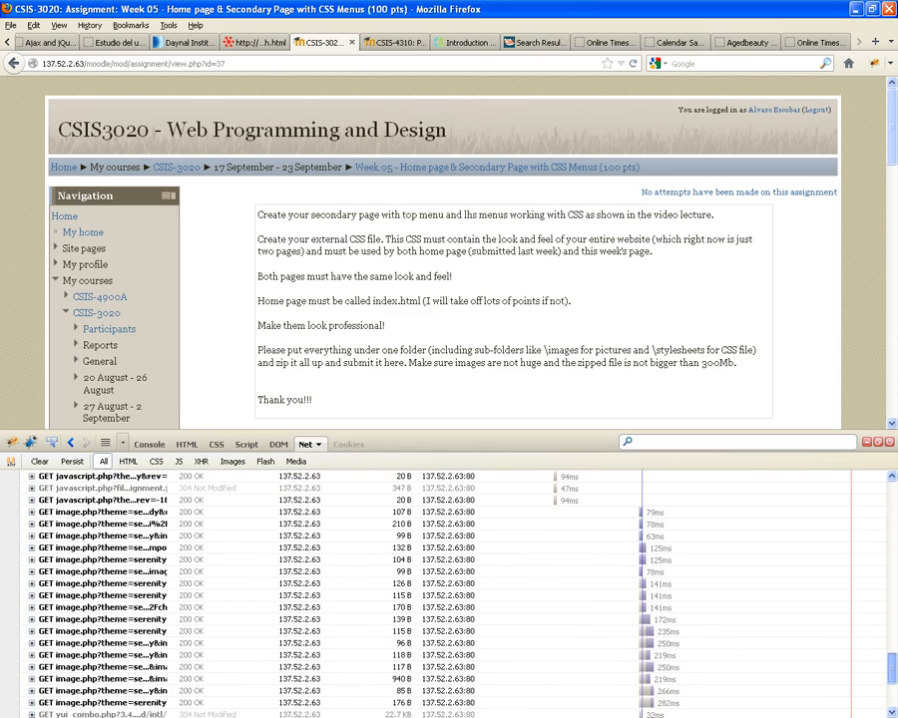
pyautogui.scroll(-3)
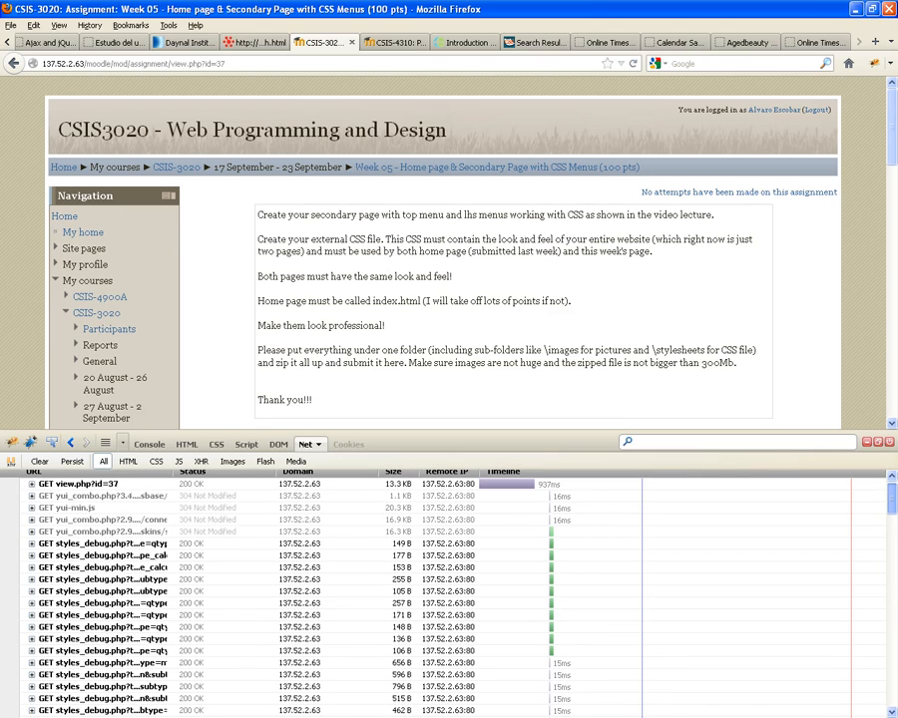
# Scroll through the Firebug Net panel and the Moodle Week 05 assignment page
pyautogui.scroll(-3)
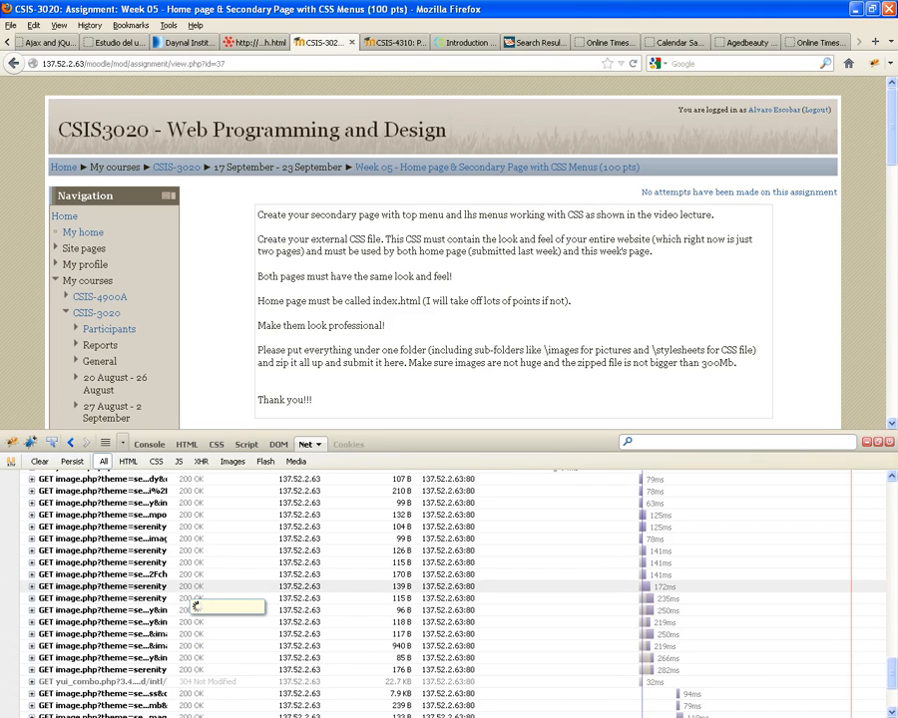
pyautogui.moveTo(199, 599)
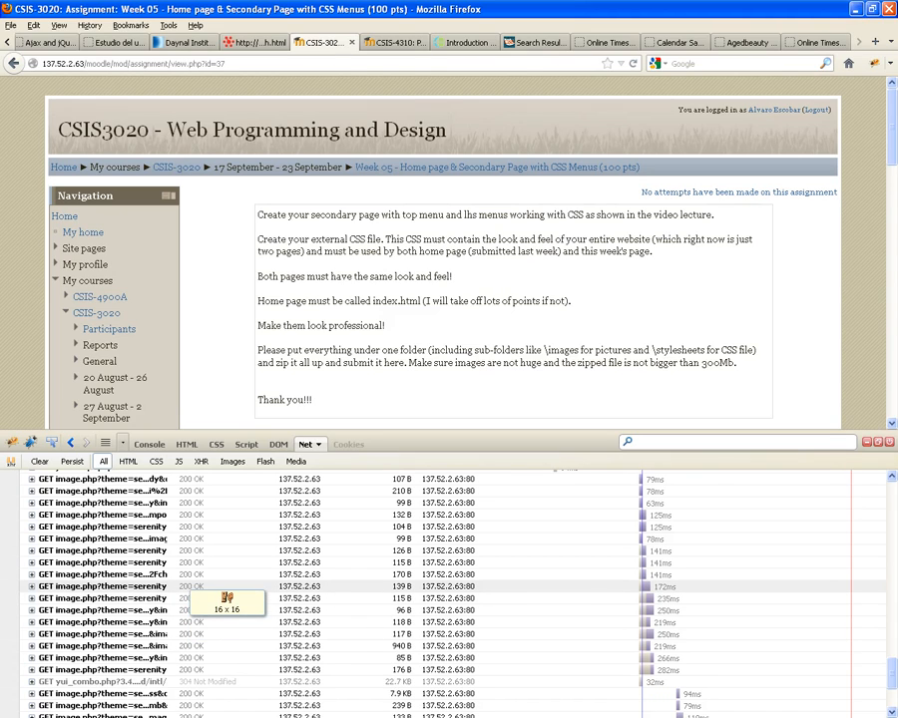
pyautogui.moveTo(228, 587)
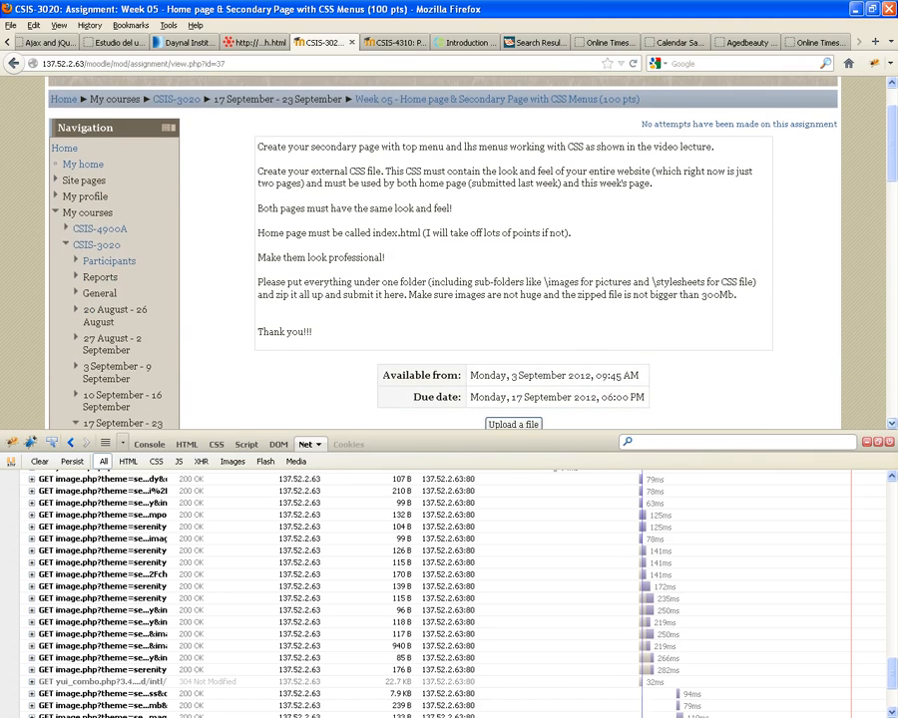
pyautogui.scroll(-3)
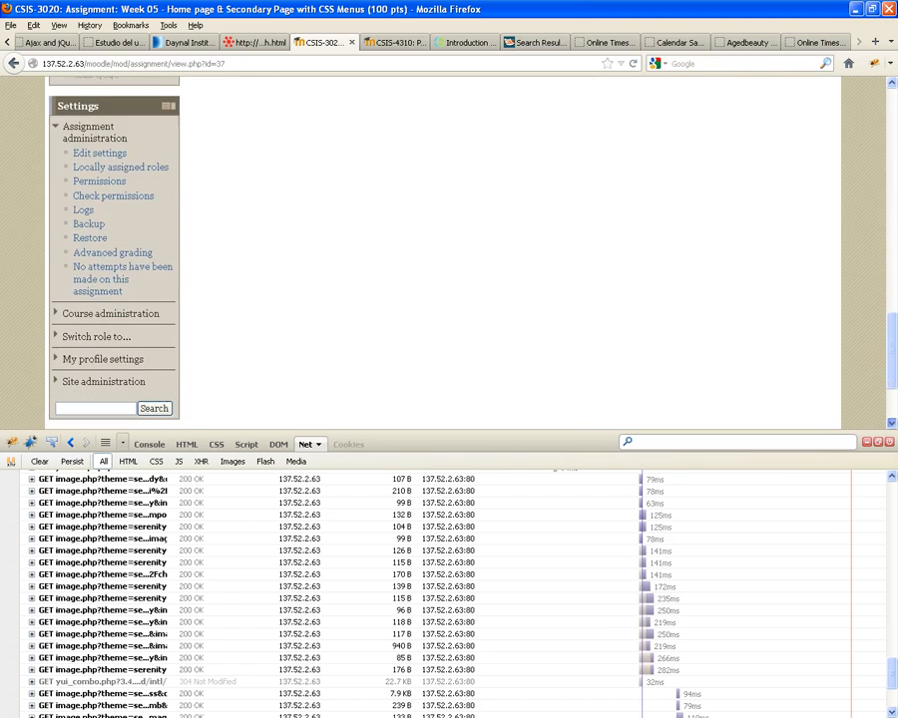
pyautogui.scroll(-3)
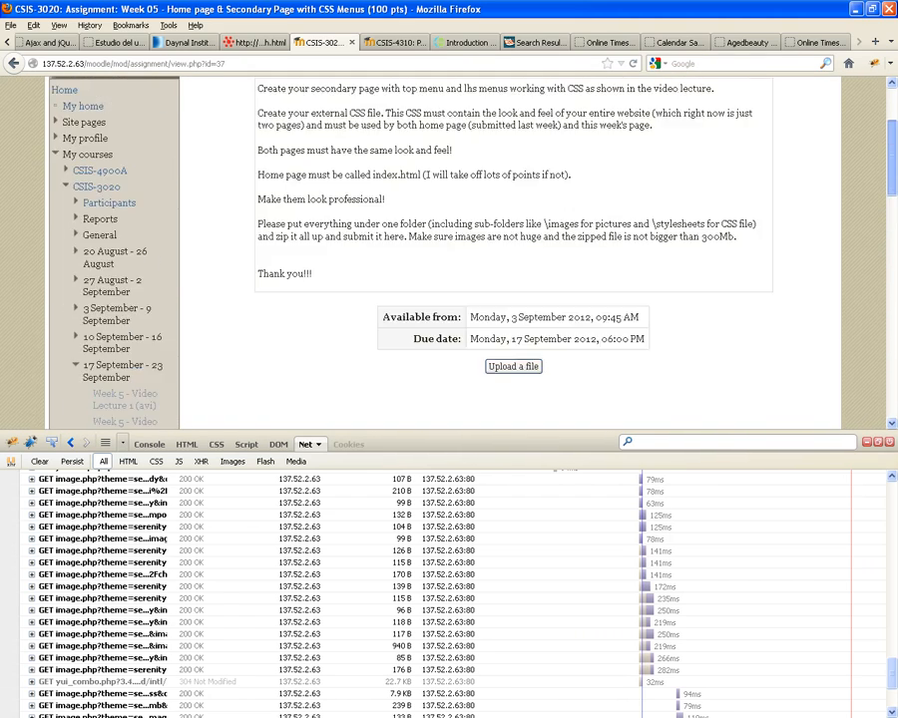
pyautogui.scroll(3)
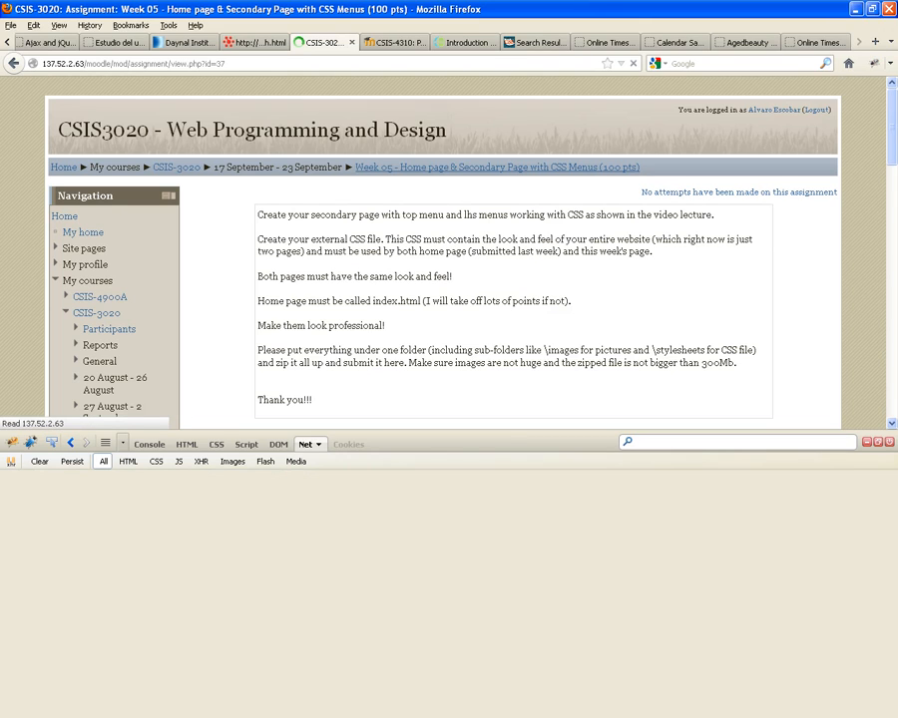
# Reload the Week 05 assignment page and scroll through its freshly captured requests
pyautogui.click(306, 444)
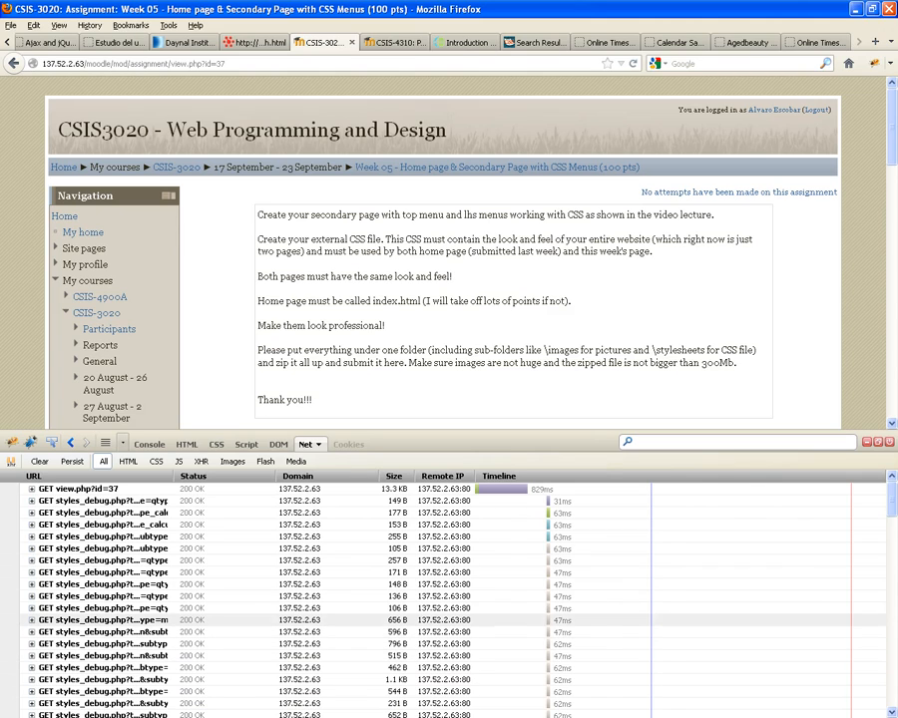
pyautogui.moveTo(562, 561)
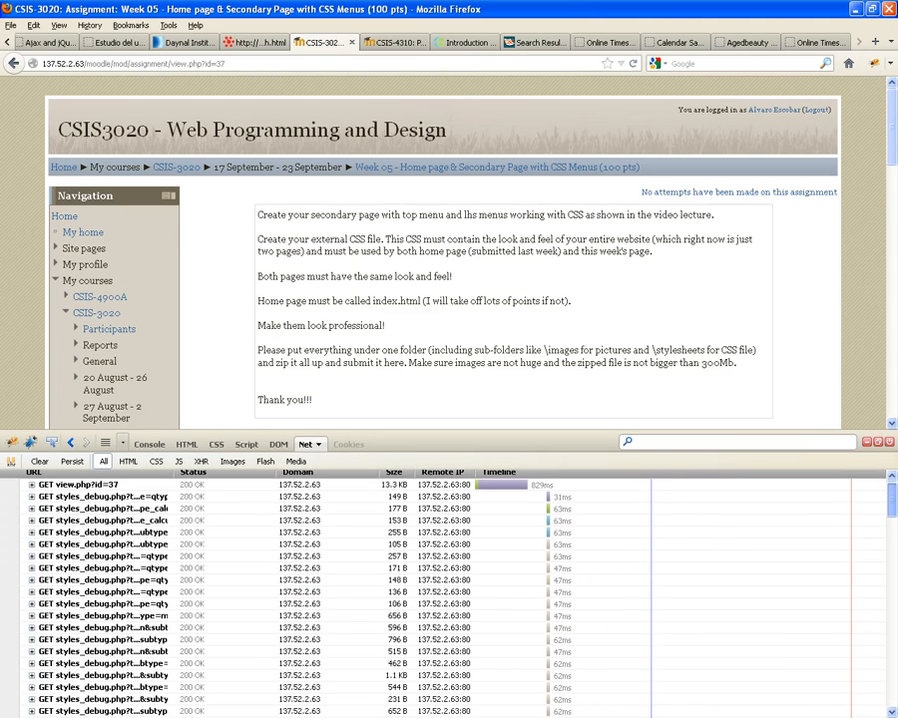
pyautogui.scroll(-3)
pyautogui.write('w3schools.')
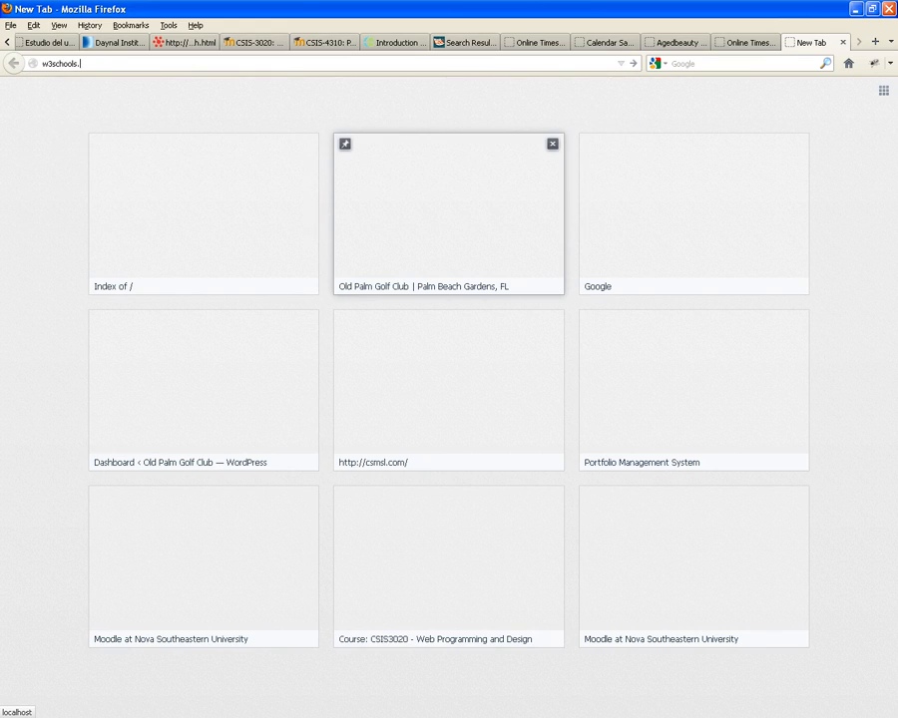
# Load w3schools.com and choose Learn JavaScript from the Browser Scripting menu
pyautogui.press('Return')
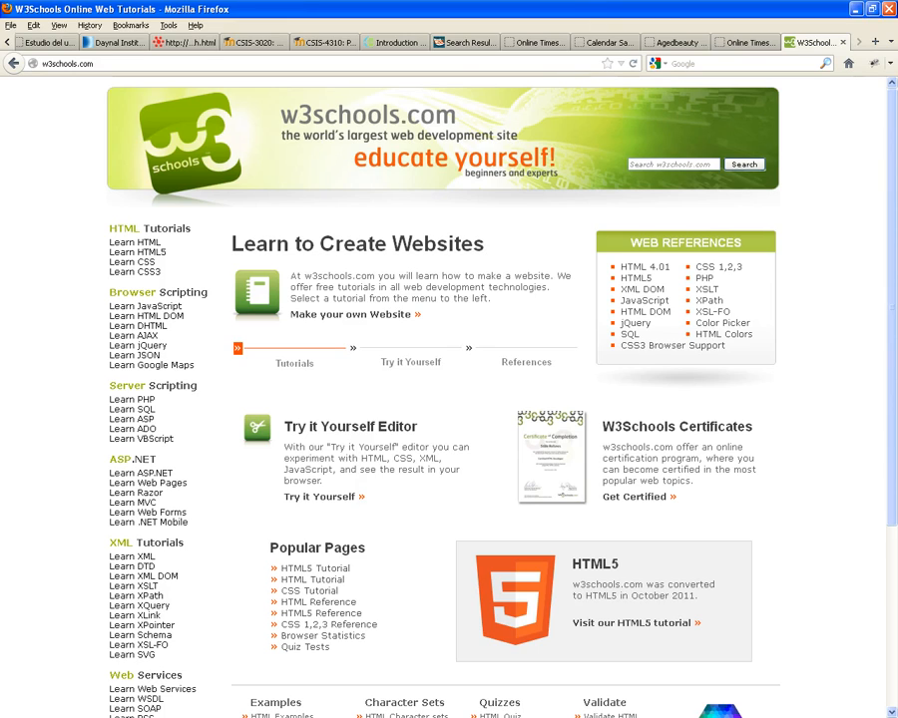
pyautogui.click(141, 306)
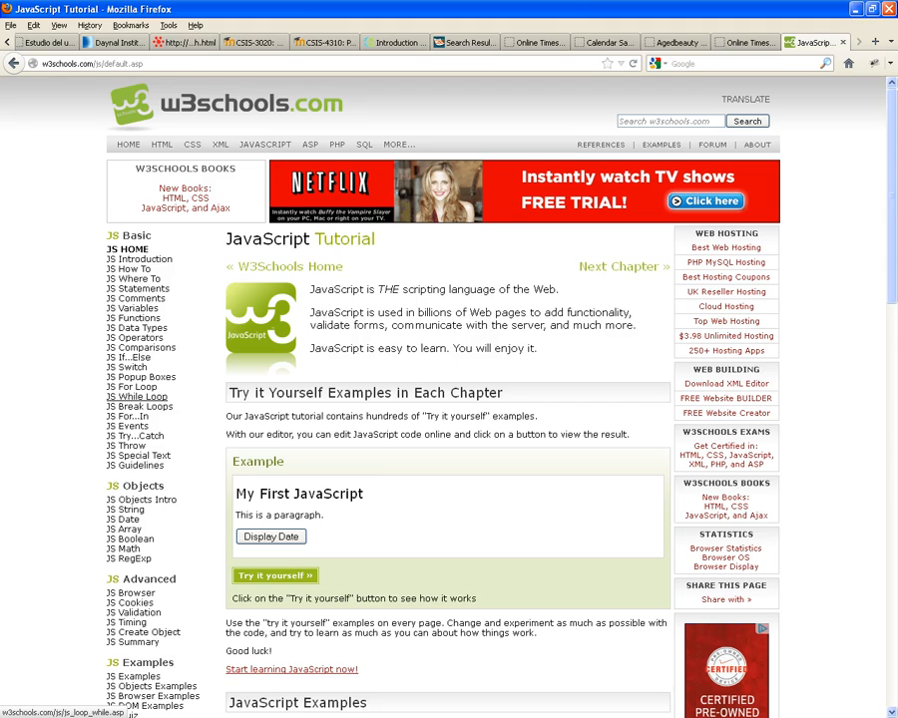
pyautogui.moveTo(128, 426)
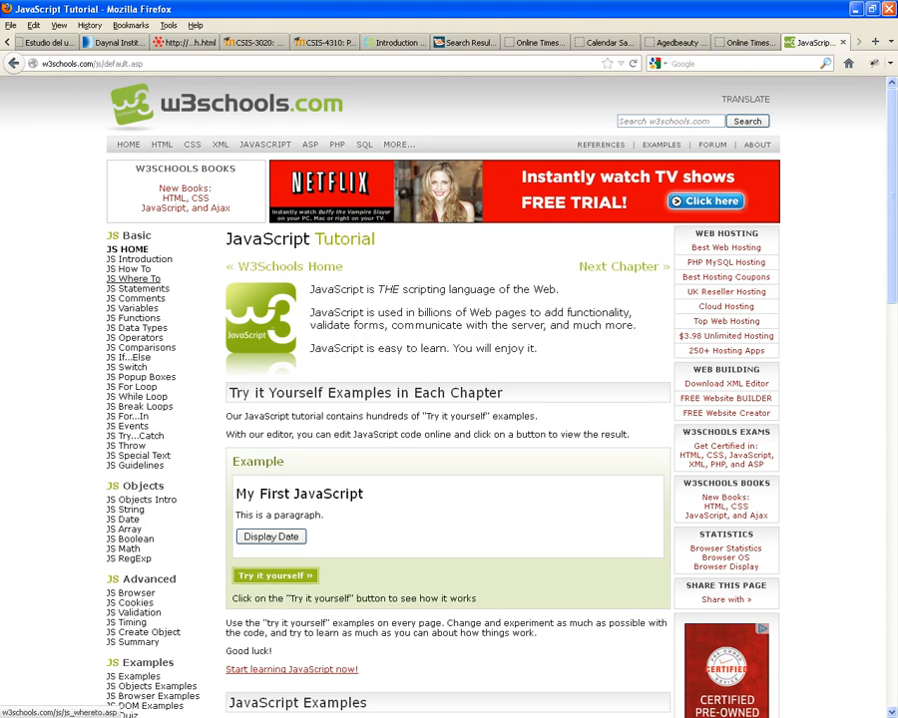
pyautogui.moveTo(124, 510)
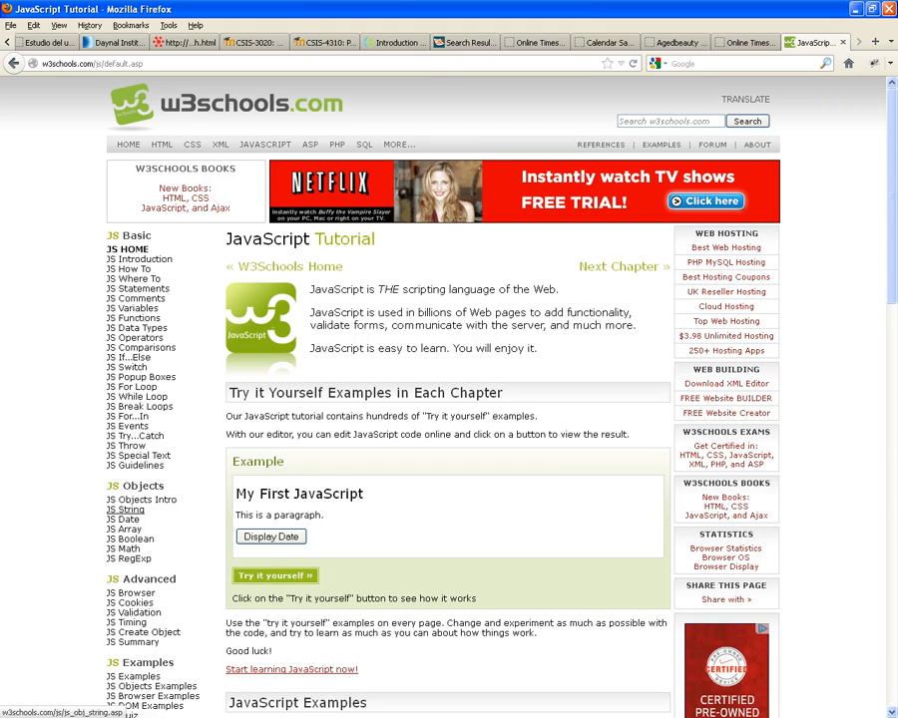